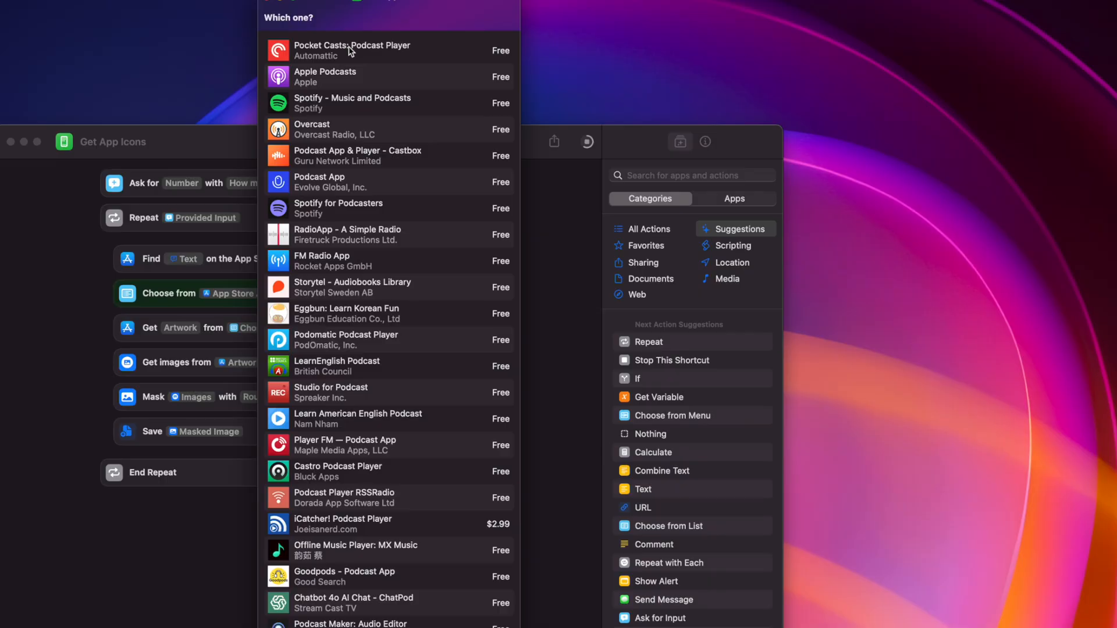
Choose Pocket Casts in the Get App Icons chooser and look through the PTS Notes steps
click(351, 50)
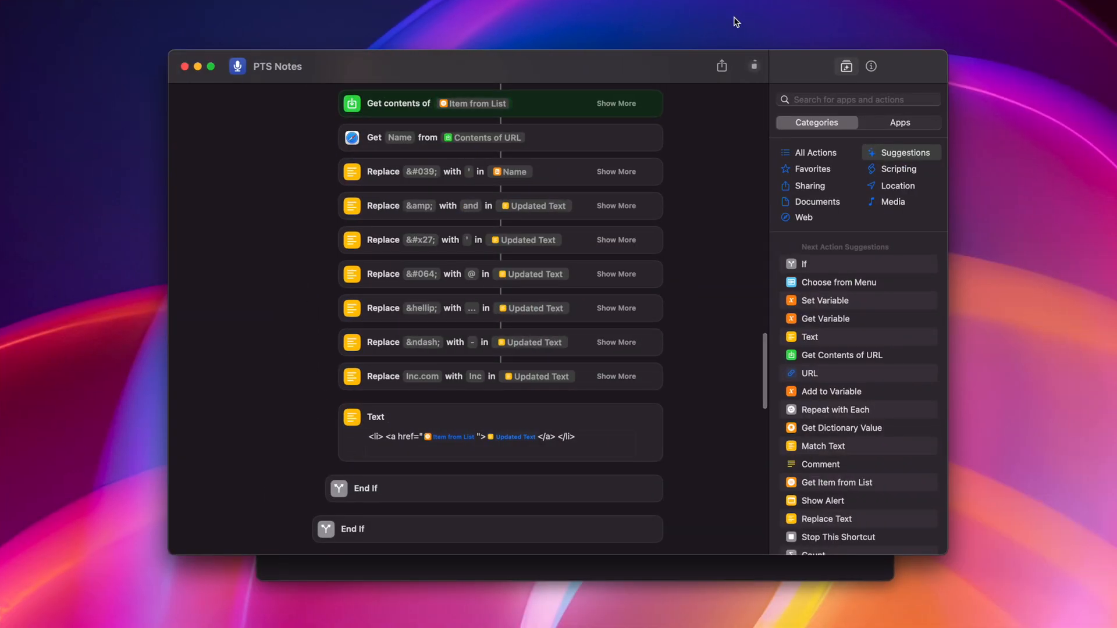
scroll(down, 3)
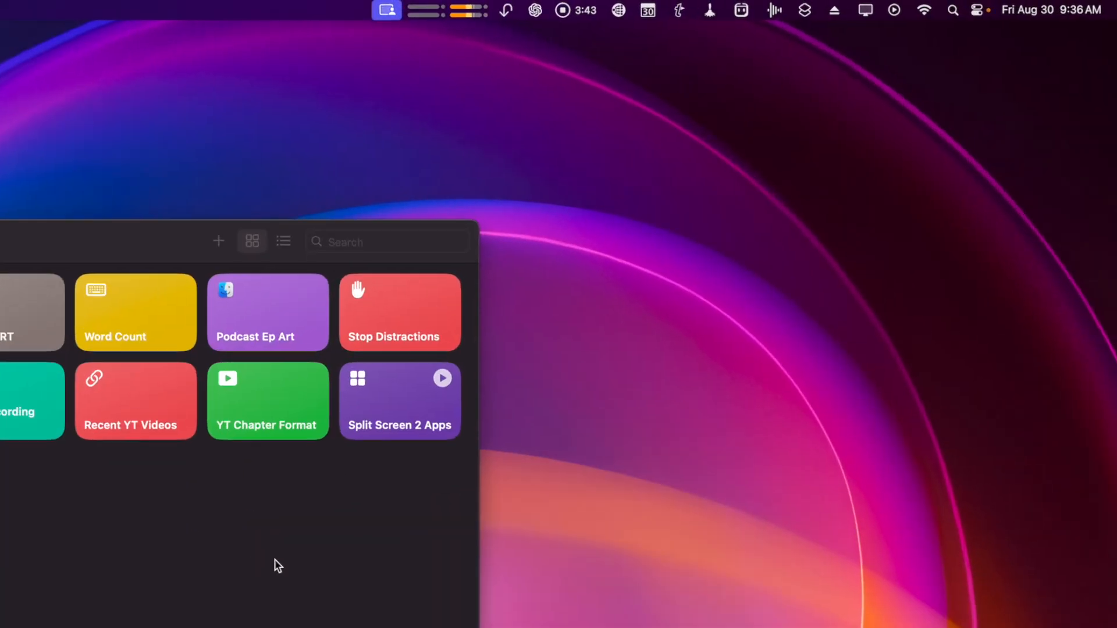
click(786, 12)
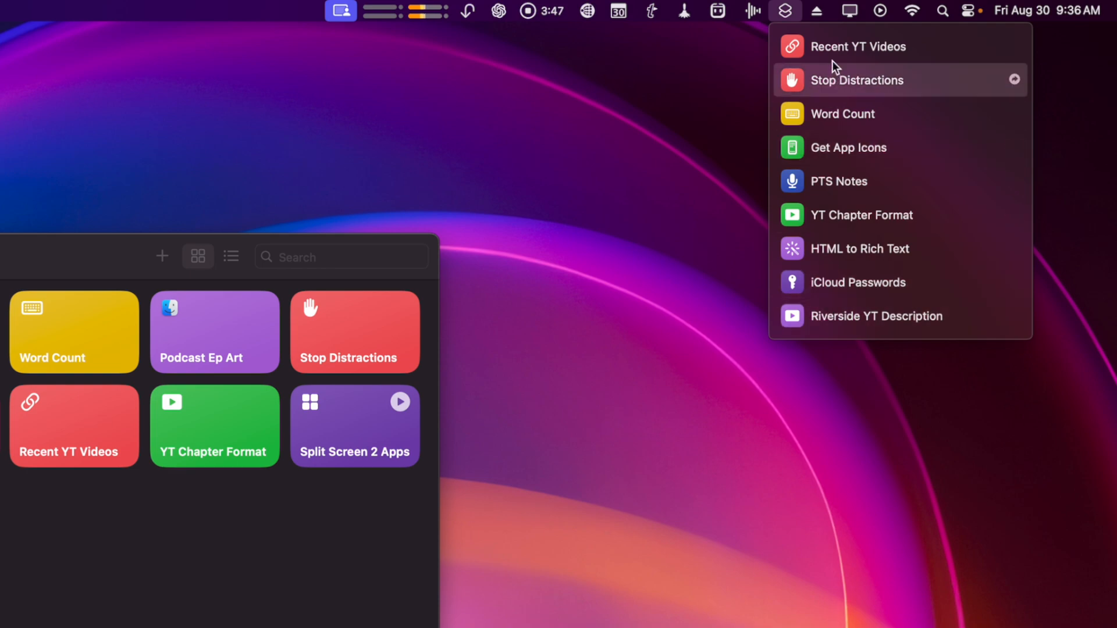
click(860, 282)
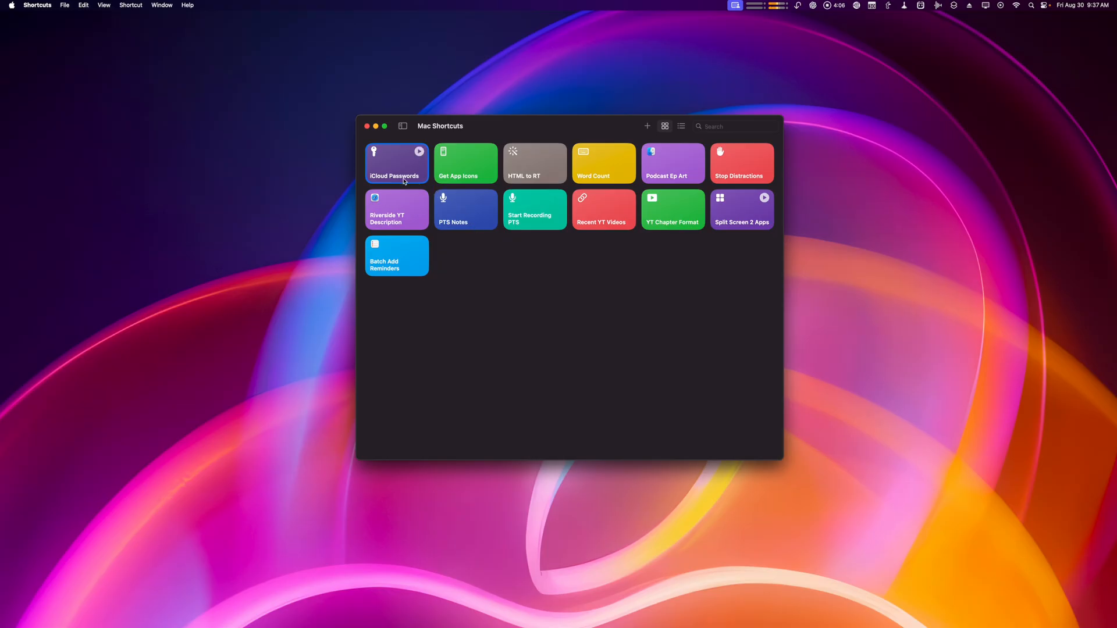
Open iCloud Passwords in the editor and review its device-model and macOS-version checks
double_click(397, 163)
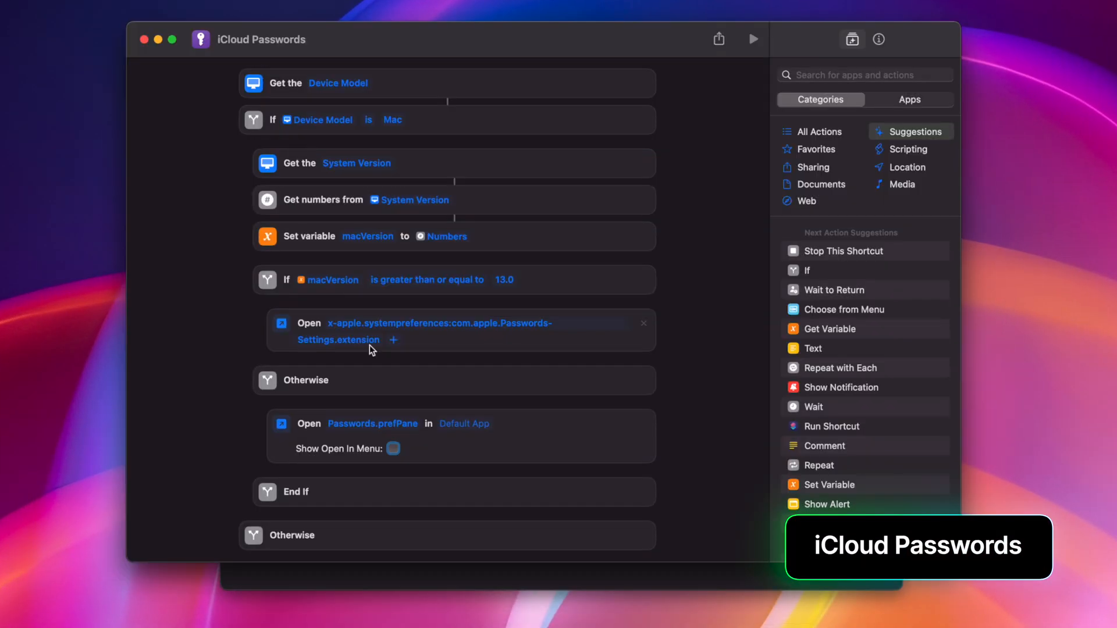
scroll(down, 3)
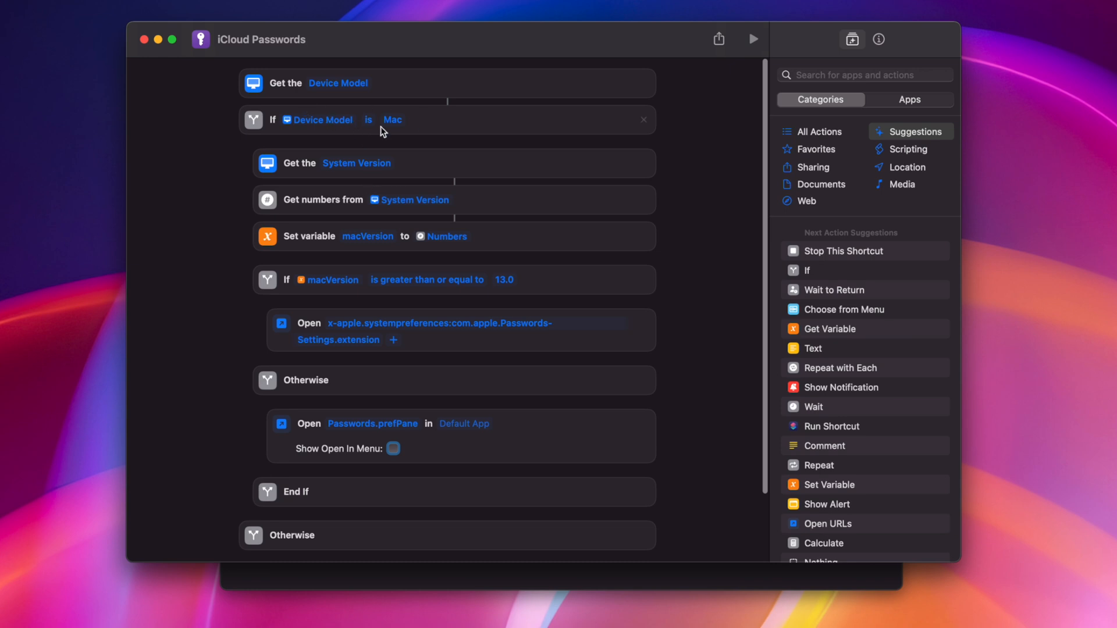
mouse_move(298, 280)
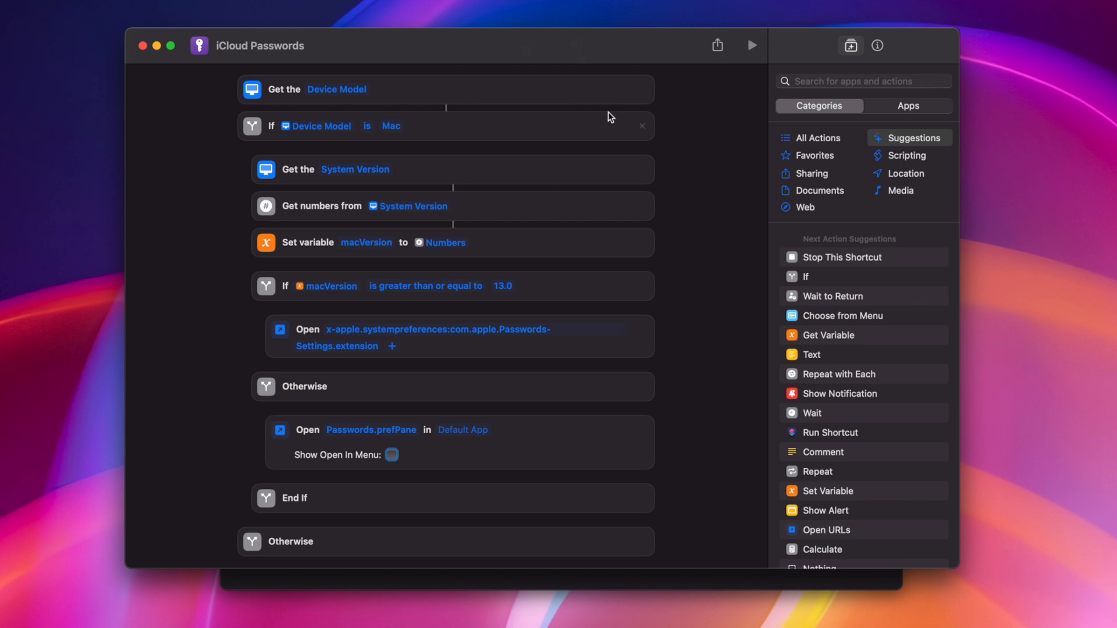
mouse_move(877, 45)
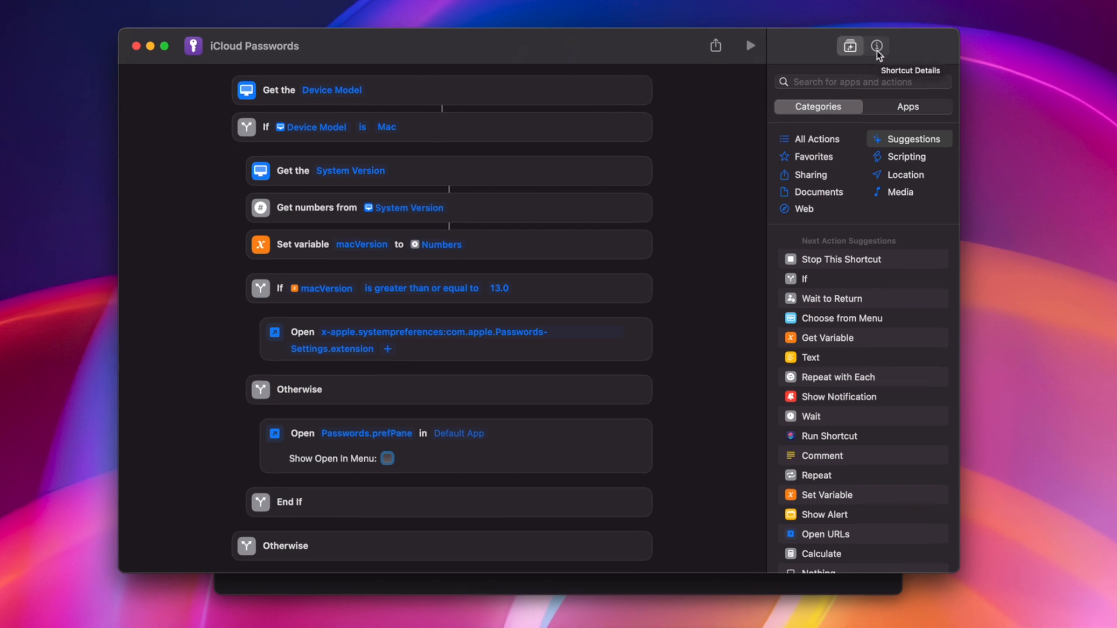
Confirm Pin in Menu Bar in iCloud Passwords details, then run it from the menu bar icon
click(877, 45)
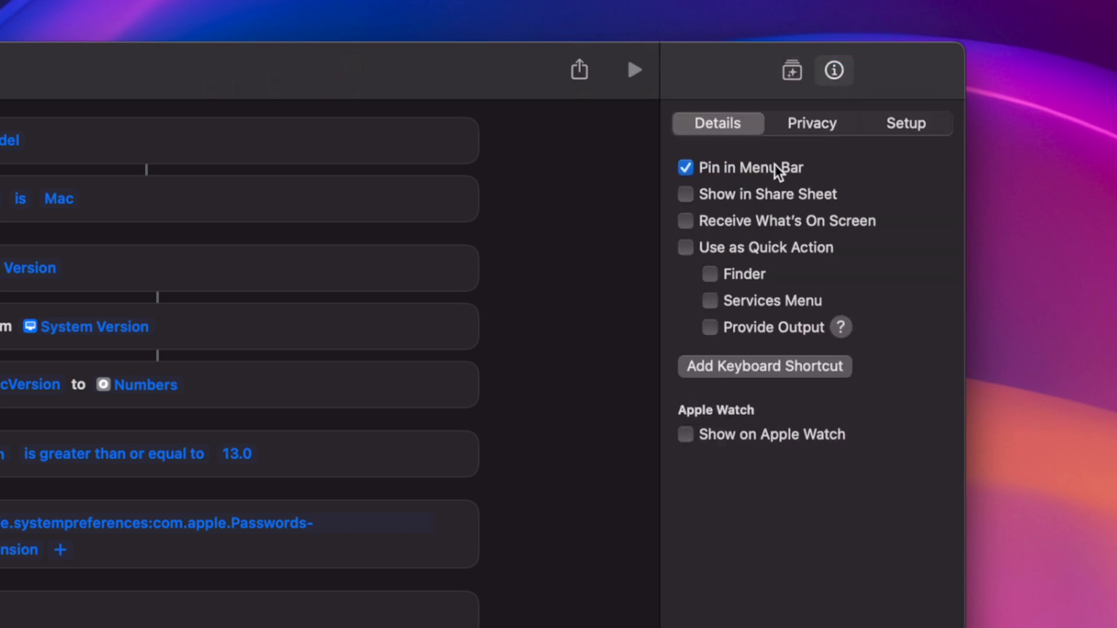
mouse_move(776, 205)
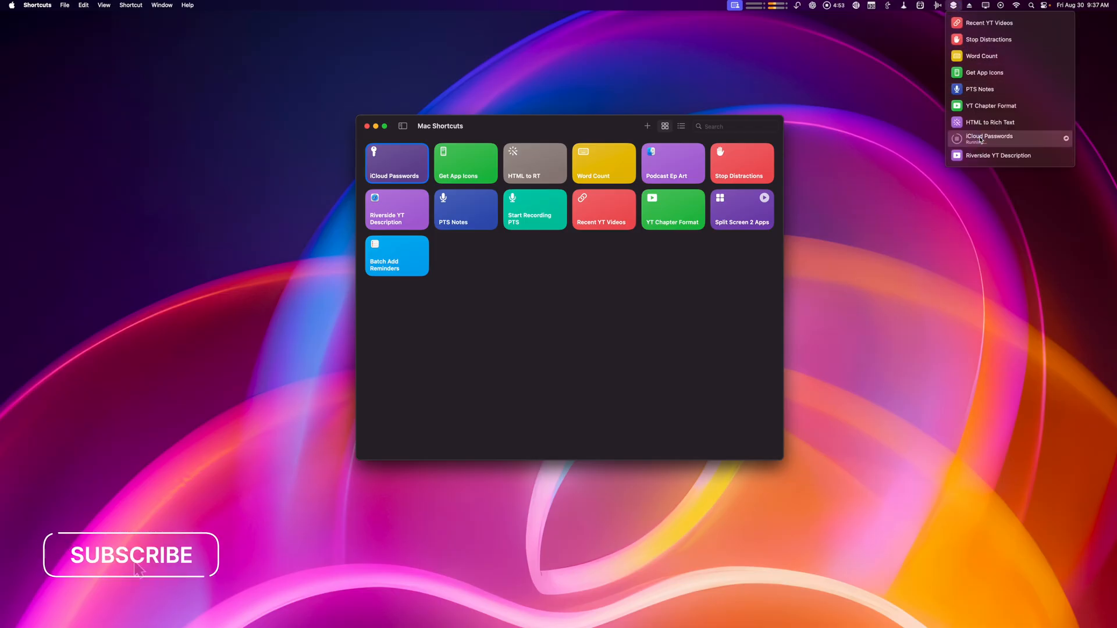
click(989, 136)
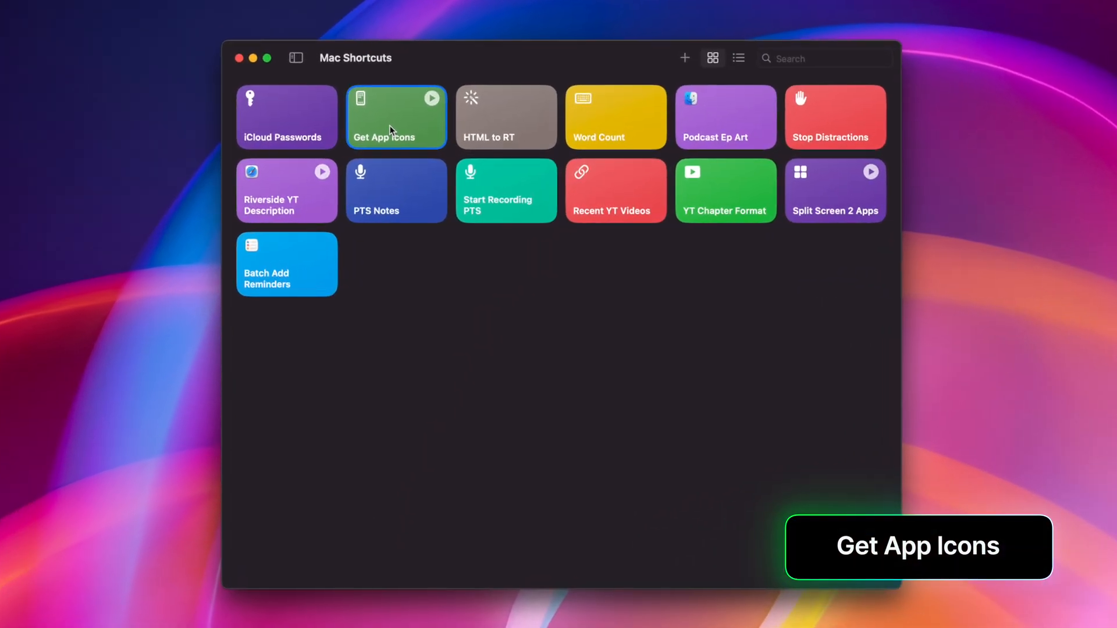
Open Get App Icons in the editor to see its find-mask-save repeat loop
double_click(395, 116)
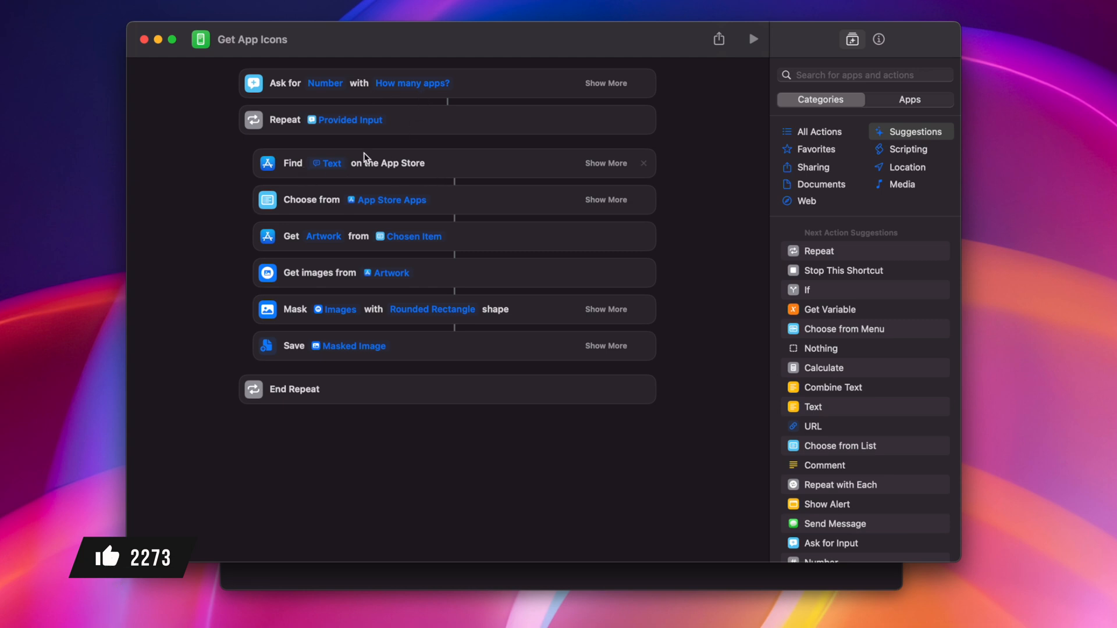
mouse_move(351, 202)
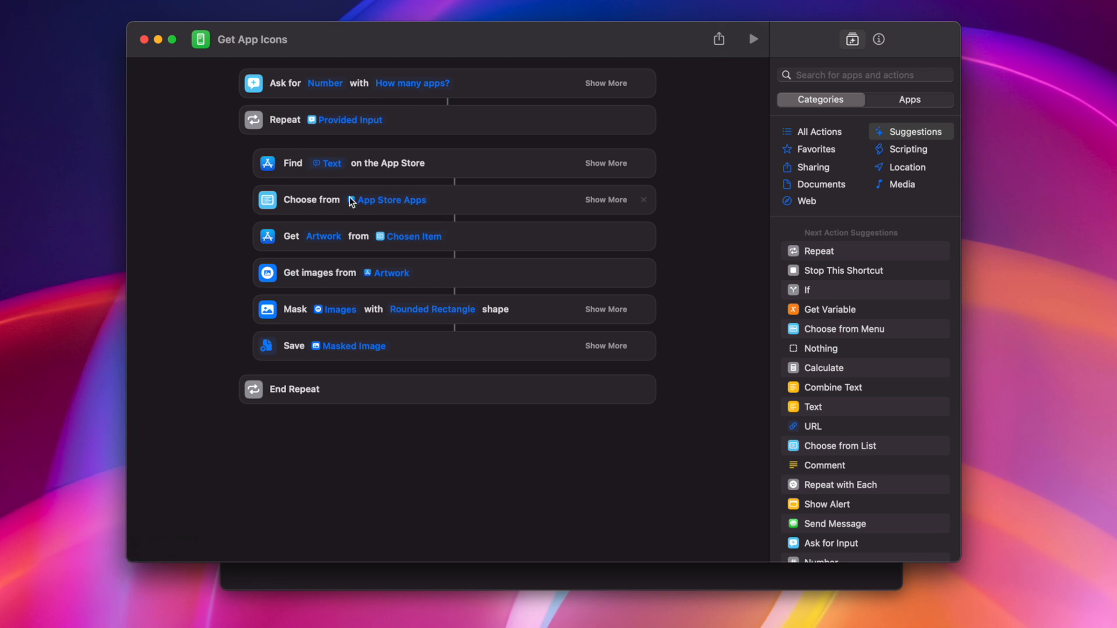
mouse_move(347, 228)
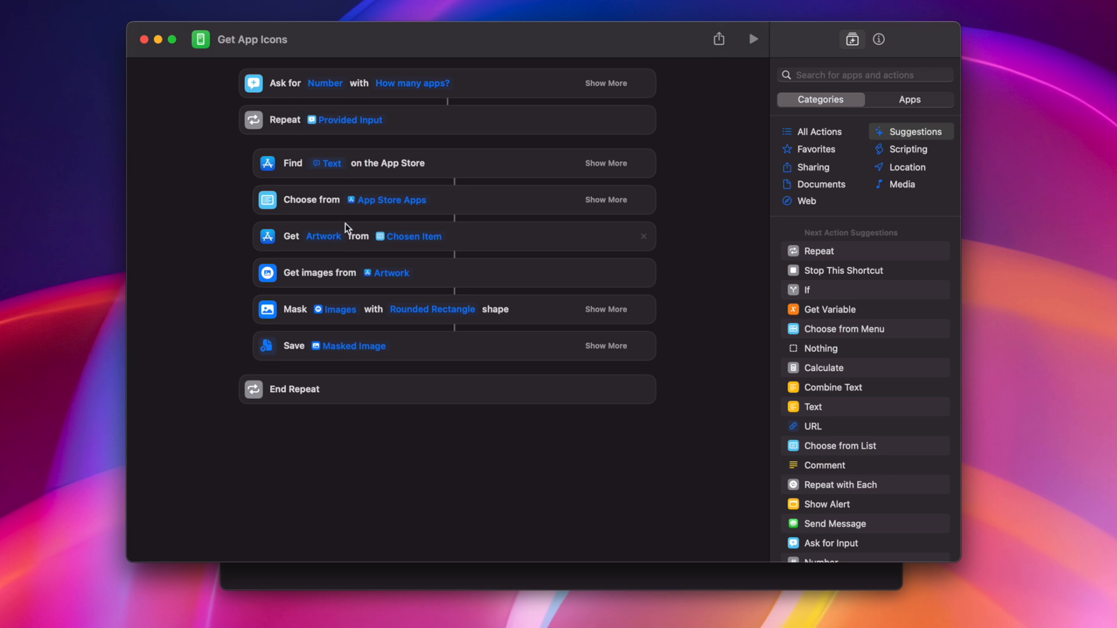
mouse_move(418, 236)
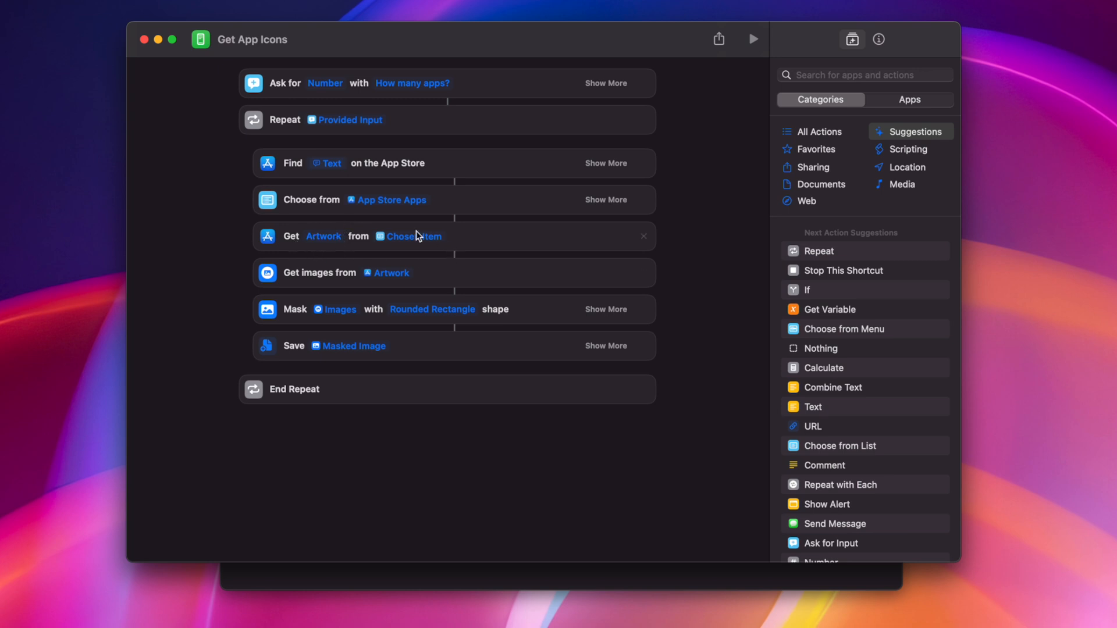
mouse_move(370, 362)
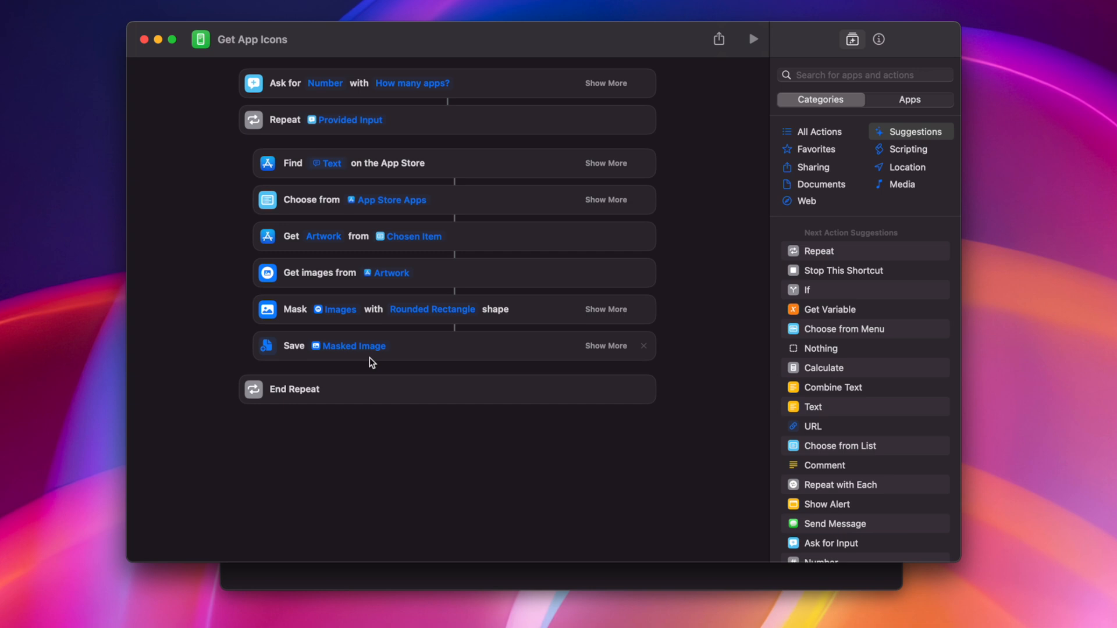
Run Get App Icons, search 'pocket casts', choose Pocket Casts and save its icon to the Desktop
click(753, 40)
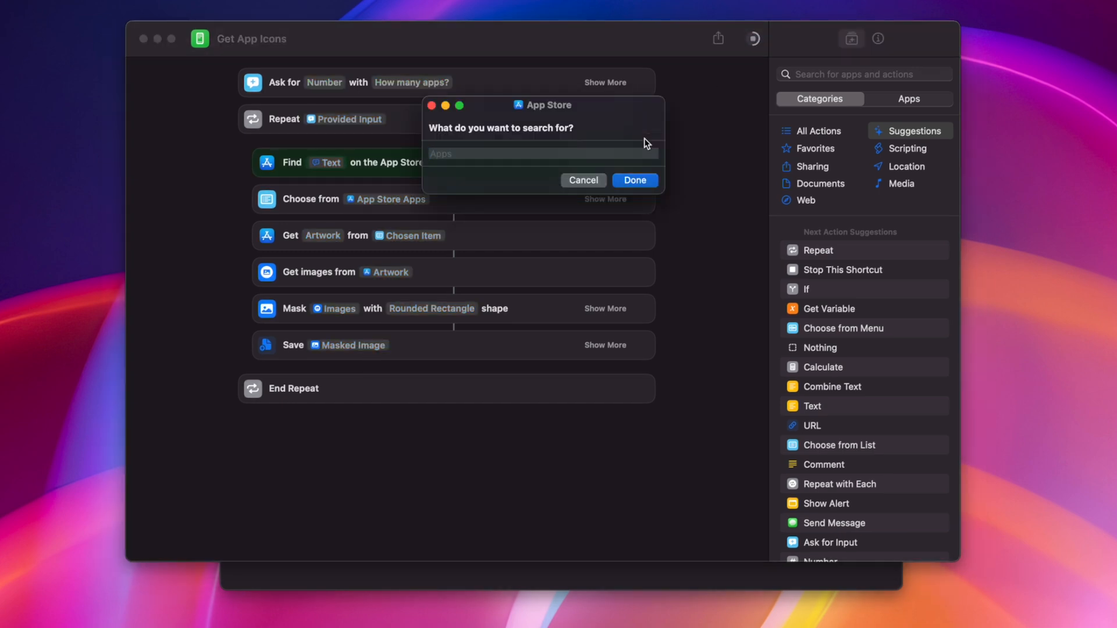
text(pocket casts)
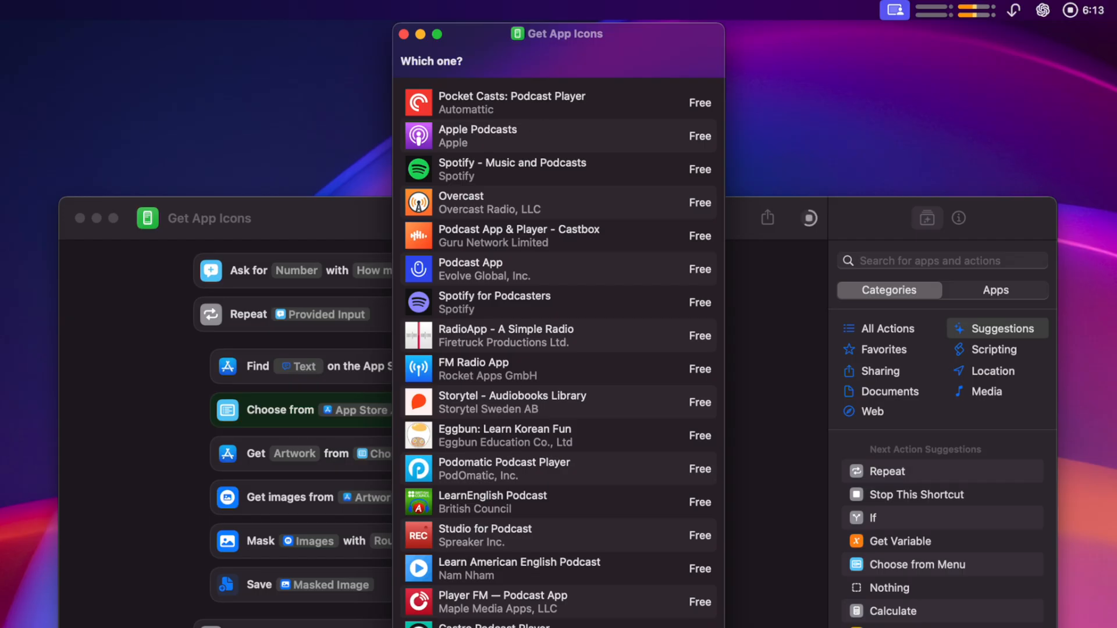
mouse_move(504, 110)
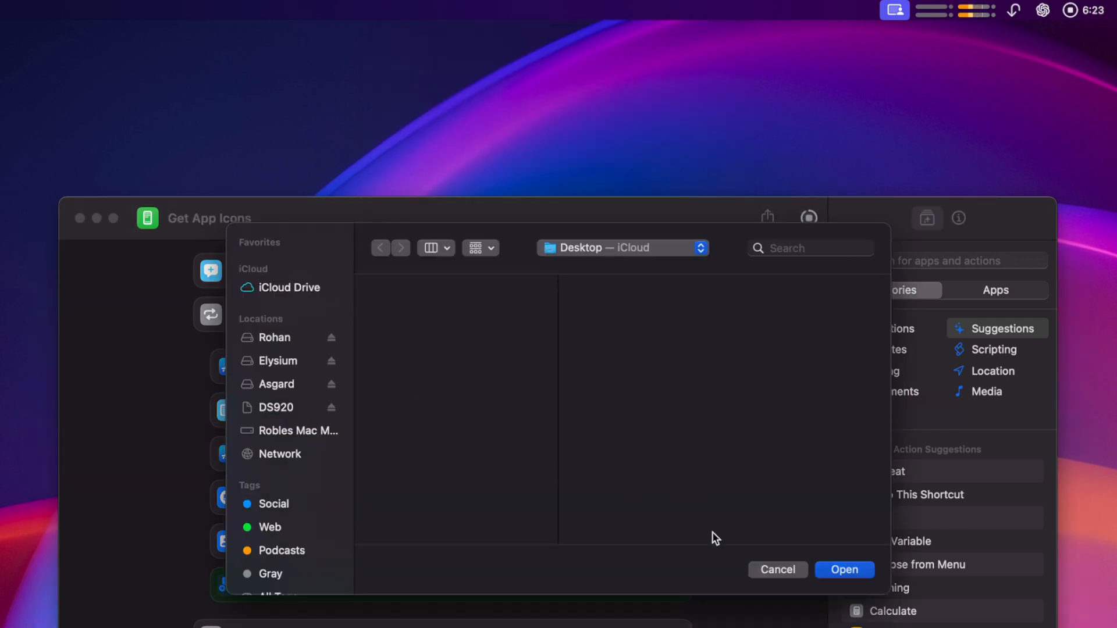
click(844, 570)
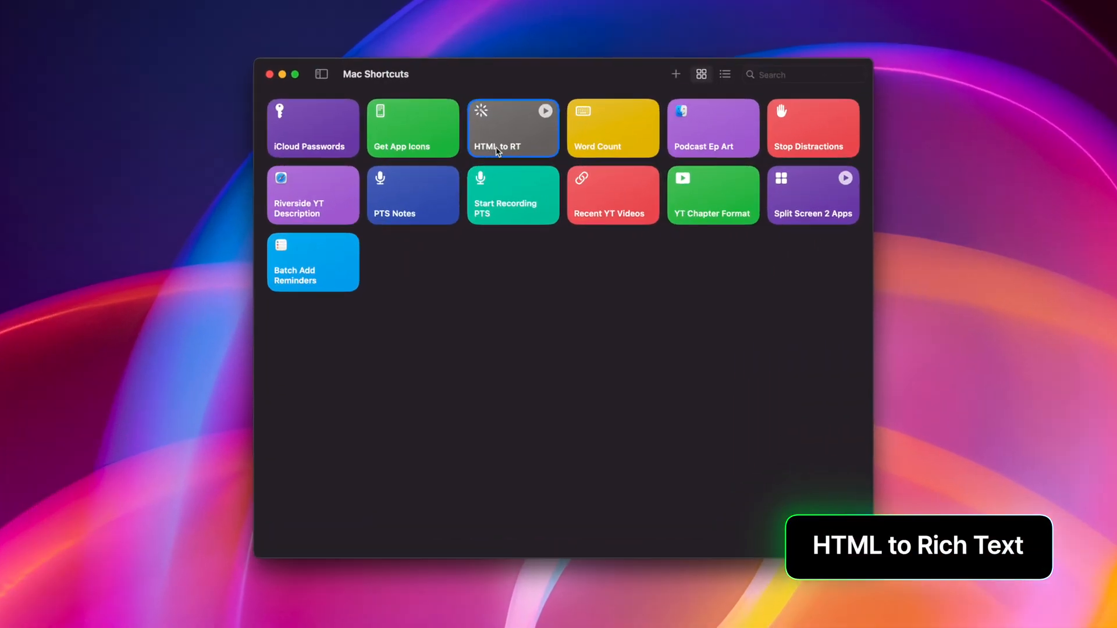
Open HTML to Rich Text in the editor and copy the selected bulleted lines as plain text
double_click(512, 128)
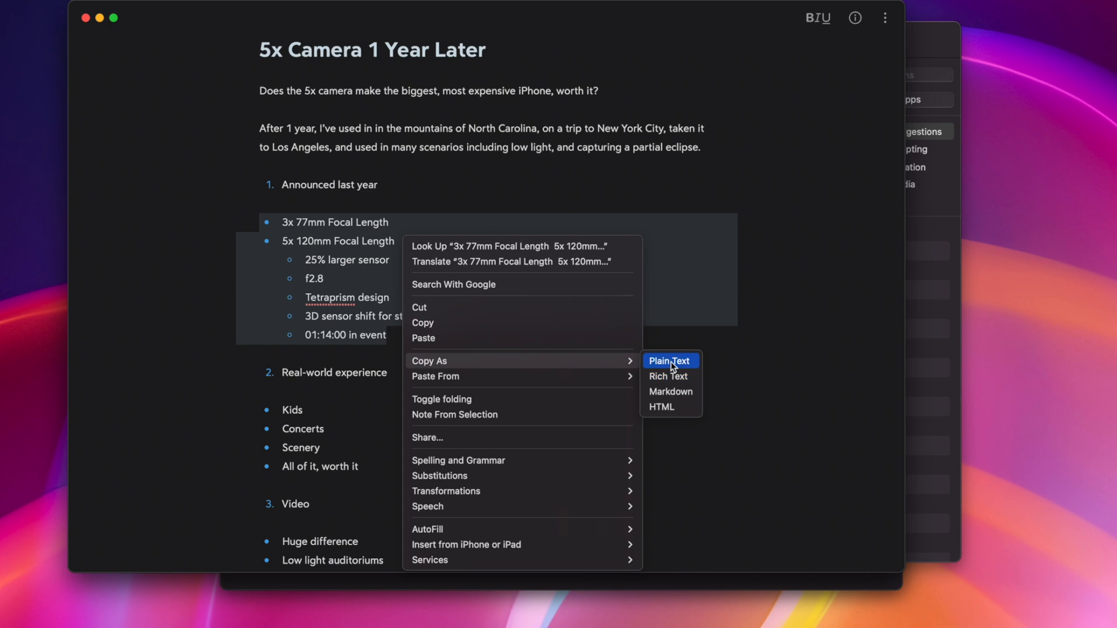
click(668, 360)
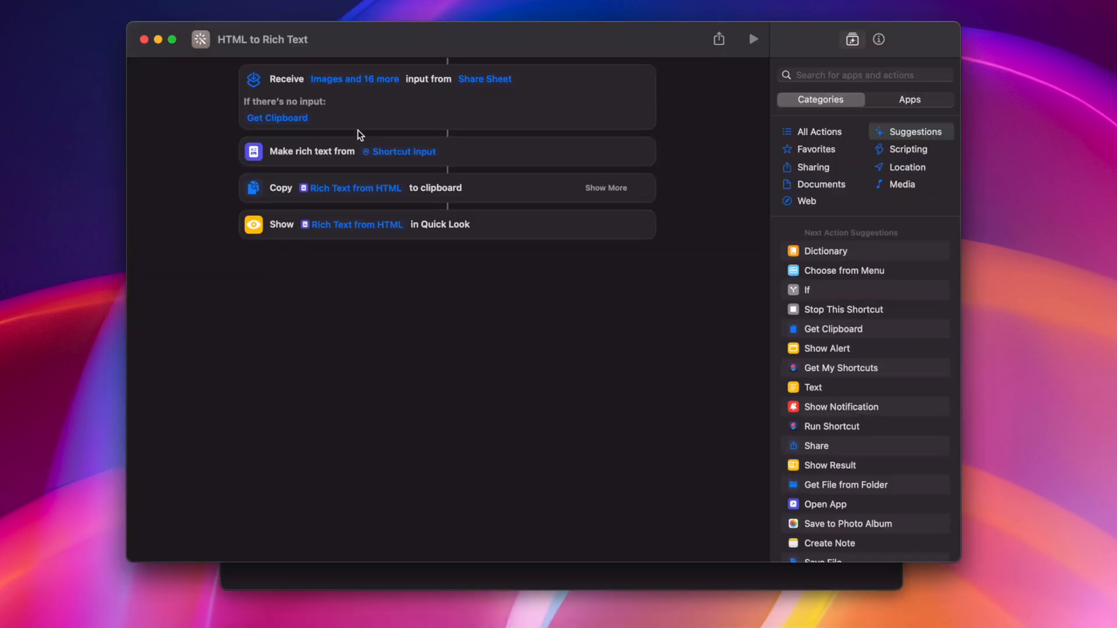
mouse_move(319, 100)
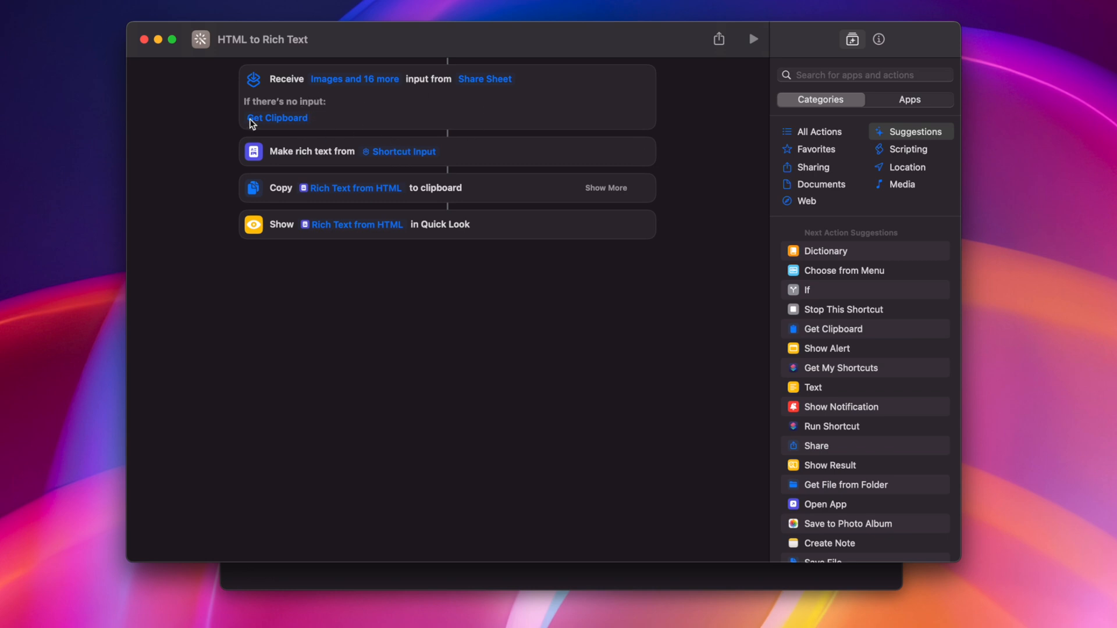
mouse_move(278, 121)
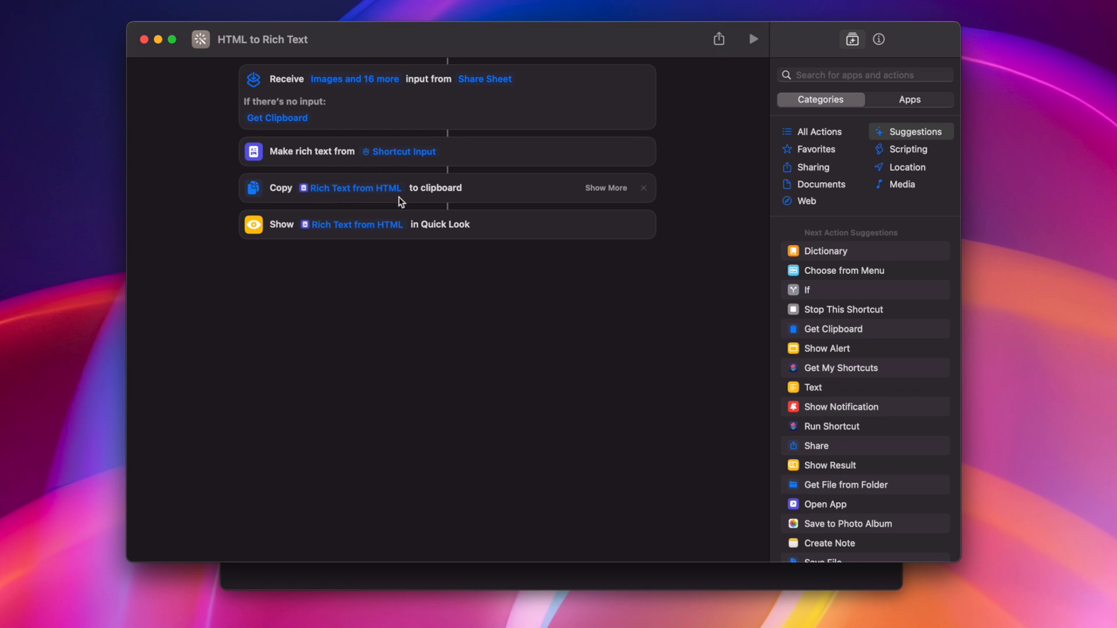
mouse_move(392, 255)
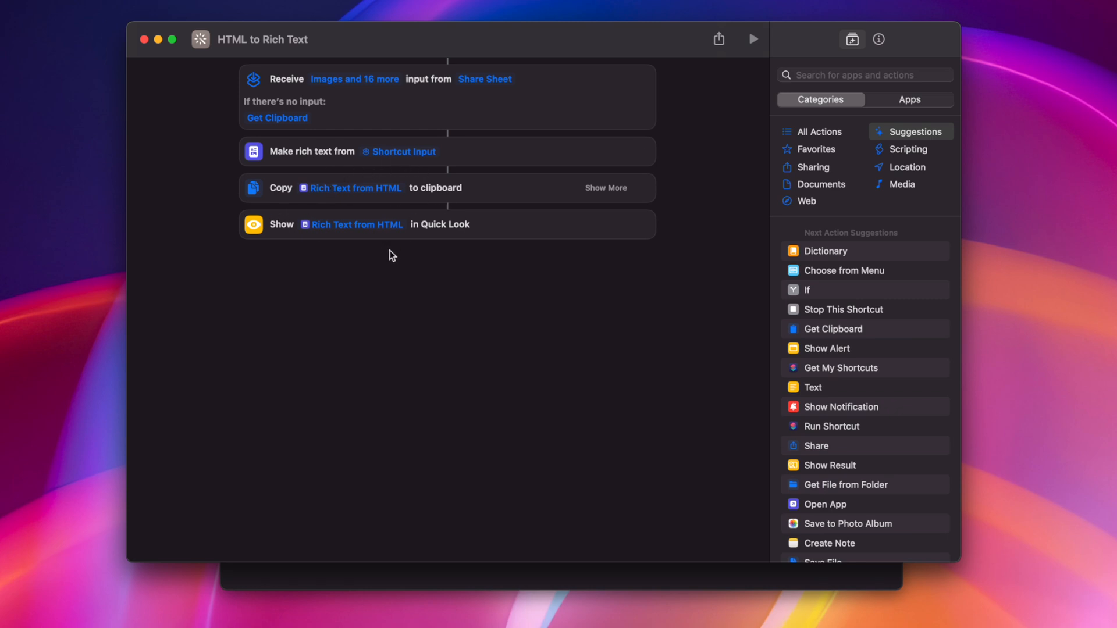
mouse_move(648, 366)
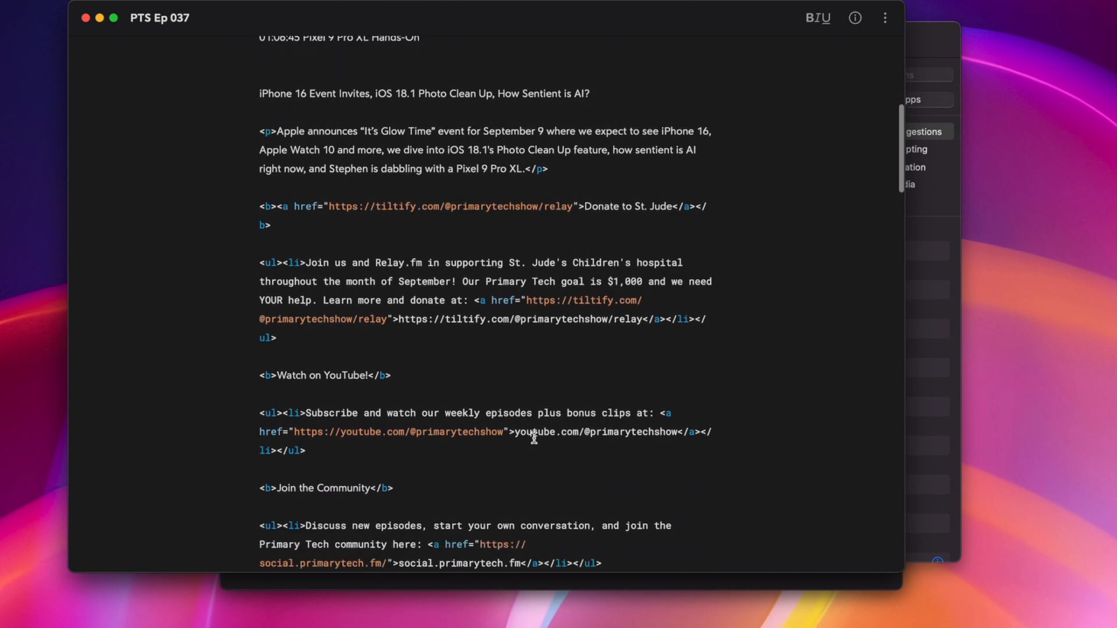
Scroll through the Quick Look rich-text preview of the PTS Ep 037 episode HTML
scroll(down, 3)
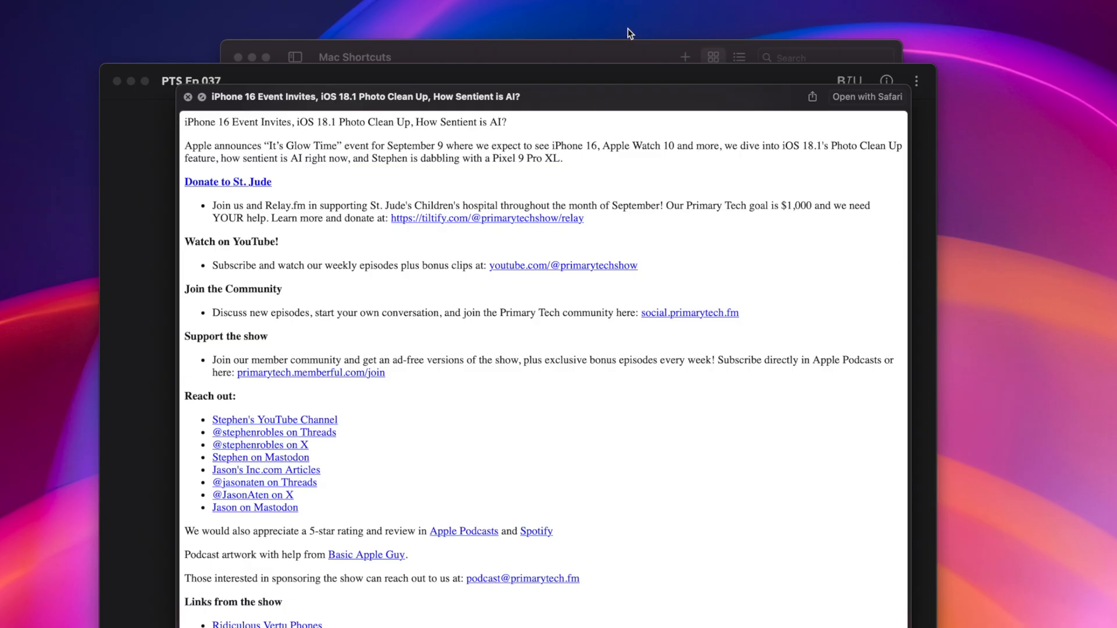
scroll(down, 3)
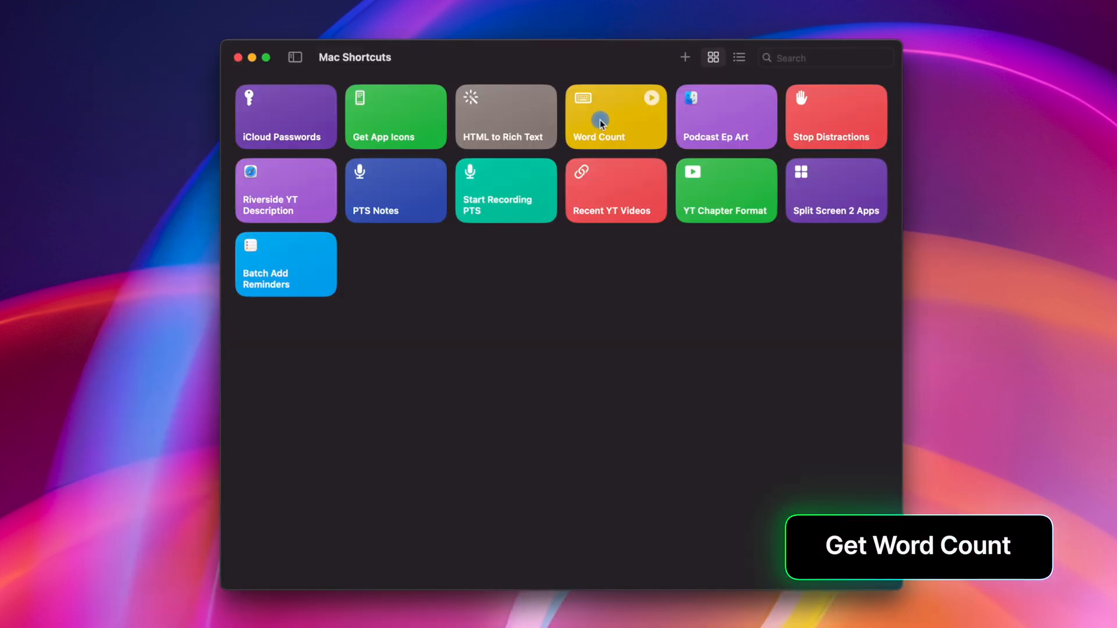
Open Word Count in the editor to see its count-words-and-show steps
double_click(614, 116)
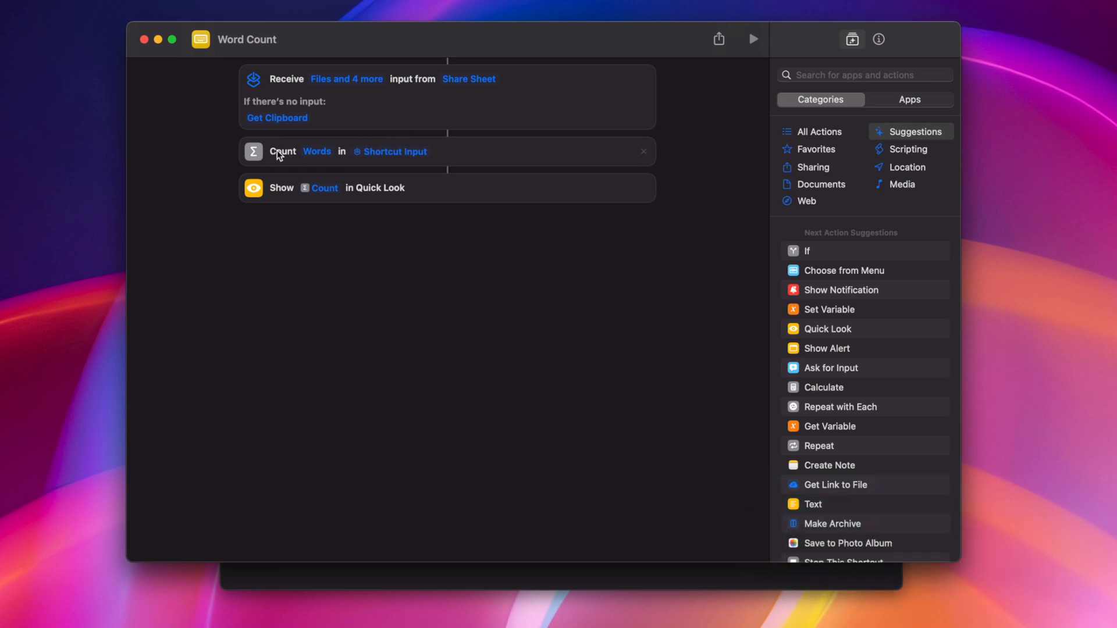
mouse_move(462, 156)
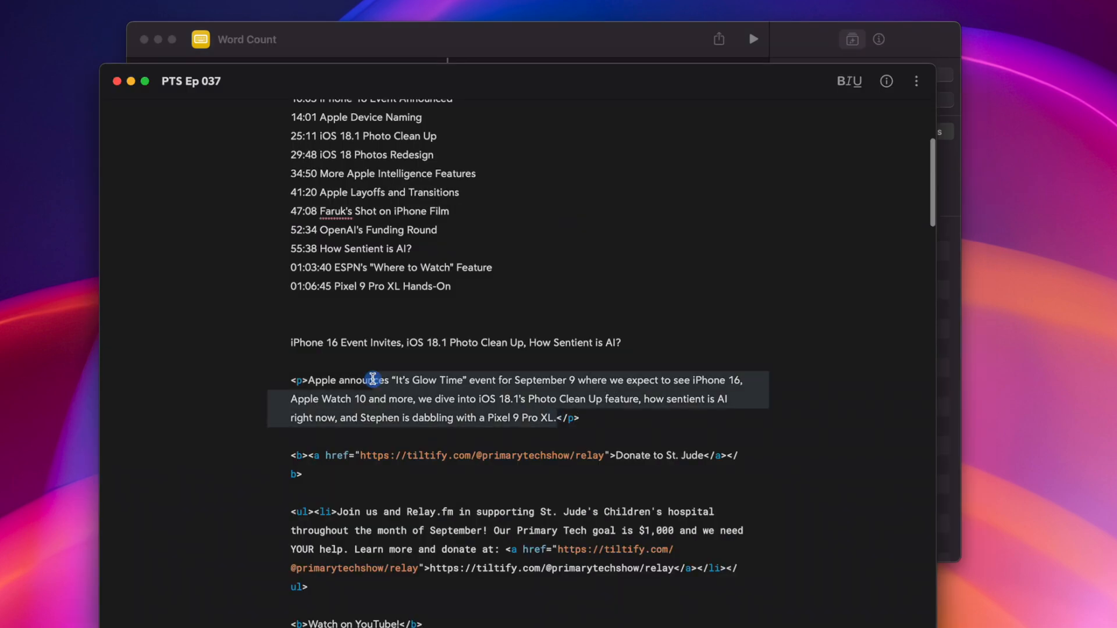
Run Word Count from the menu bar on the description paragraph (47 words), then open Podcast Ep Art
right_click(370, 377)
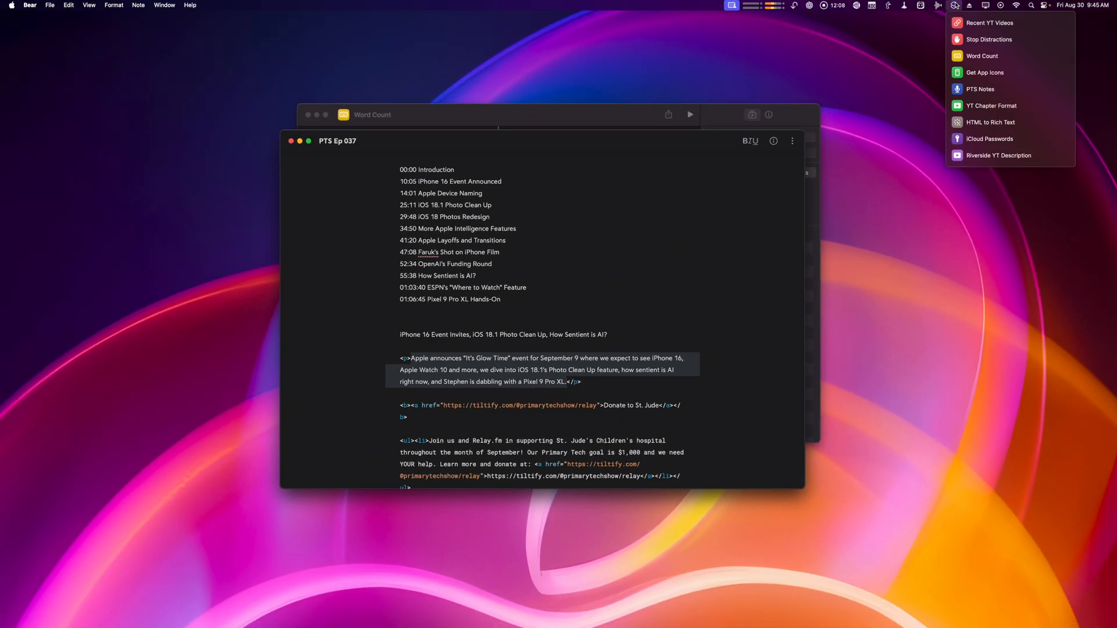
click(982, 55)
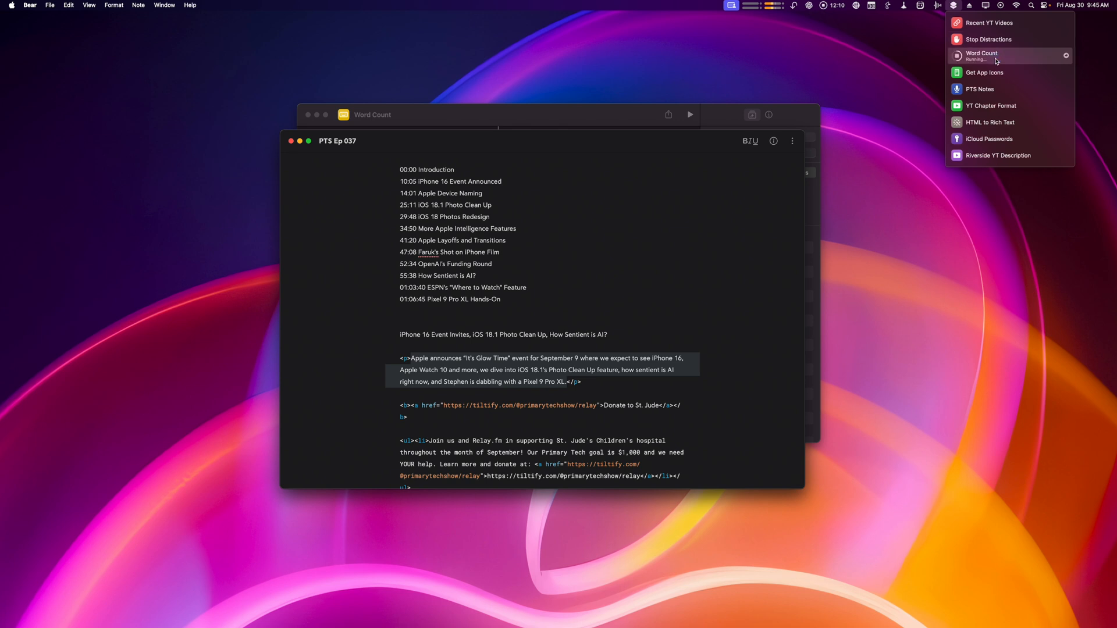
click(982, 55)
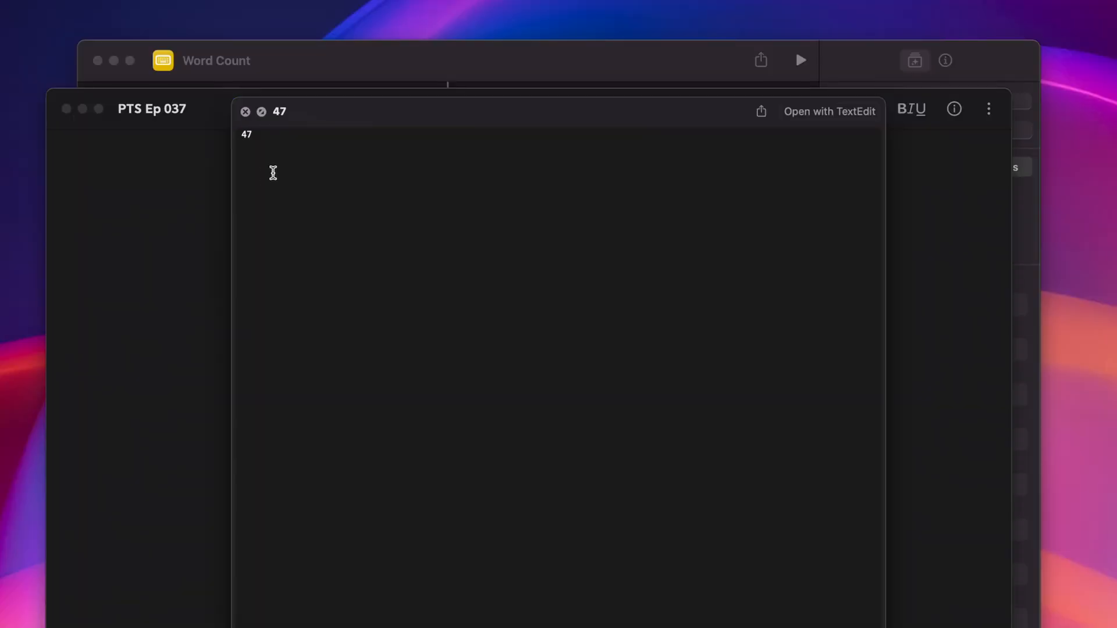
double_click(246, 135)
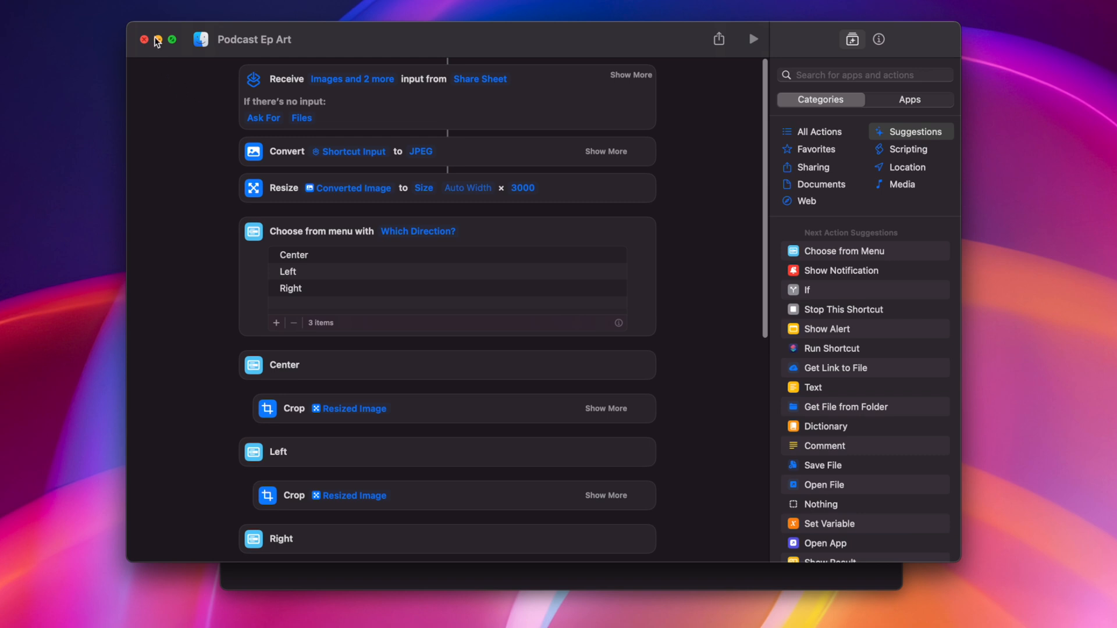
mouse_move(342, 225)
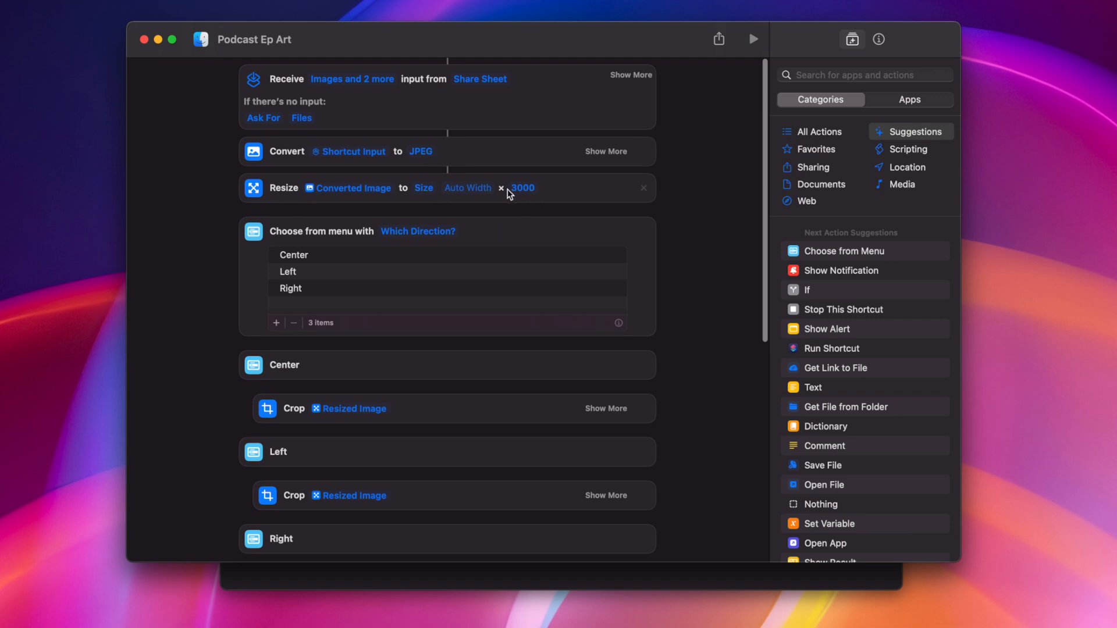
scroll(down, 3)
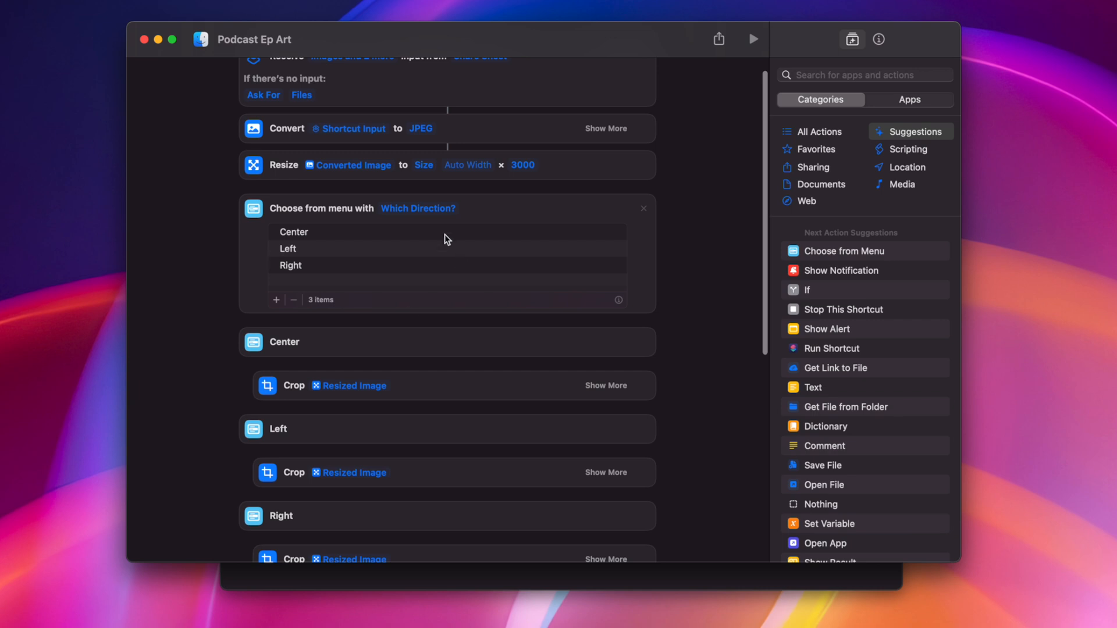
mouse_move(322, 265)
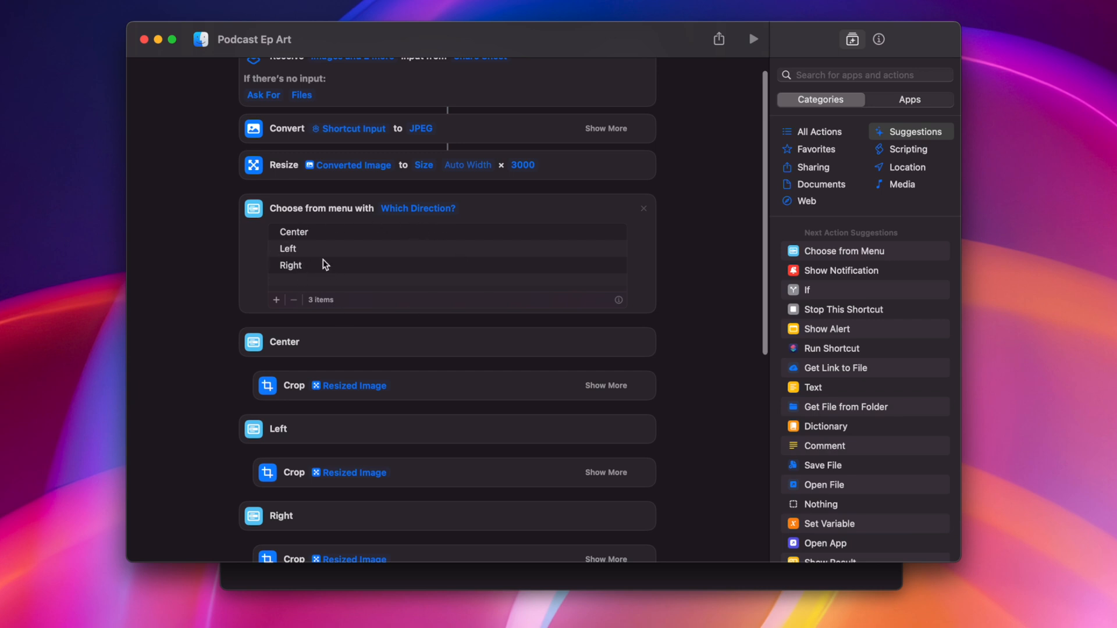
mouse_move(325, 235)
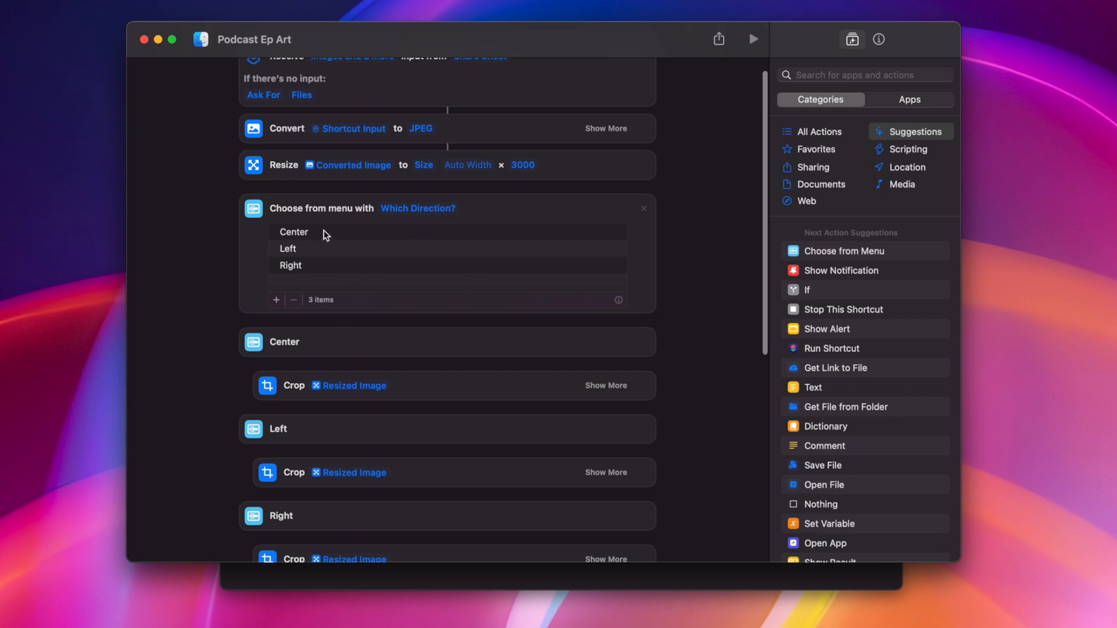
scroll(down, 3)
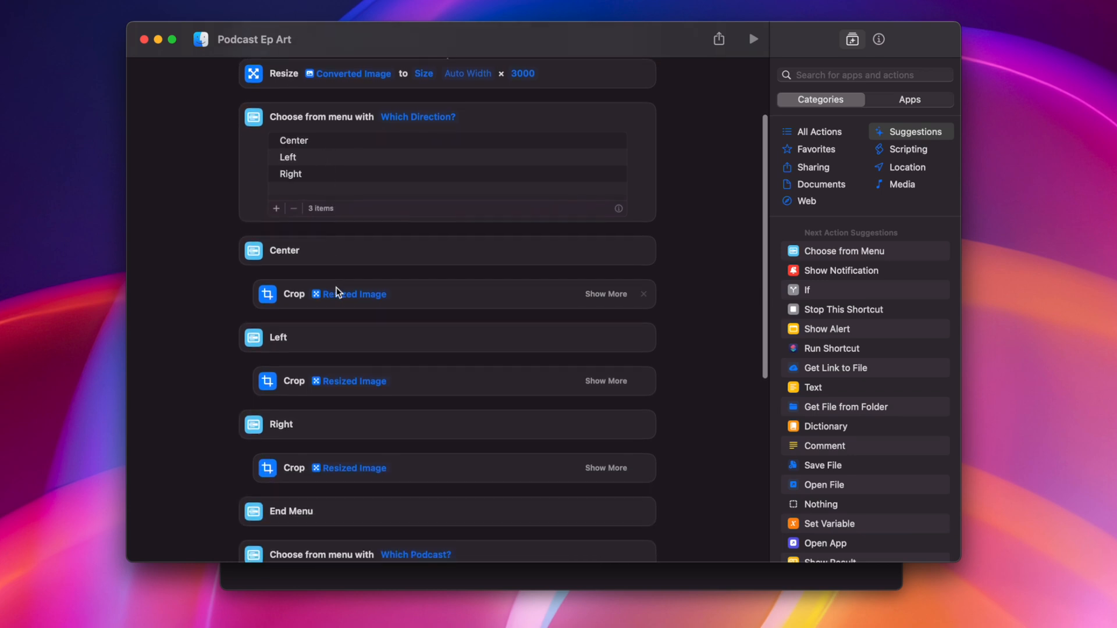
click(606, 293)
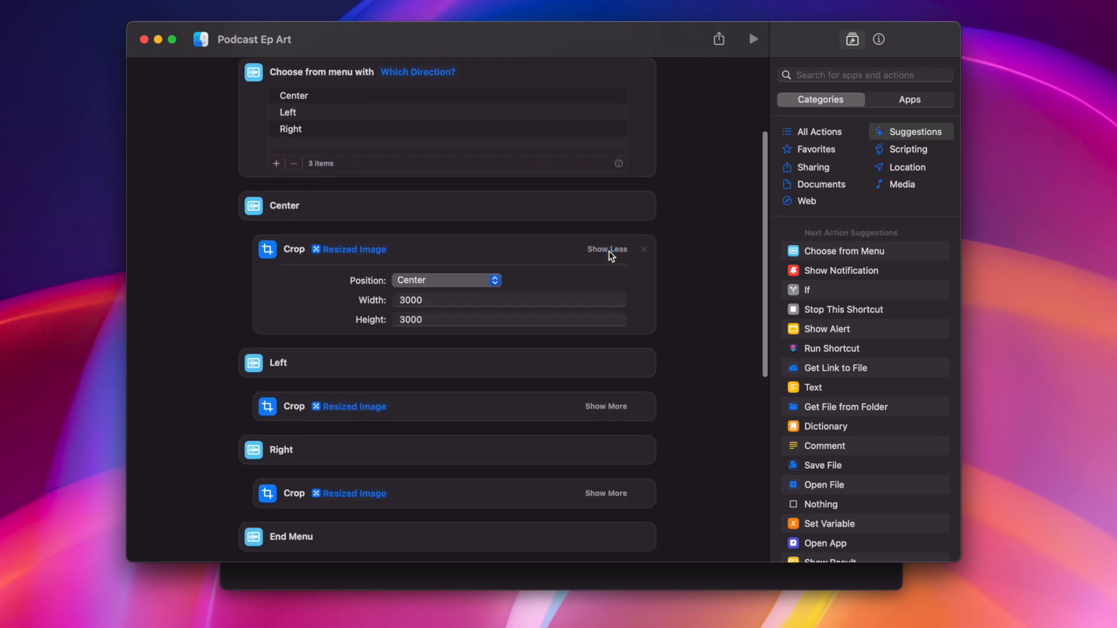
mouse_move(329, 276)
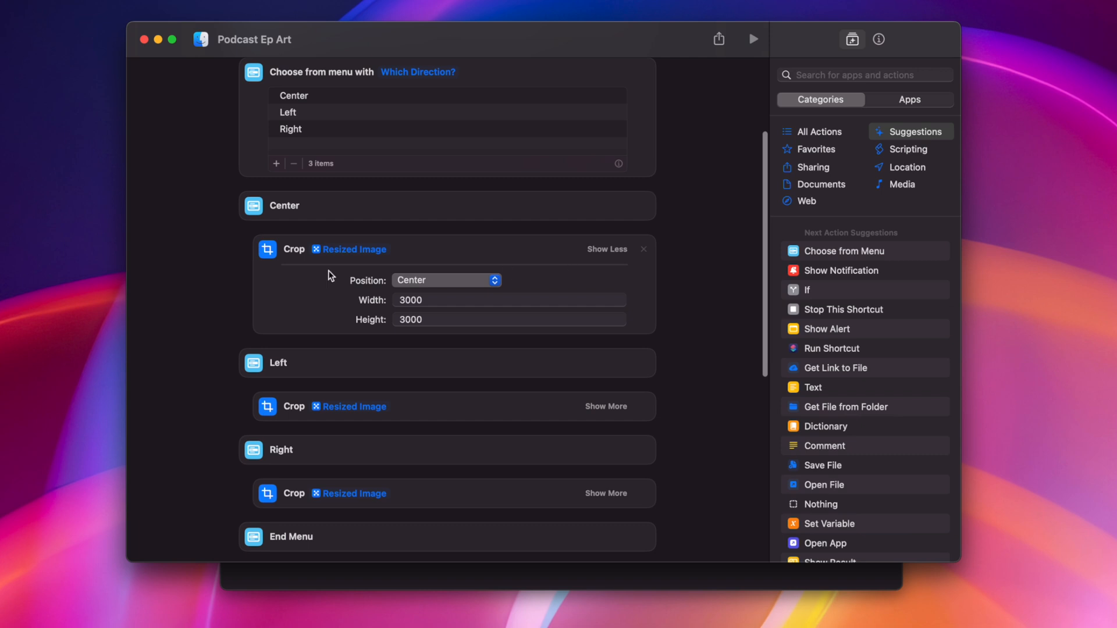
click(445, 279)
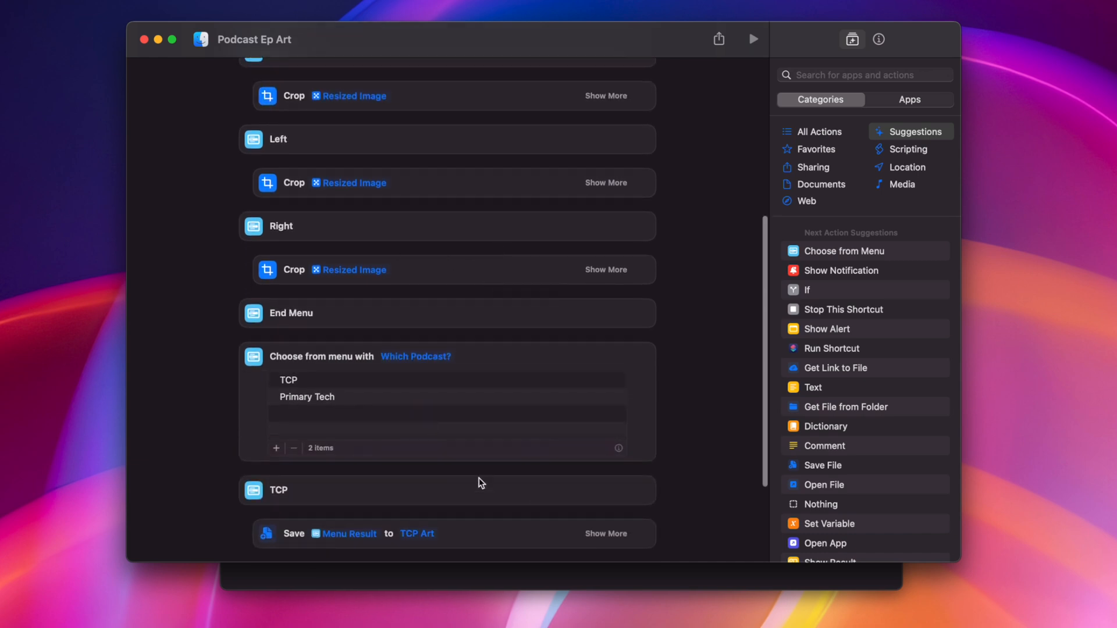
scroll(down, 3)
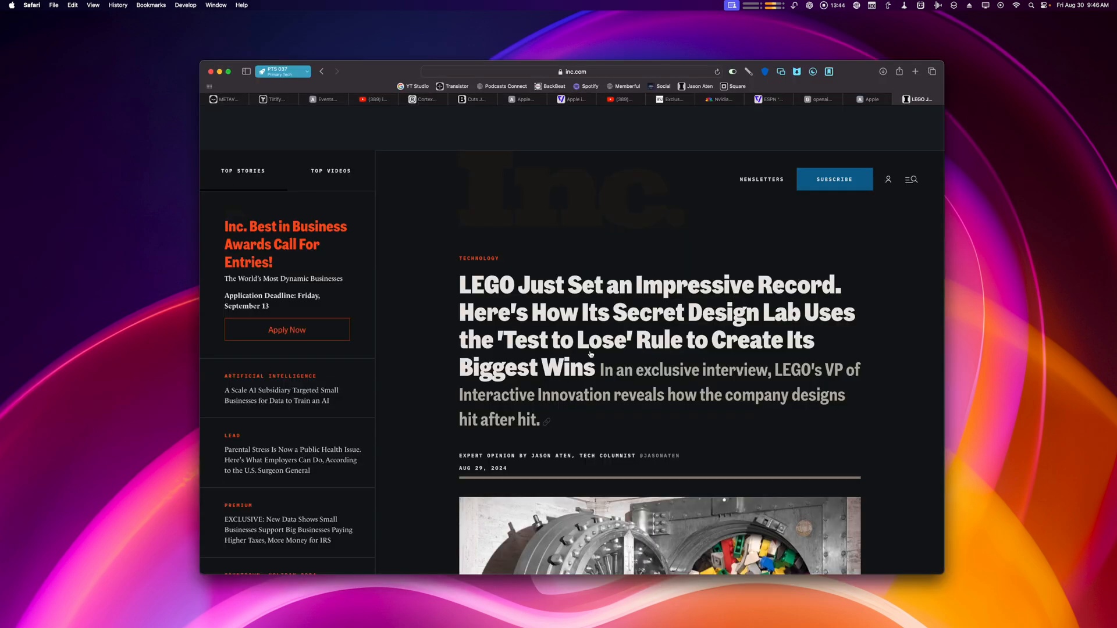
scroll(down, 3)
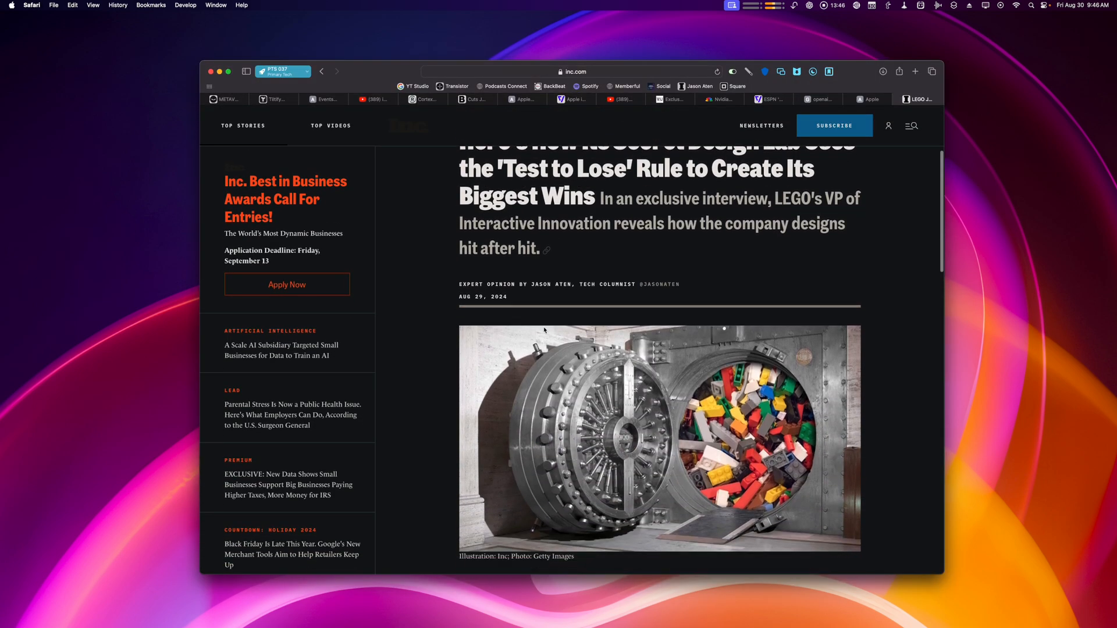
scroll(down, 3)
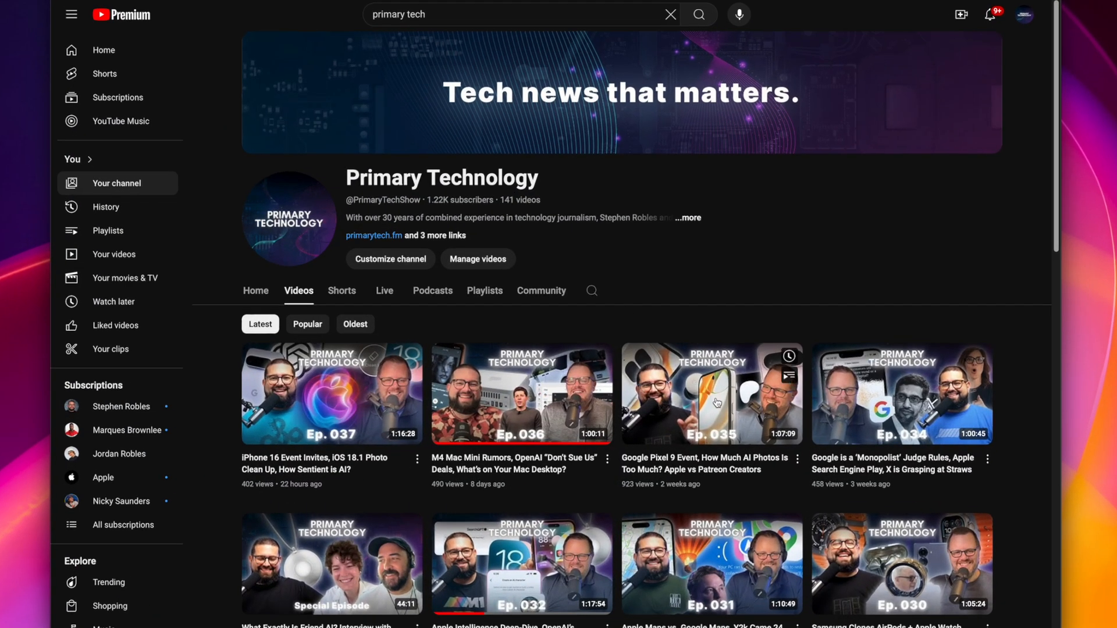
scroll(down, 3)
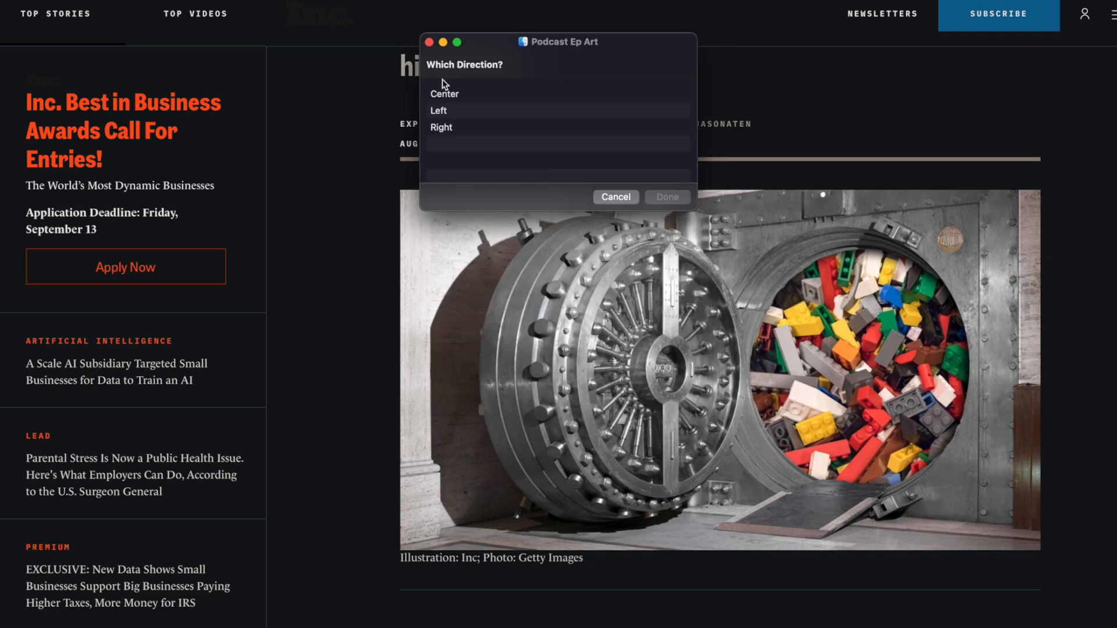
Answer the Podcast Ep Art prompts with Right crop direction and Primary Tech podcast
click(441, 128)
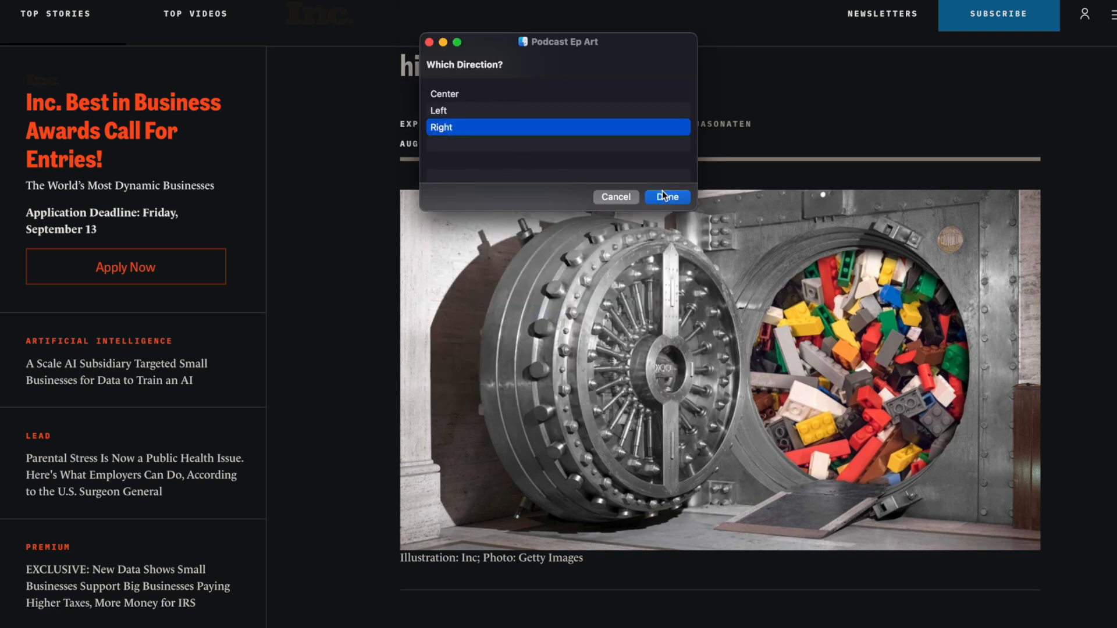
click(666, 196)
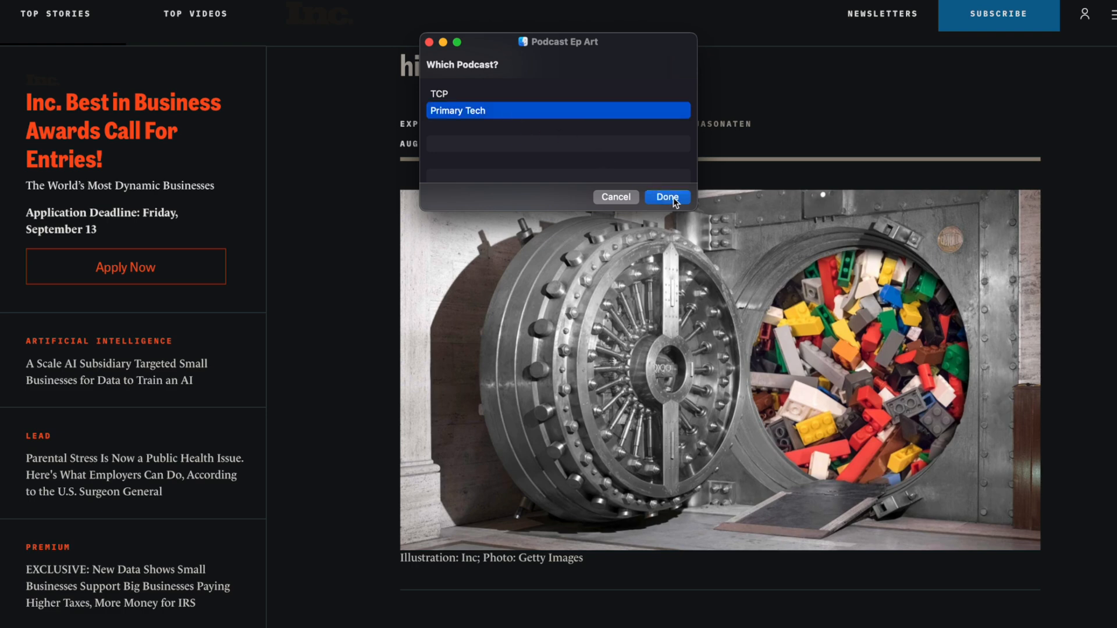
click(667, 196)
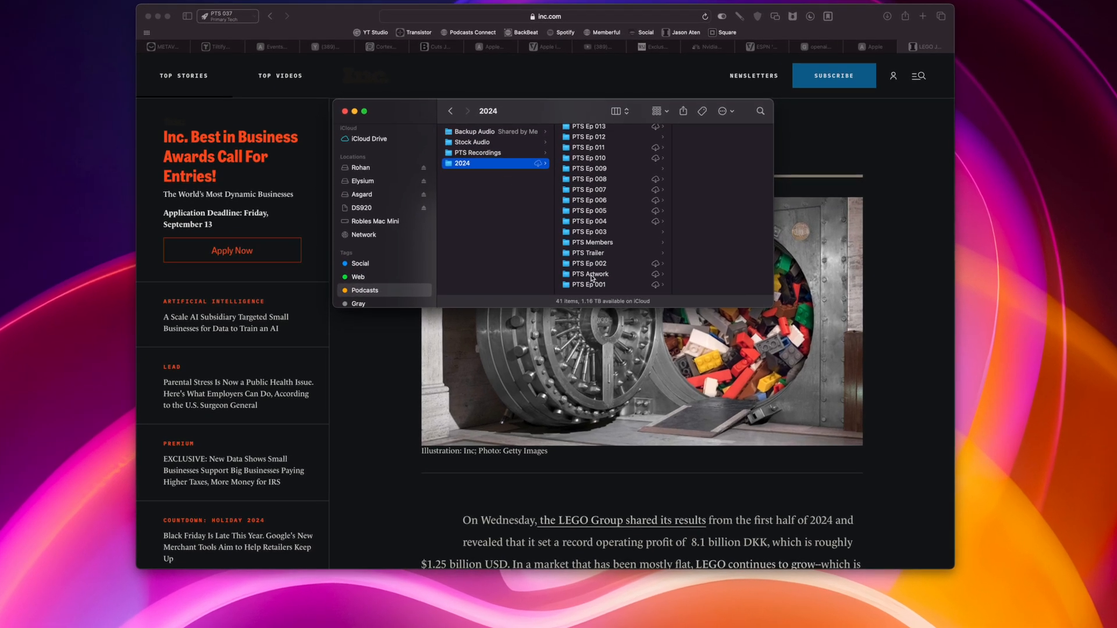
Select the PTS Artwork folder in Finder before closing the window
click(590, 274)
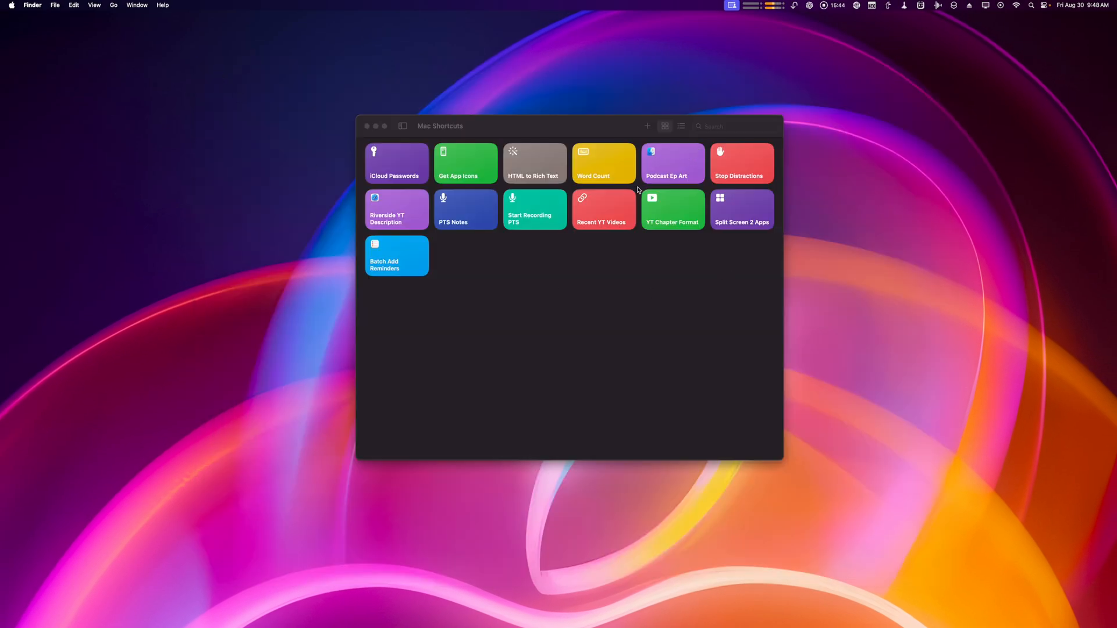
Open Stop Distractions for editing and review the Do Not Disturb duration, keeping Turned Off
click(741, 163)
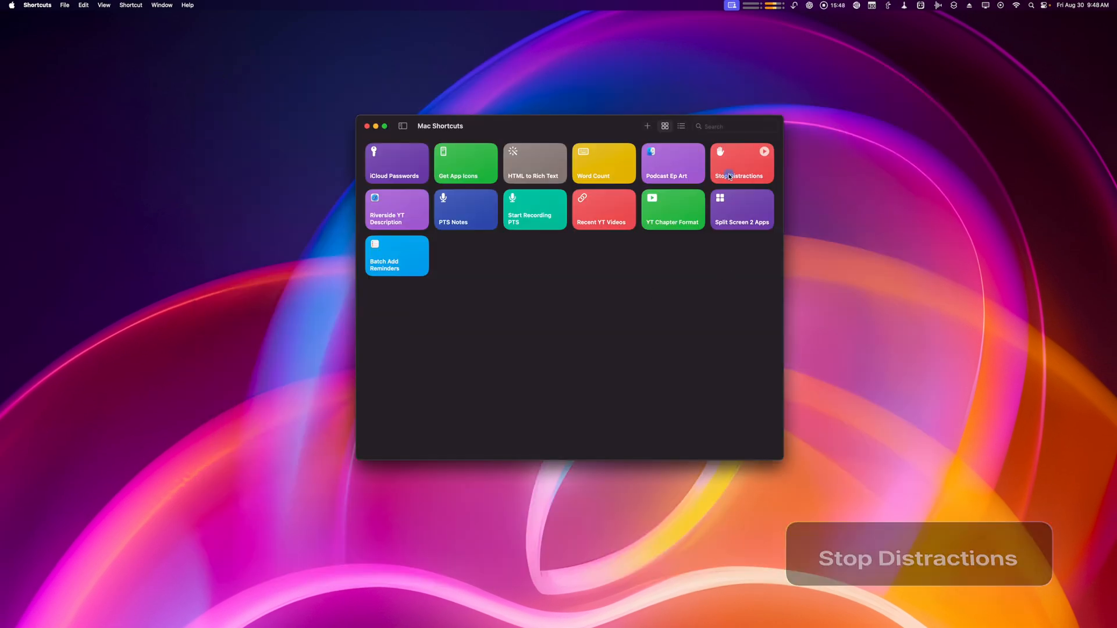
double_click(741, 163)
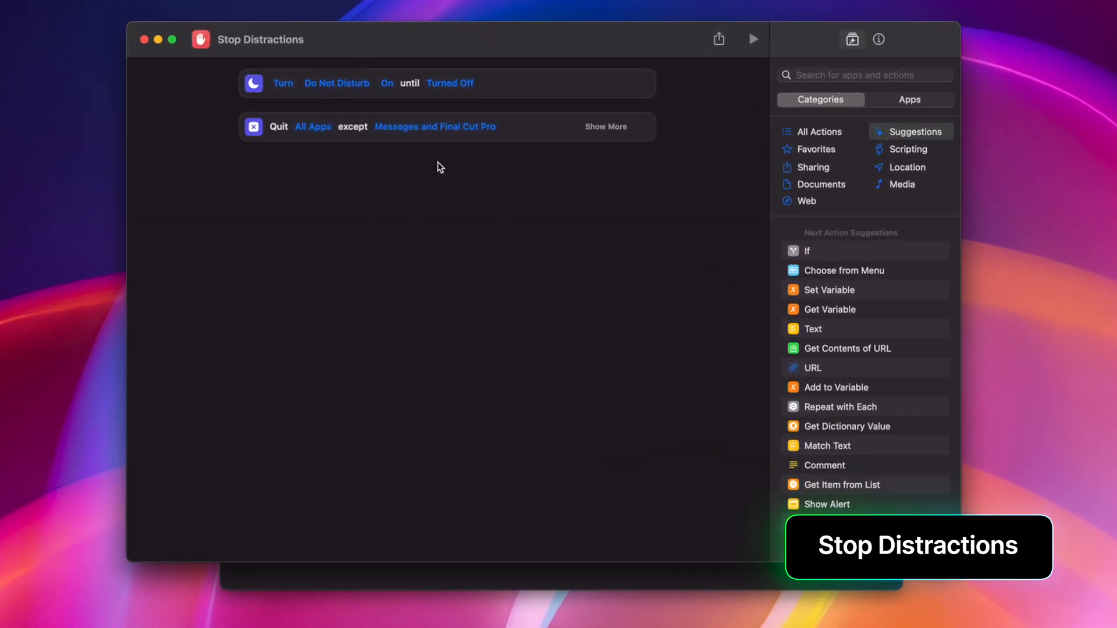
mouse_move(439, 117)
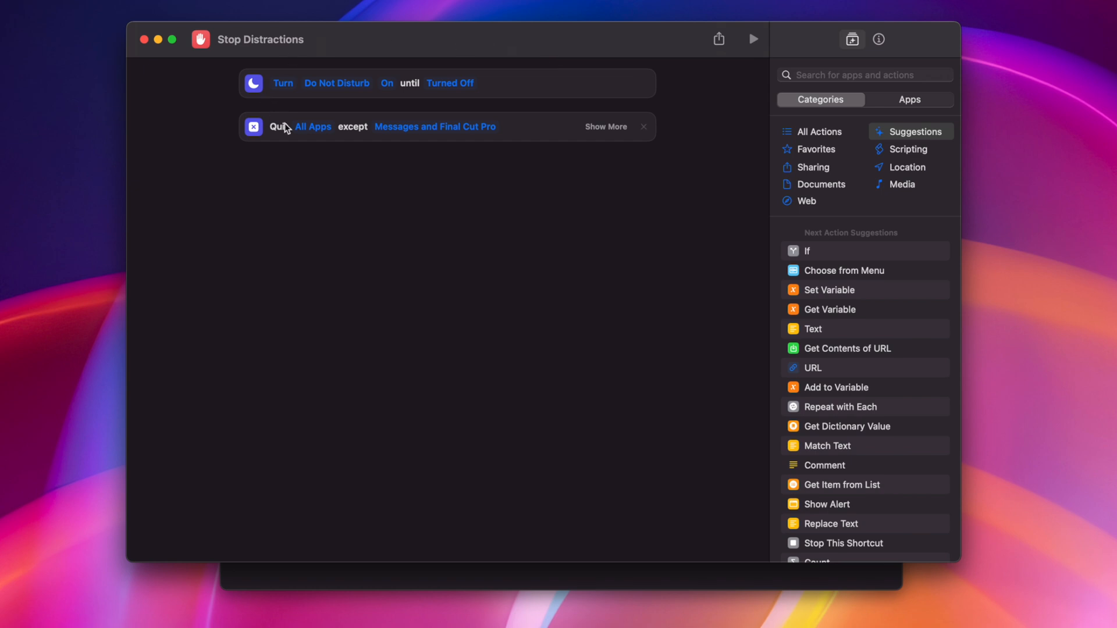
mouse_move(295, 95)
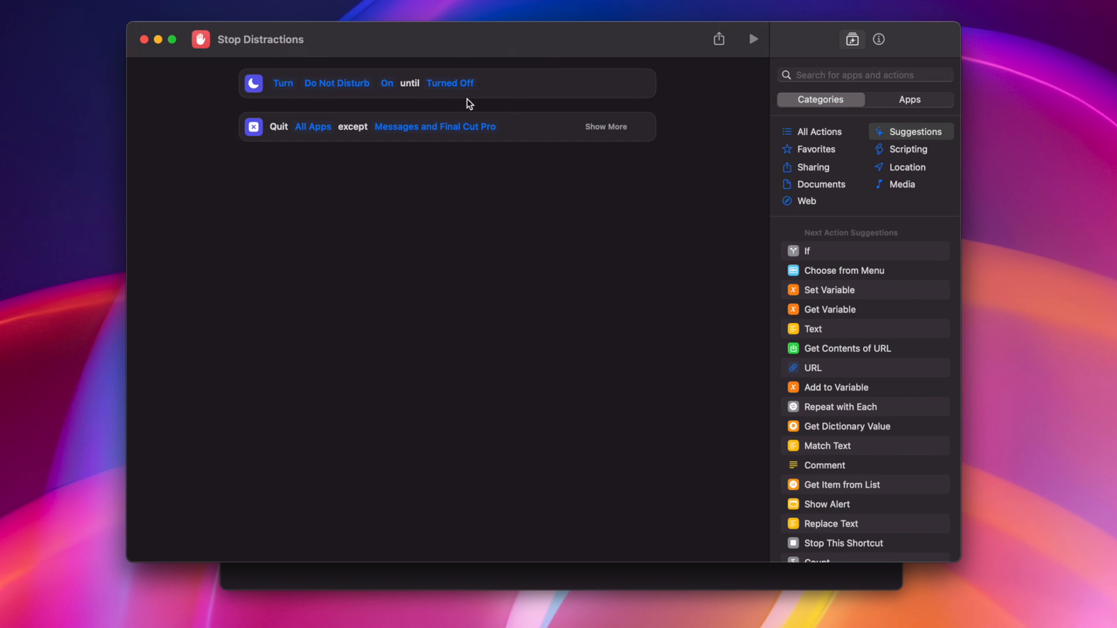
click(450, 83)
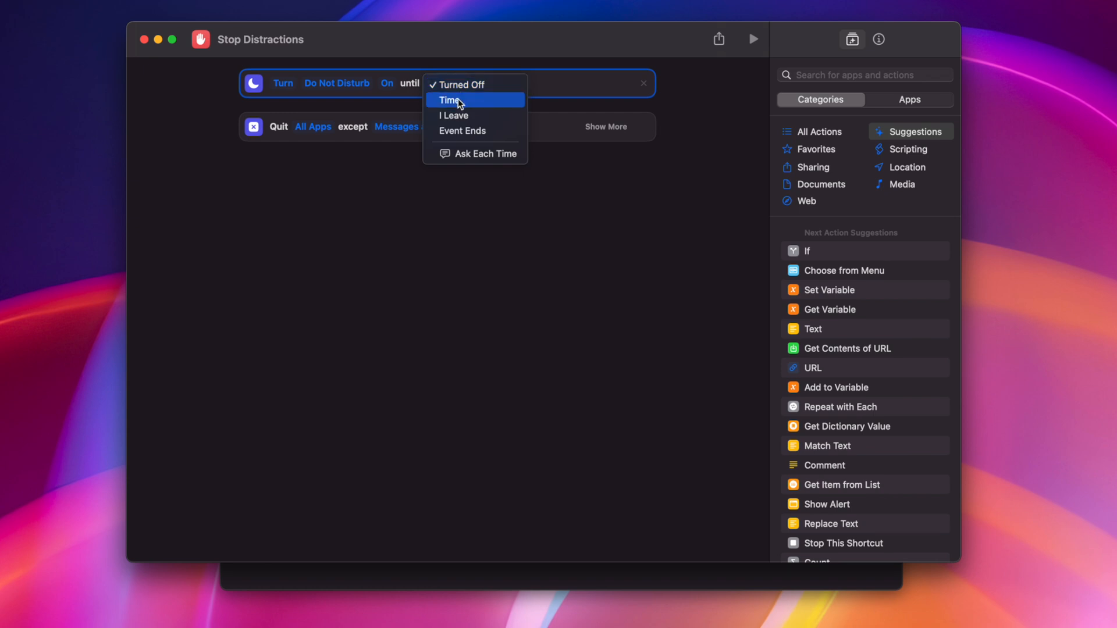
mouse_move(482, 104)
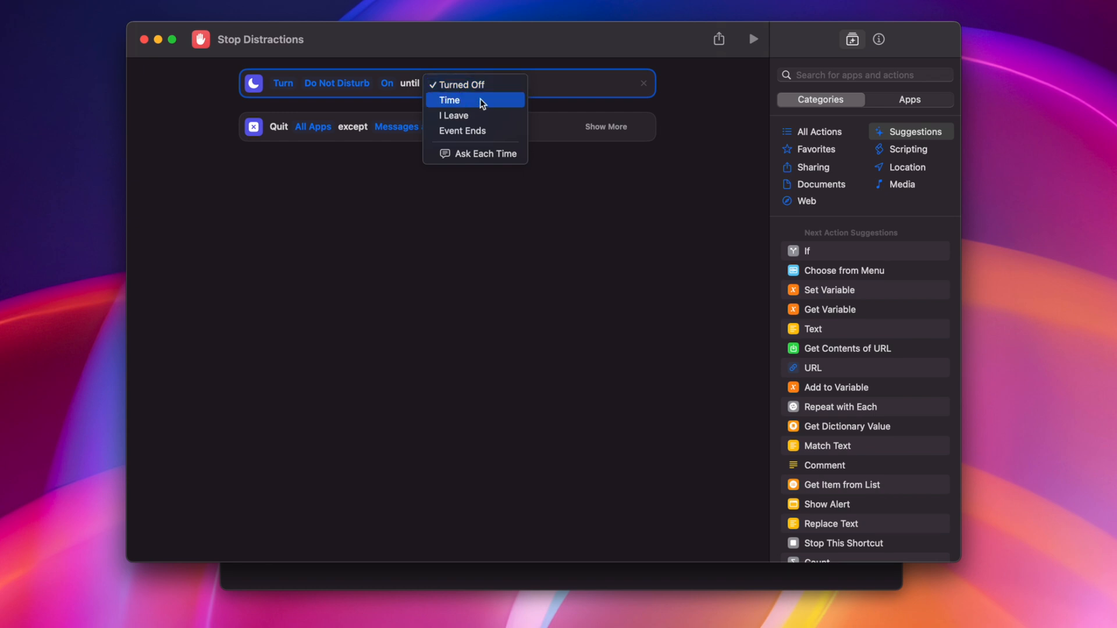
mouse_move(465, 131)
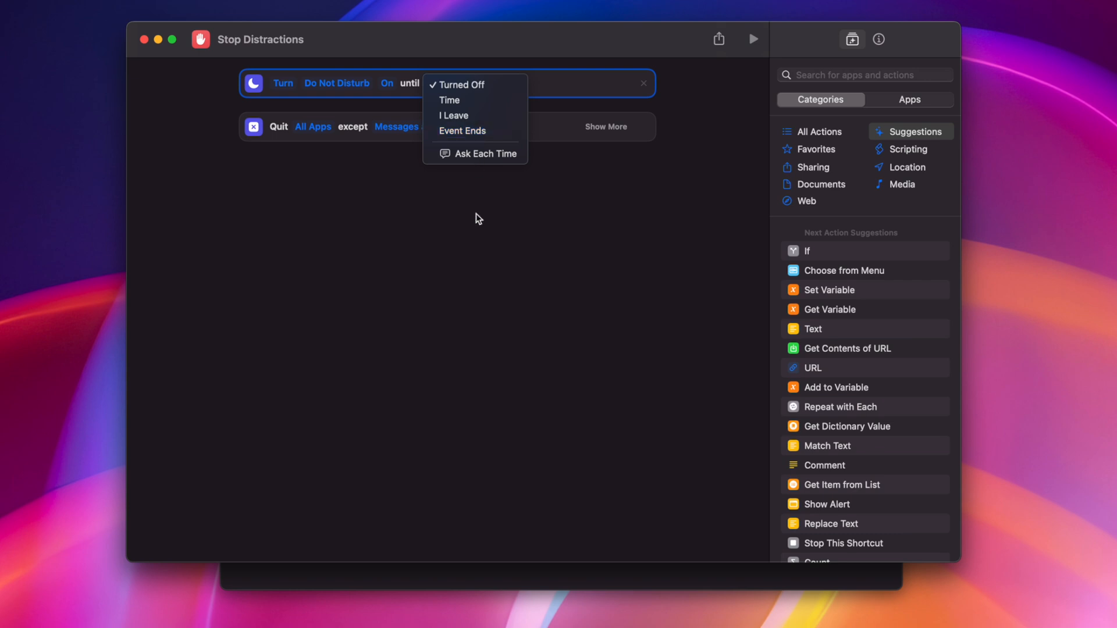
click(462, 83)
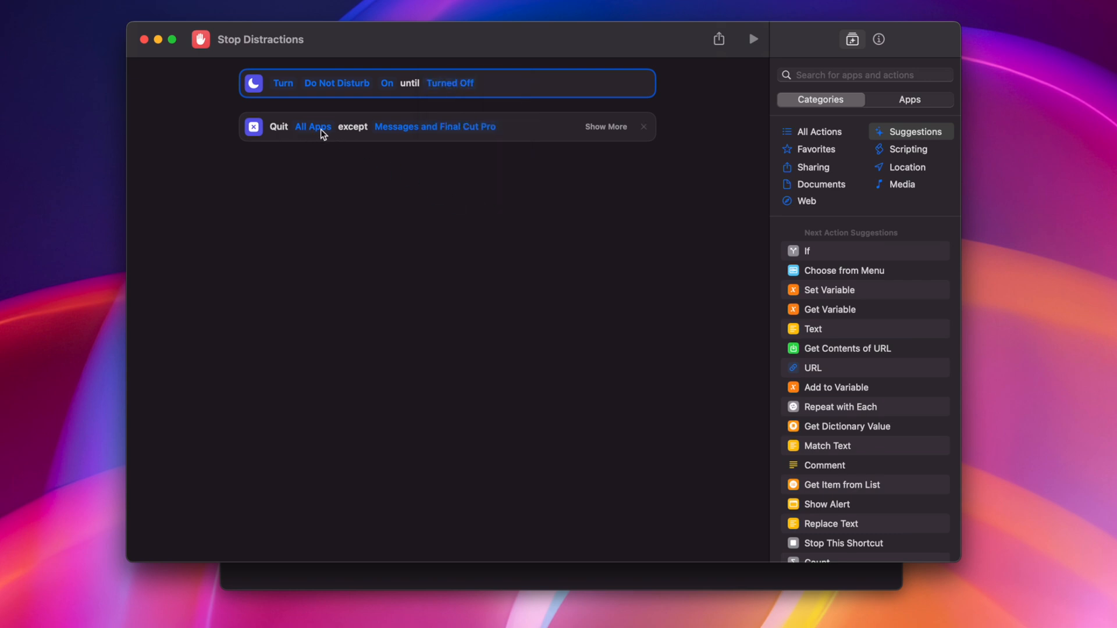
mouse_move(399, 134)
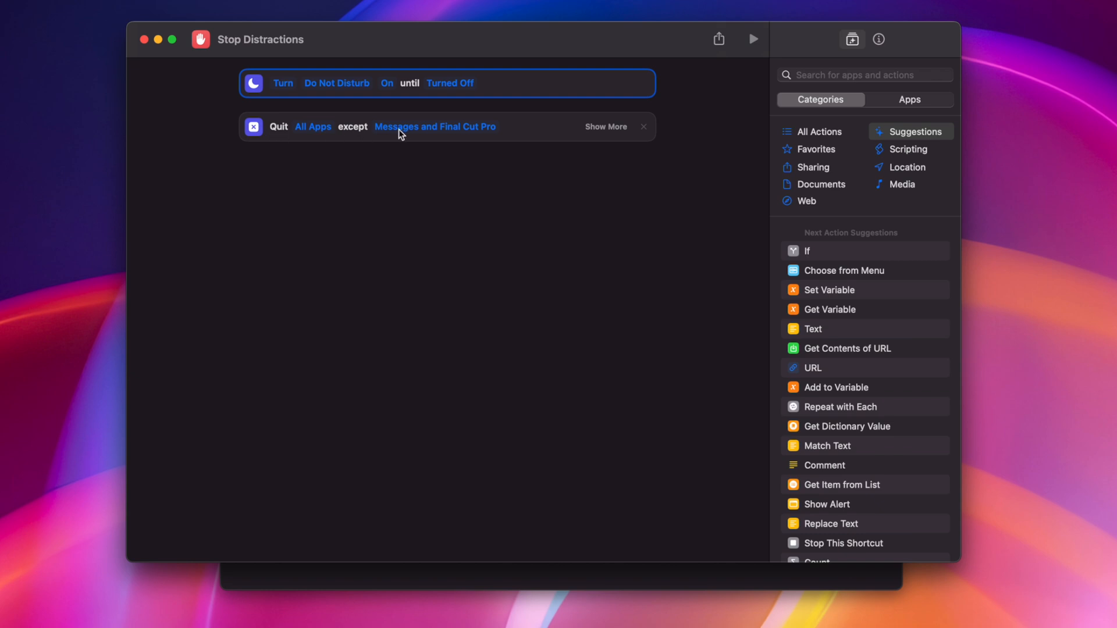
Review the quit-apps action, keeping All Apps except the listed ones, and close the editor
click(434, 126)
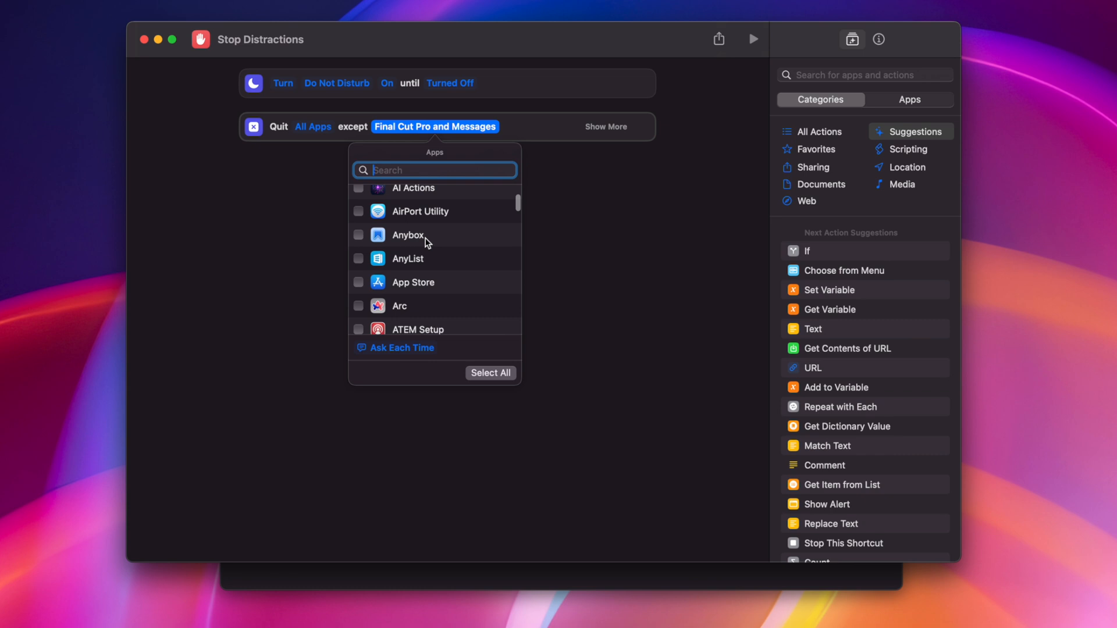
click(364, 173)
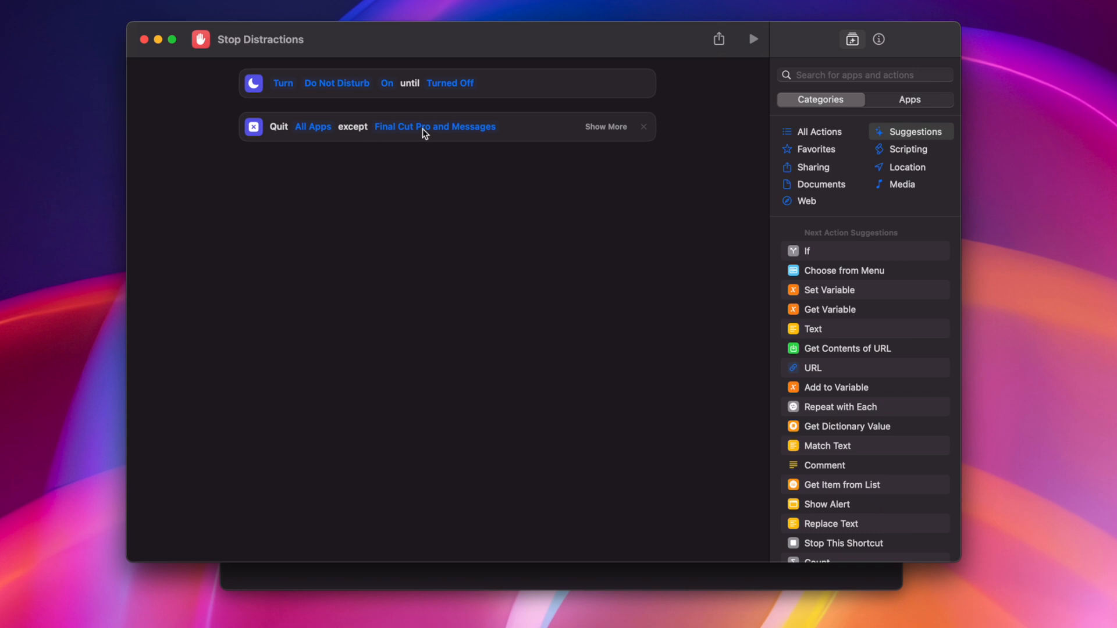
mouse_move(315, 132)
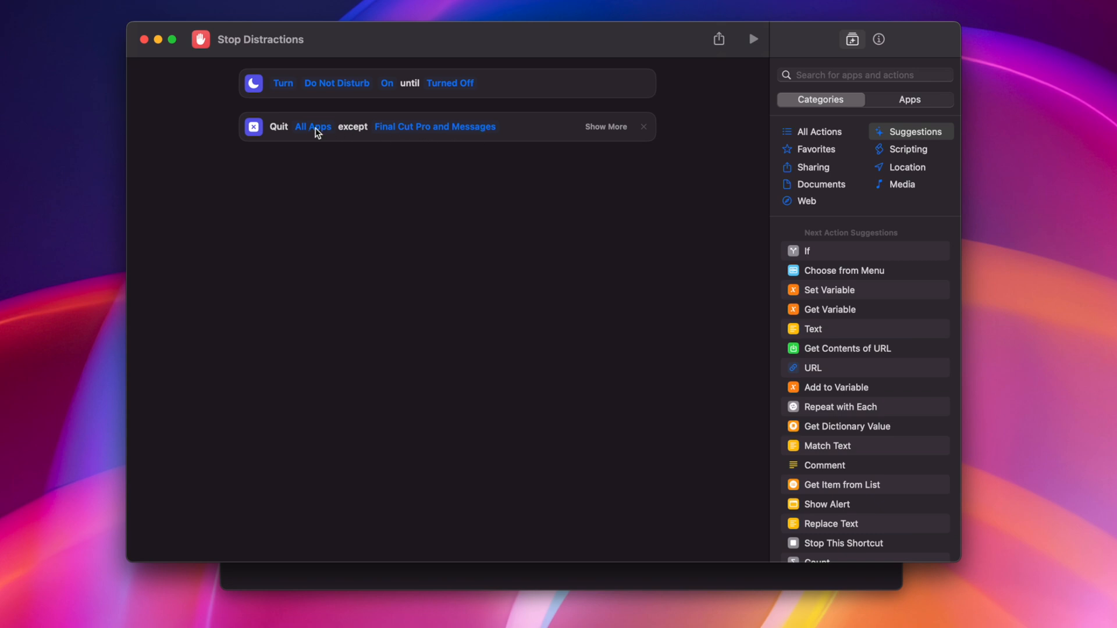
click(313, 127)
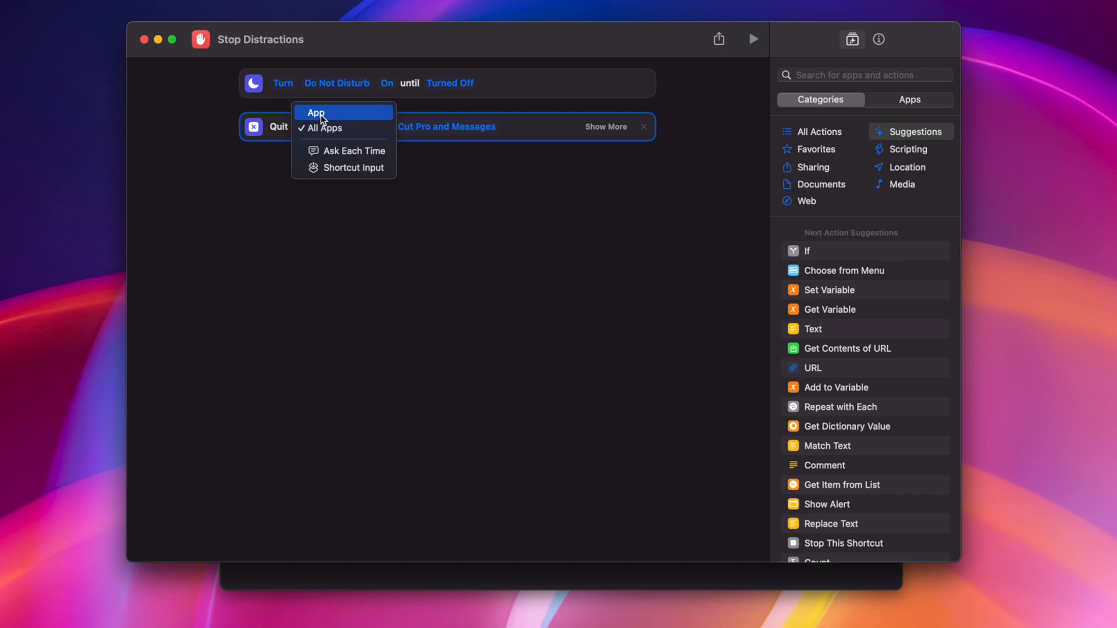
click(316, 113)
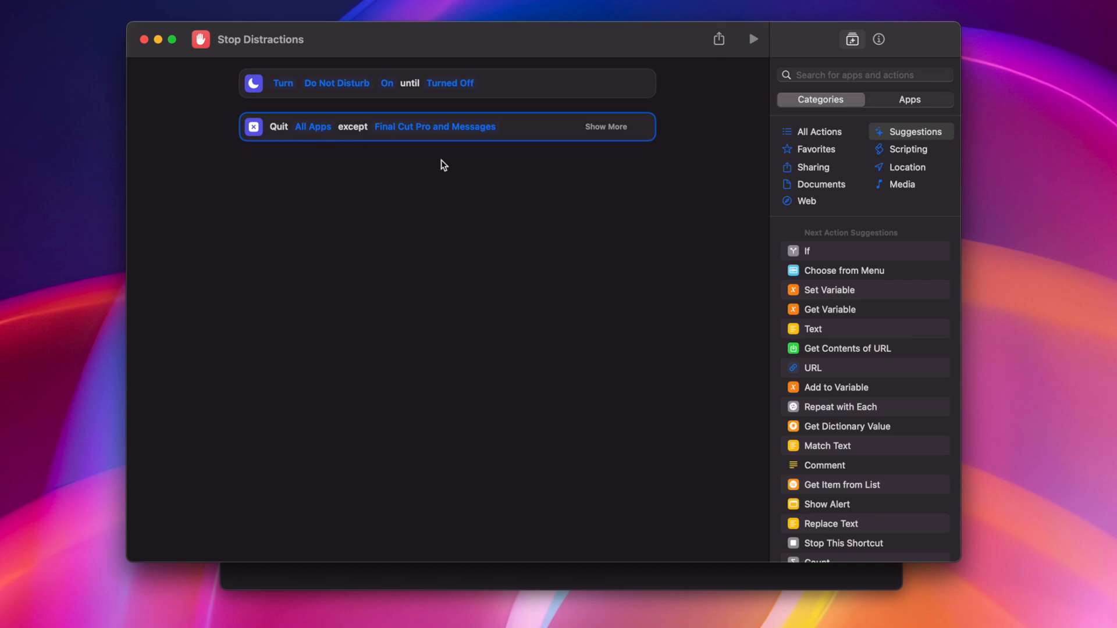
mouse_move(145, 40)
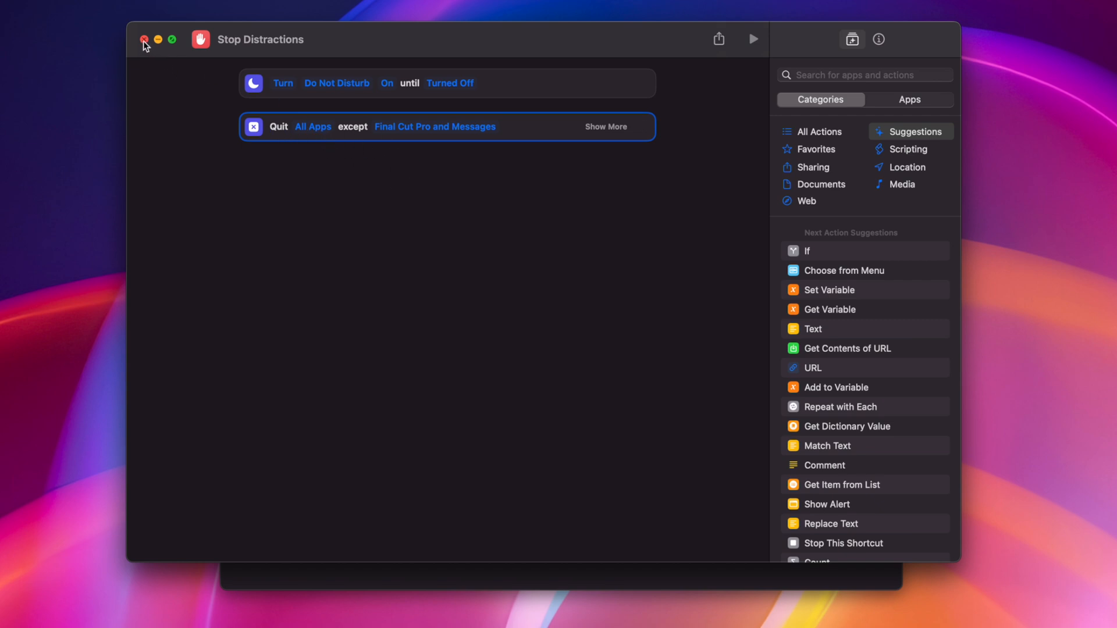
click(143, 39)
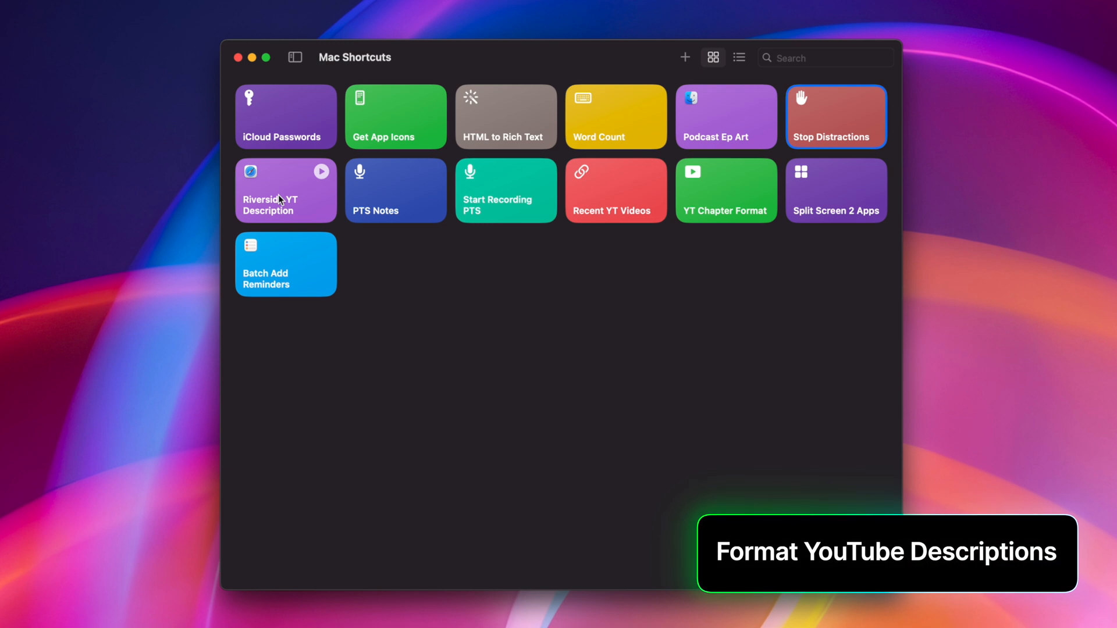
Open Riverside YT Description and scroll through its clipboard URL and YouTube page-name actions
double_click(285, 190)
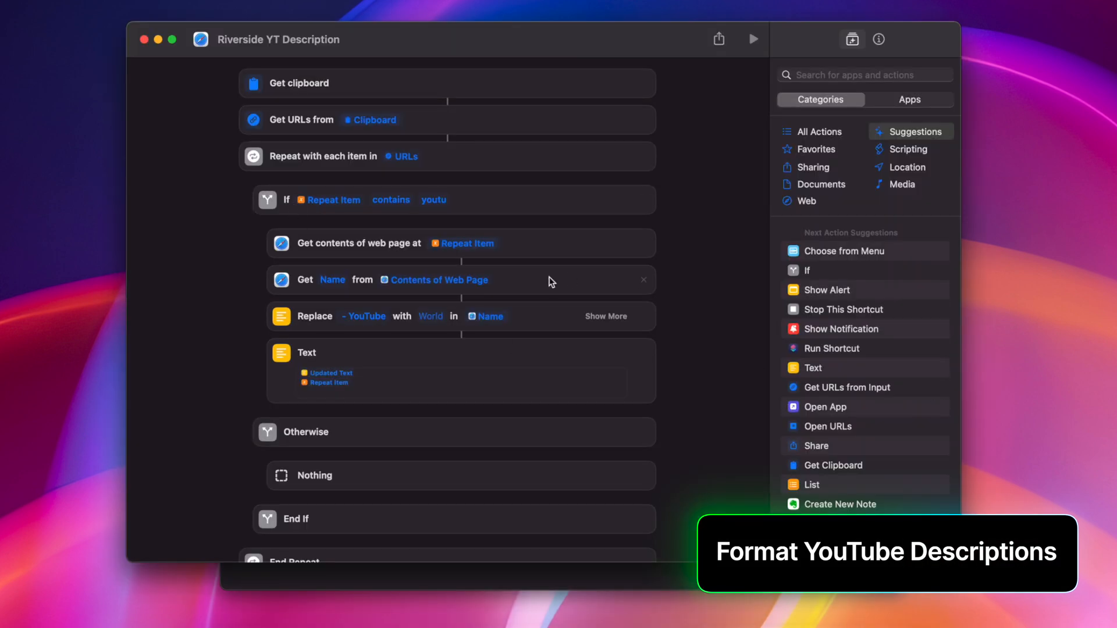
scroll(down, 3)
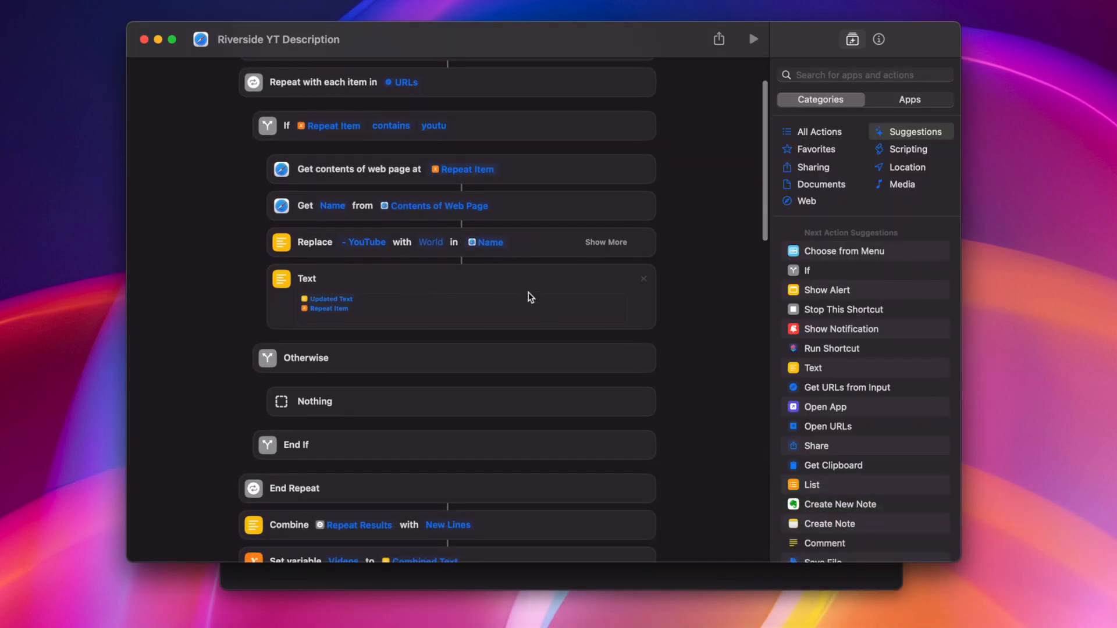
scroll(down, 3)
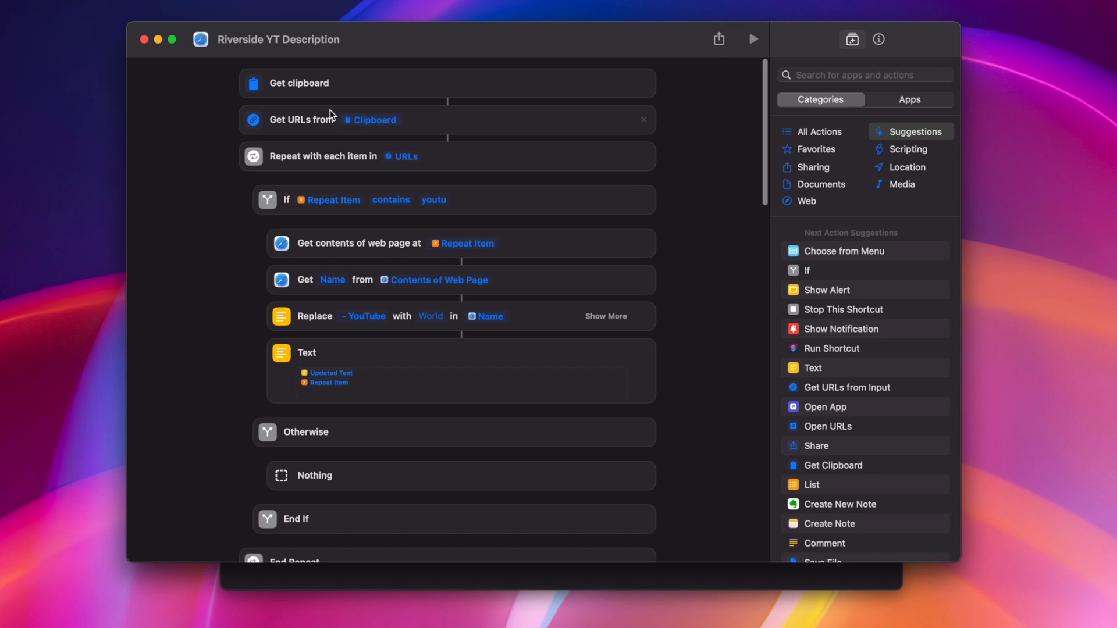
mouse_move(162, 64)
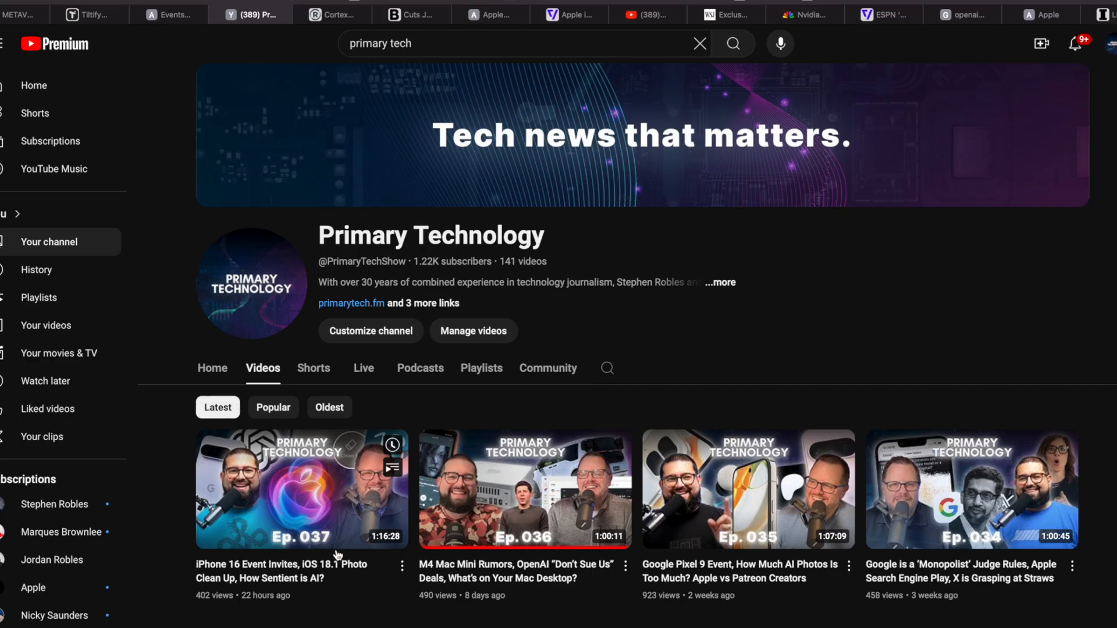
Select the iPhone 16 Event Invites episode thumbnail in the channel's Videos list
click(404, 567)
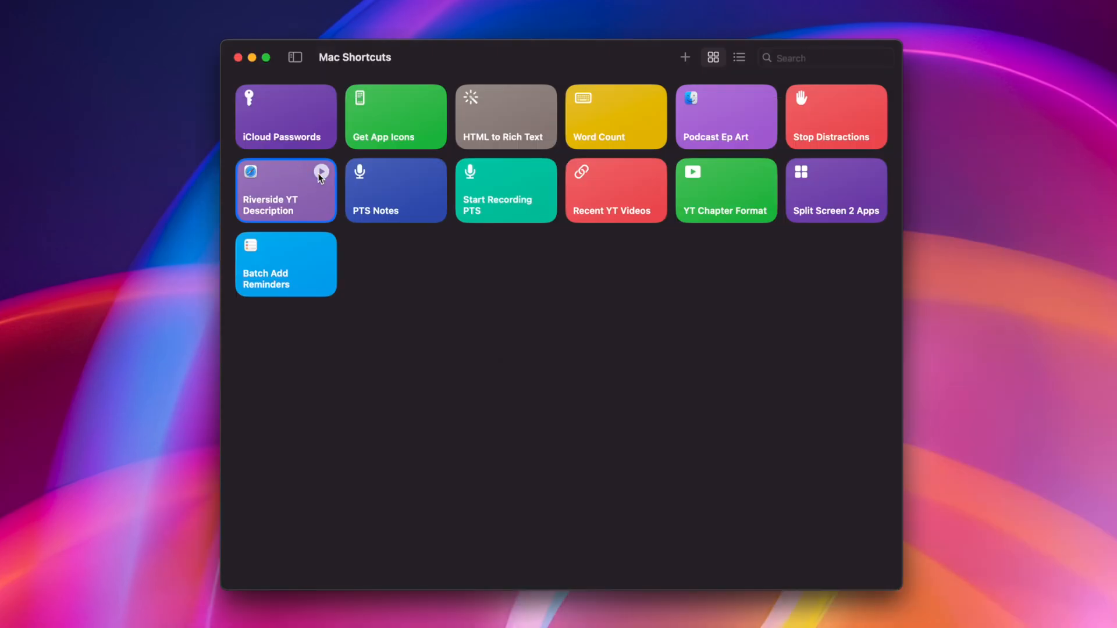
mouse_move(442, 321)
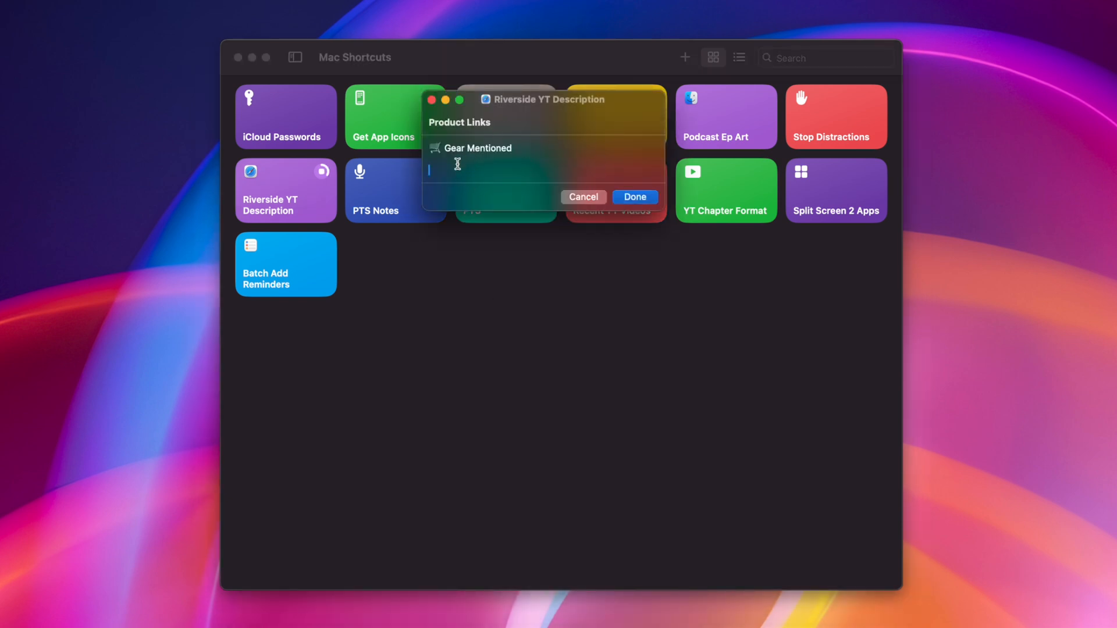
mouse_move(551, 175)
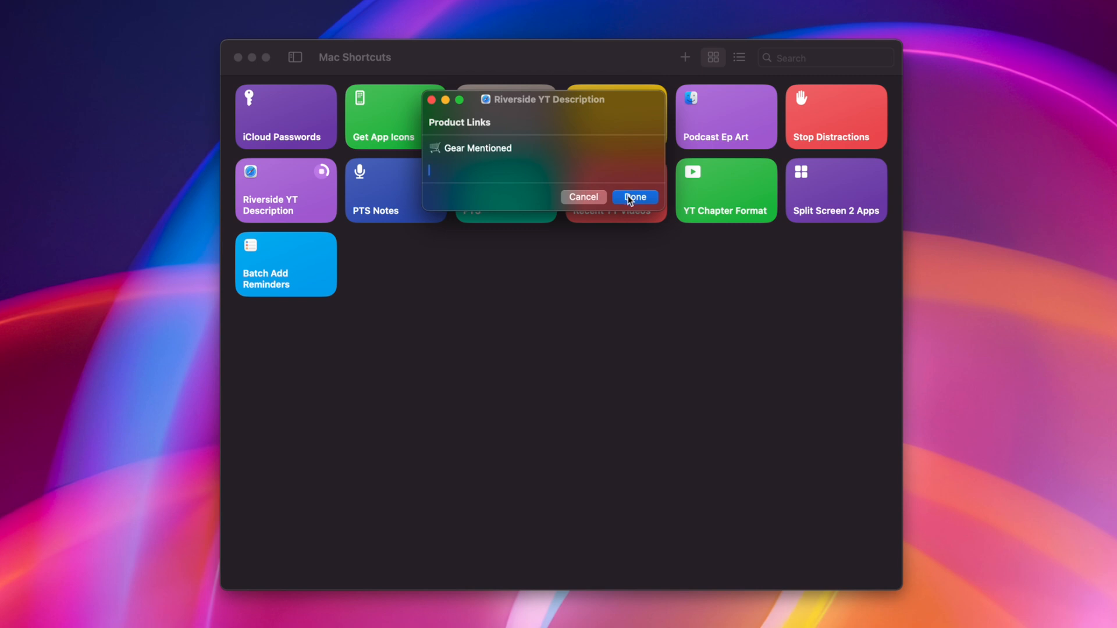
Accept the Product Links, Chapters and Video Description prompts so the full description is generated
click(633, 196)
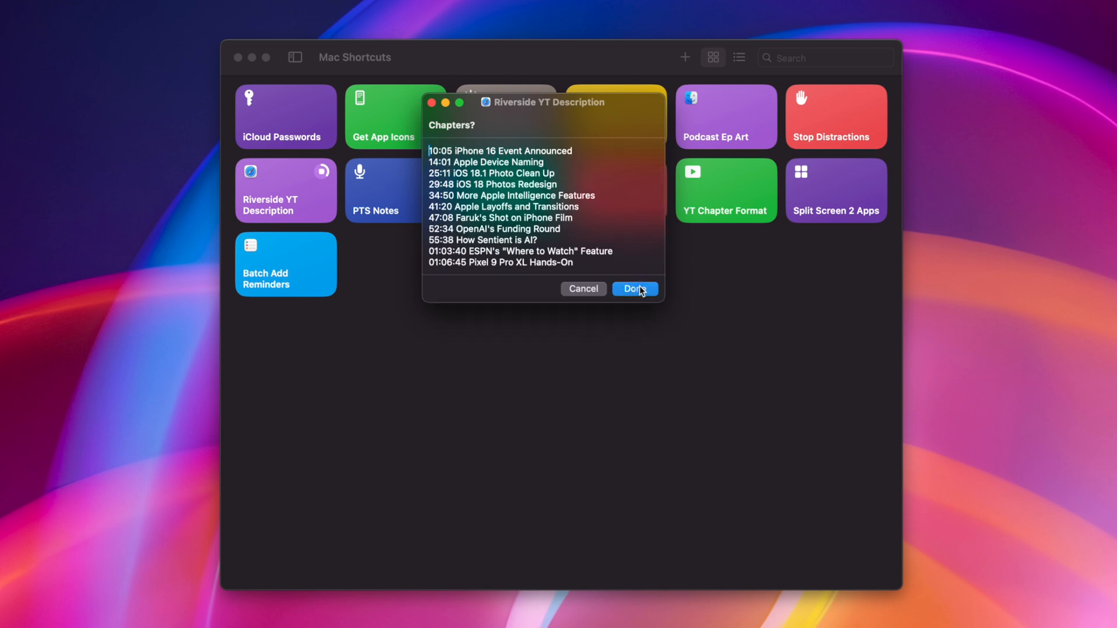
click(633, 289)
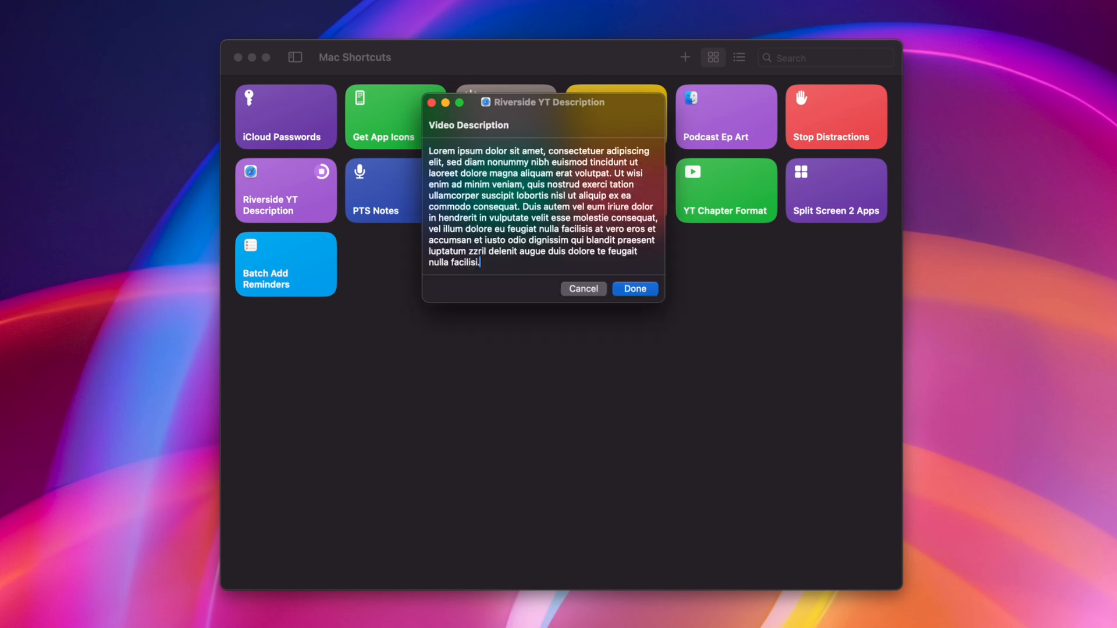
click(633, 288)
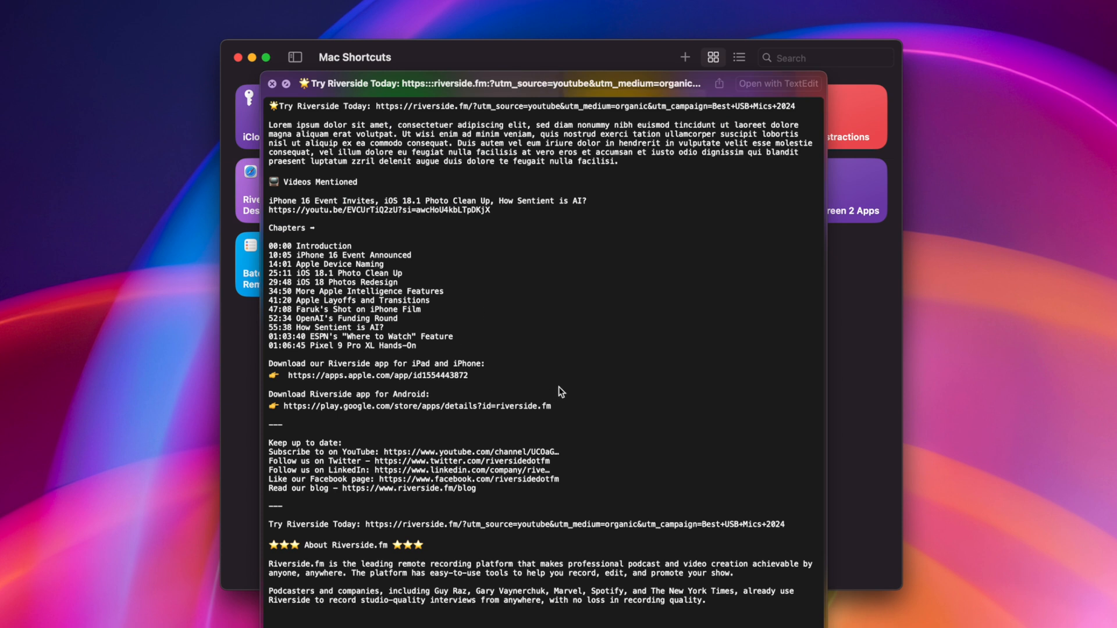
mouse_move(398, 413)
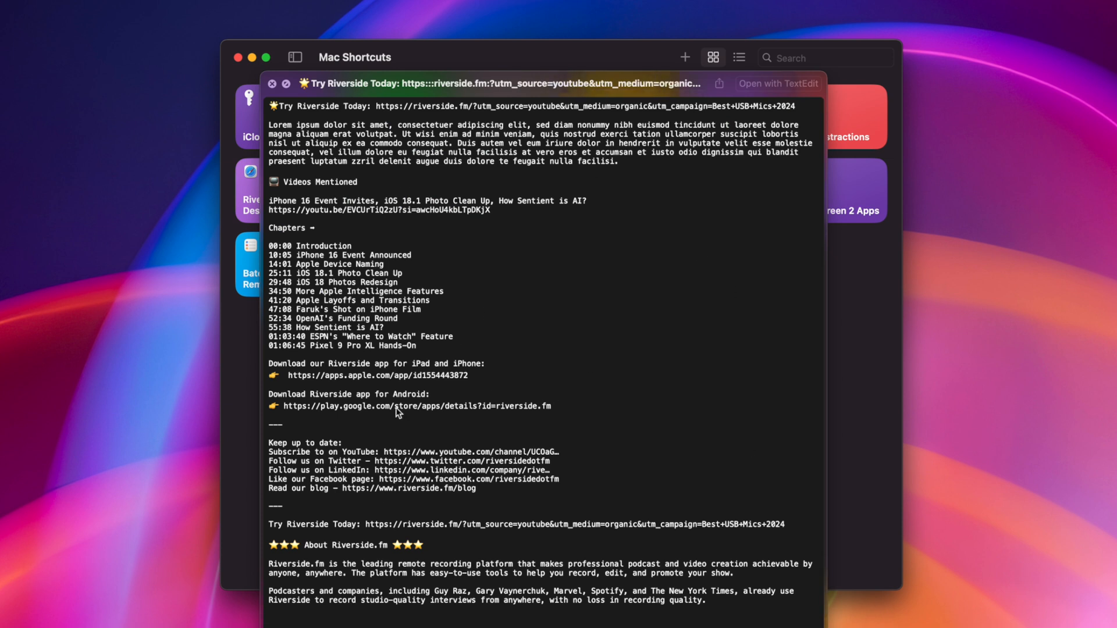
mouse_move(506, 325)
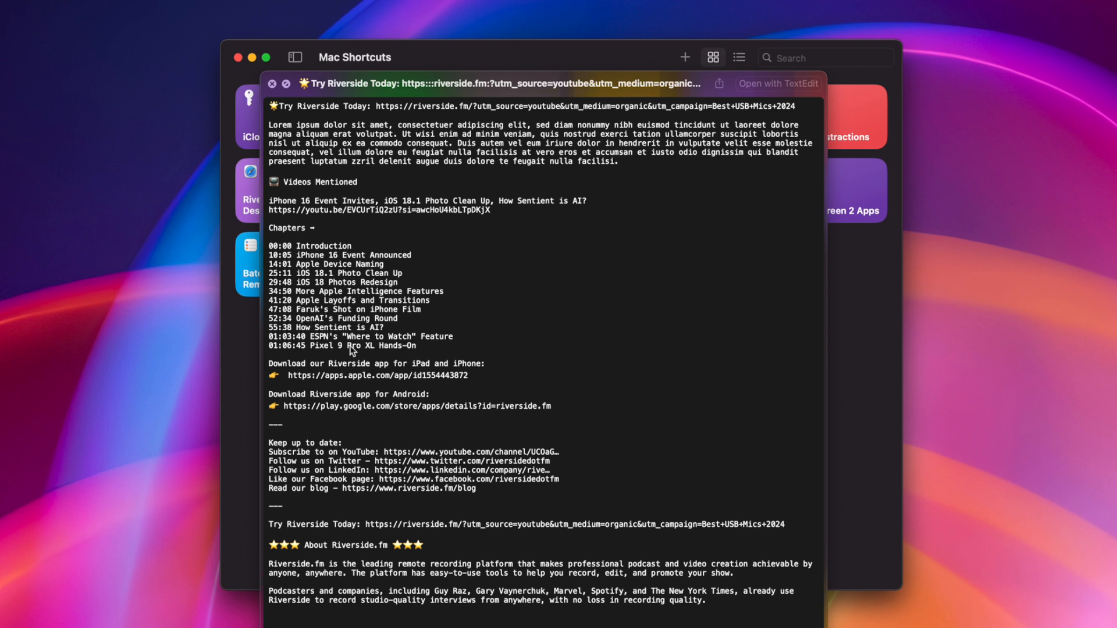
mouse_move(326, 426)
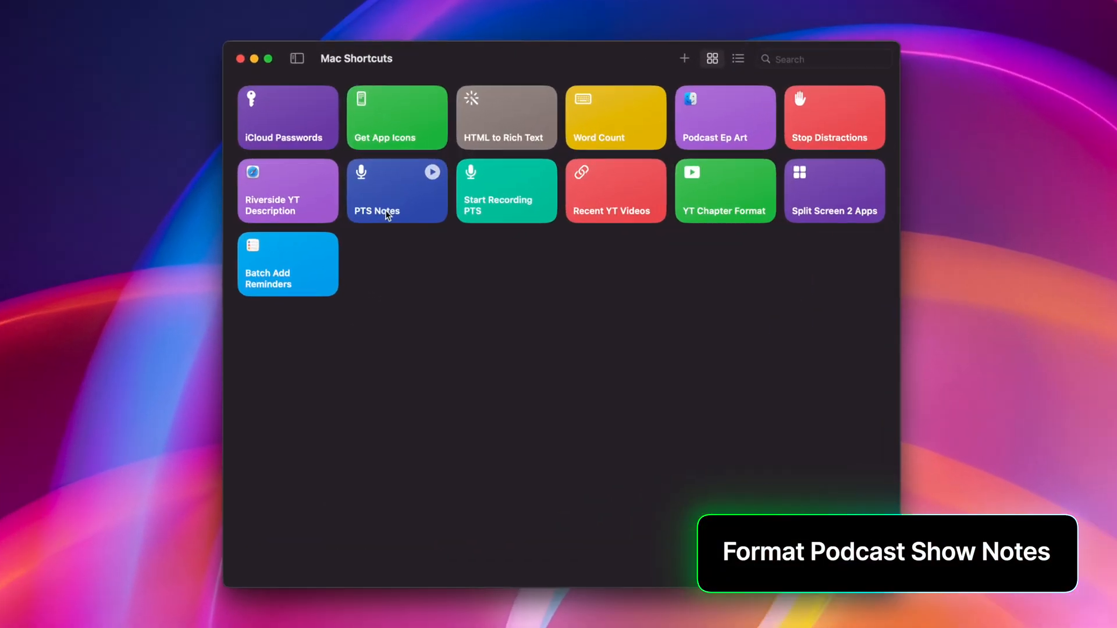
Open PTS Notes and scroll through its ChatGPT-driven actions
double_click(395, 190)
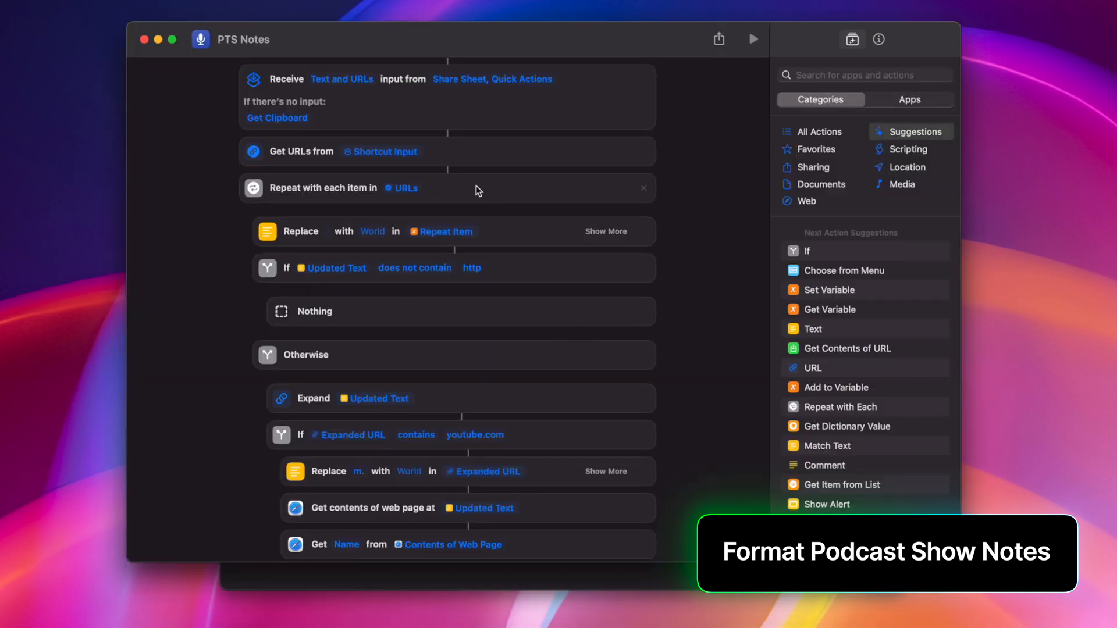
scroll(down, 3)
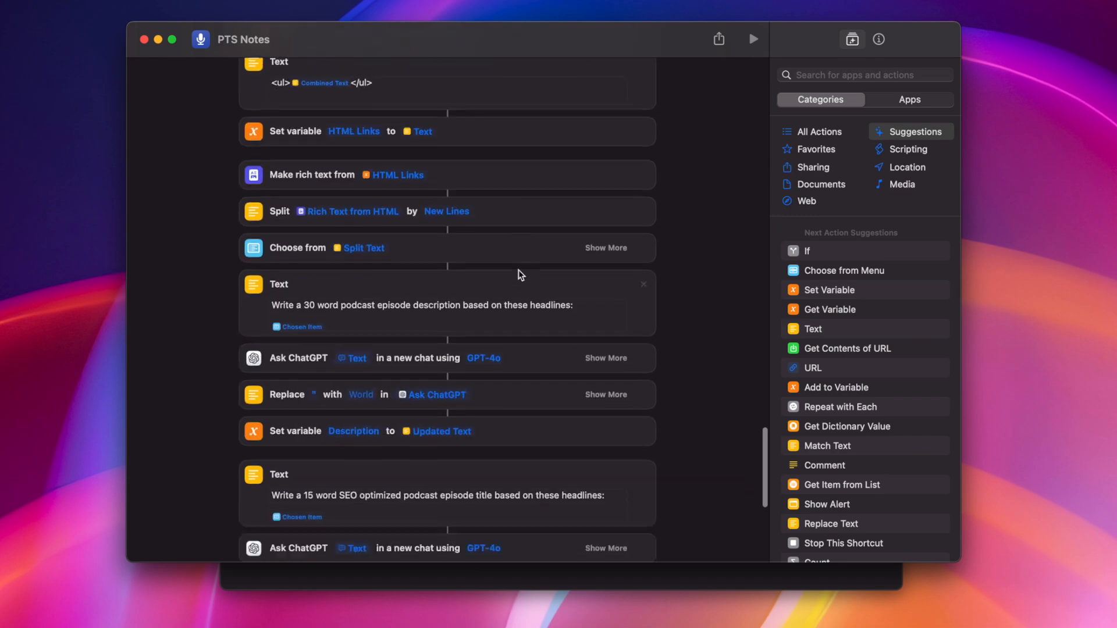
scroll(down, 3)
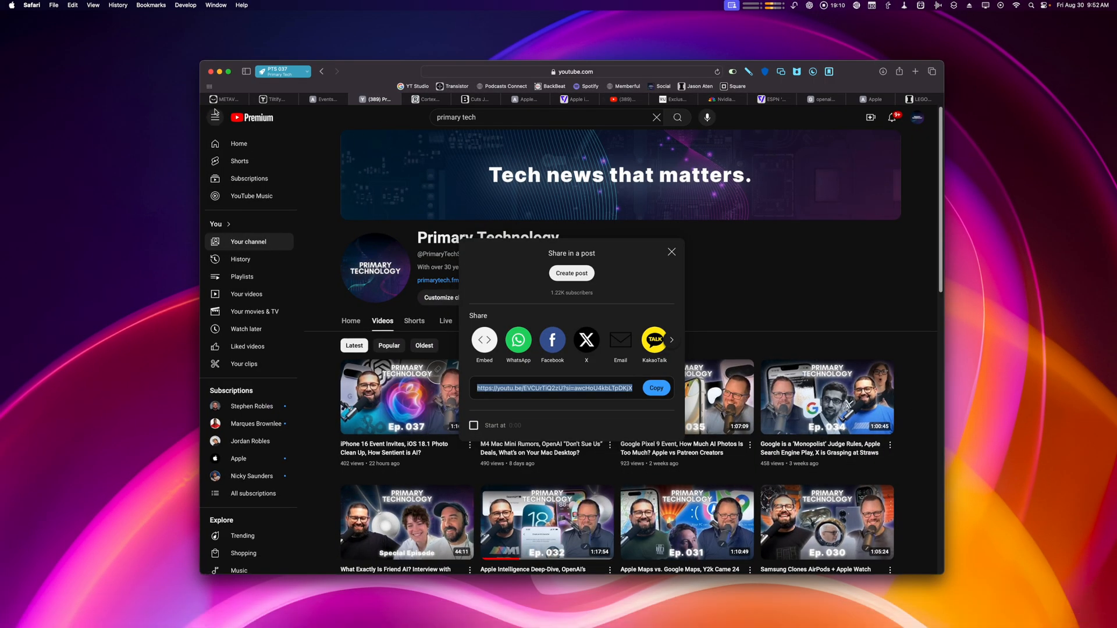
Show the Primary Tech tab groups sidebar and copy the links from the PTS 037 group
click(247, 71)
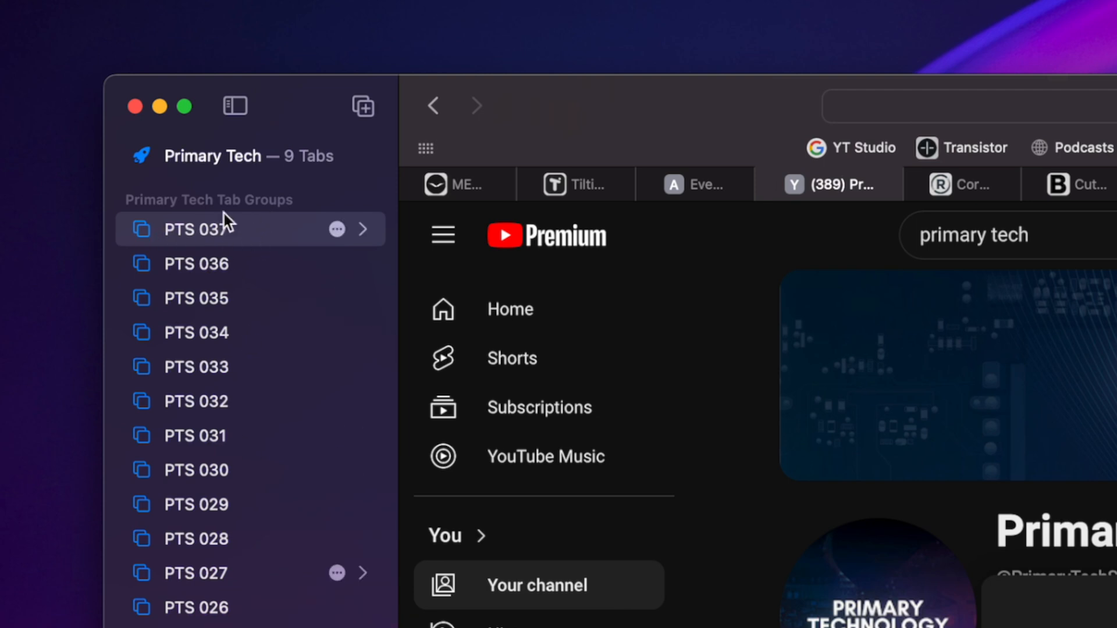
mouse_move(848, 249)
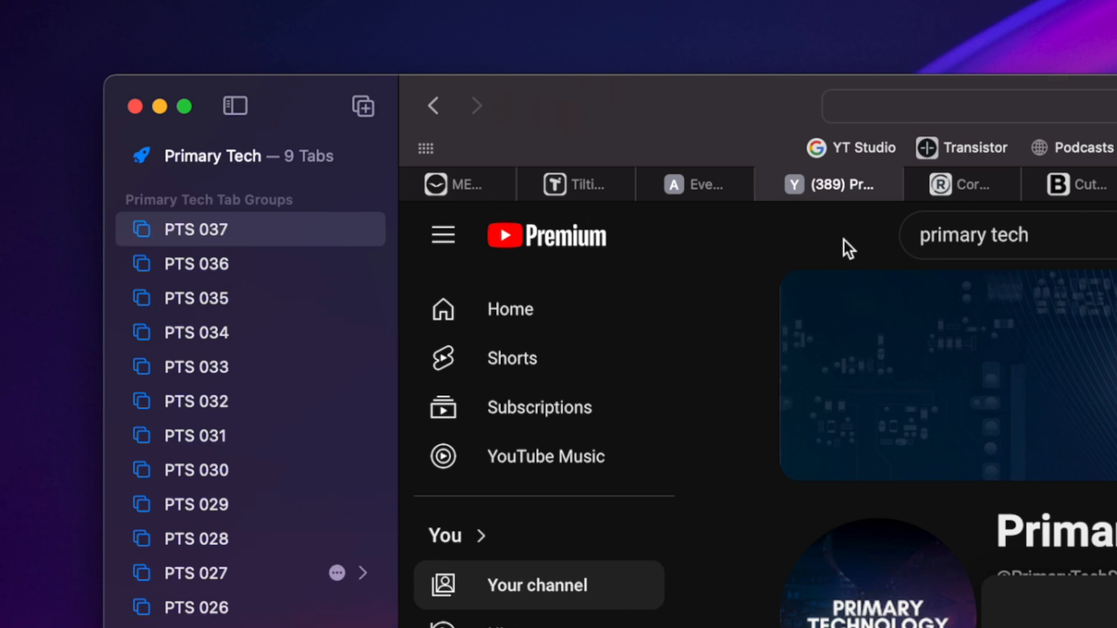
mouse_move(289, 235)
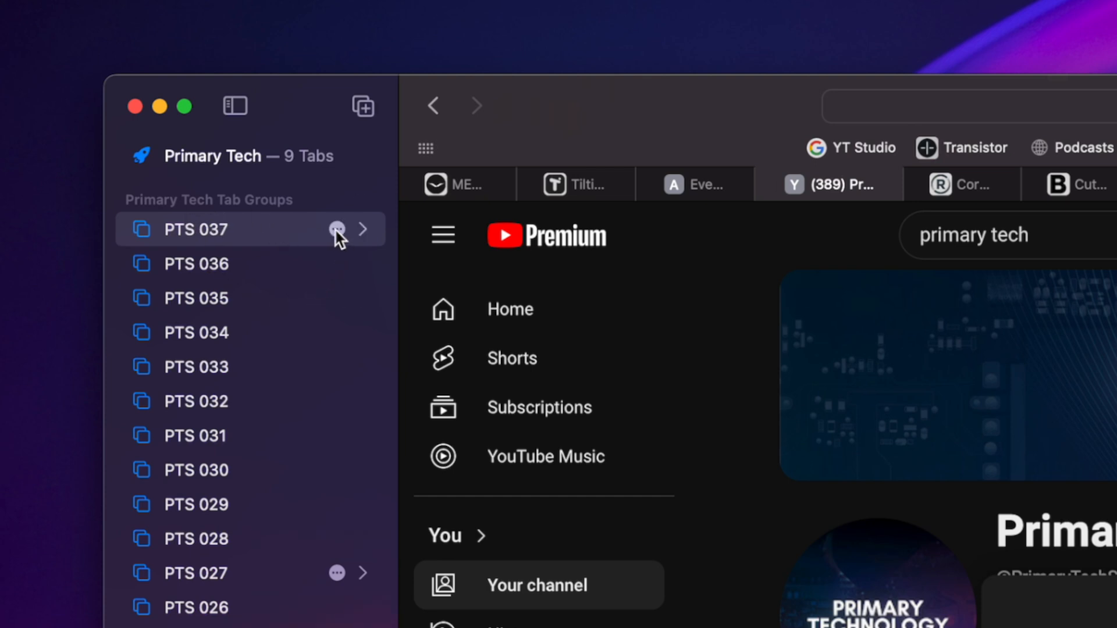
click(335, 229)
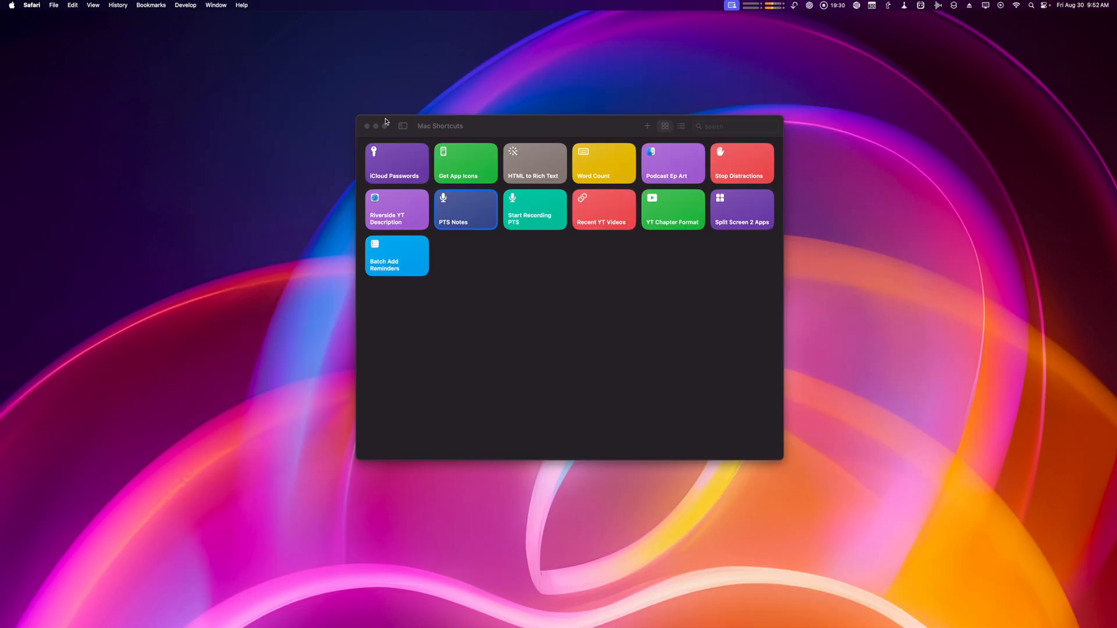
Open PTS Notes and run it so the Choose from List dialog of tab titles appears
double_click(466, 209)
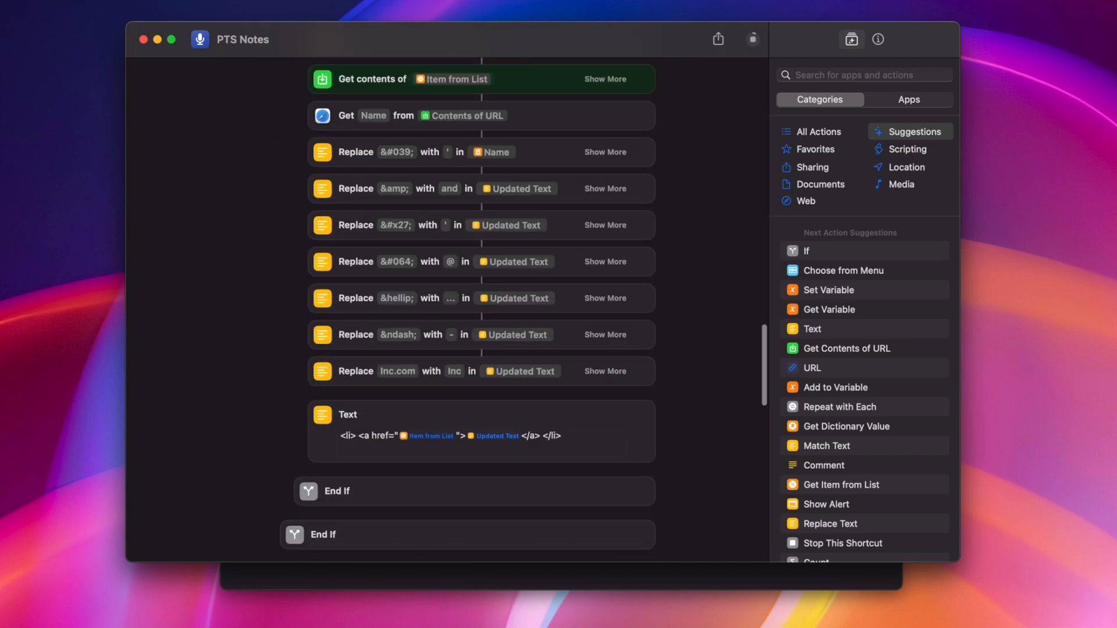
scroll(up, 3)
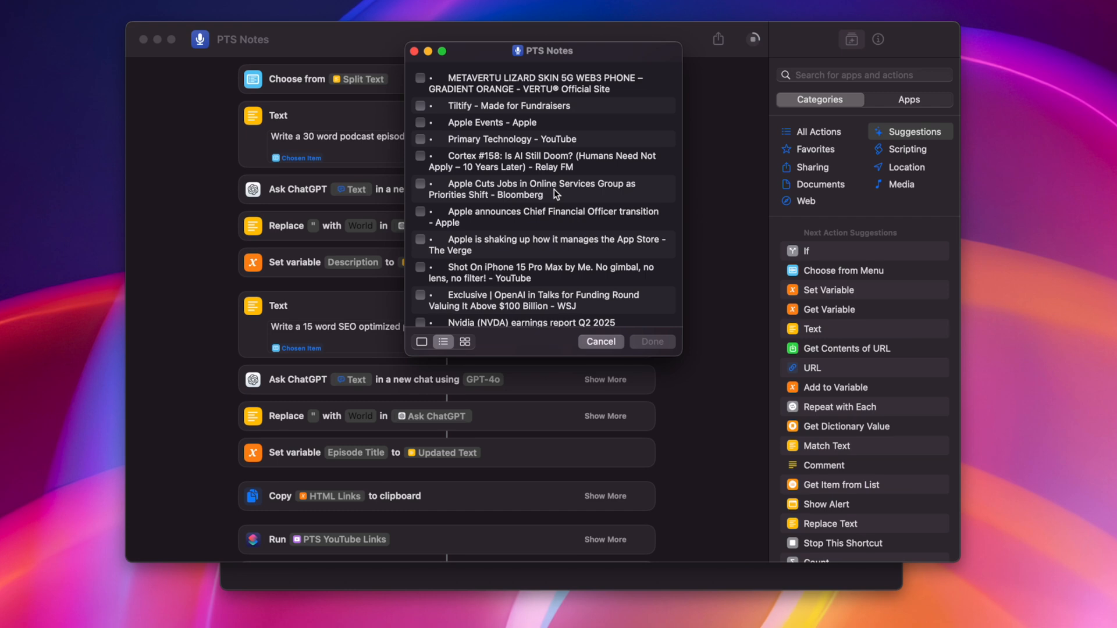
Tick the OpenAI funding and Apple Cuts Jobs headlines and confirm with Done
scroll(down, 3)
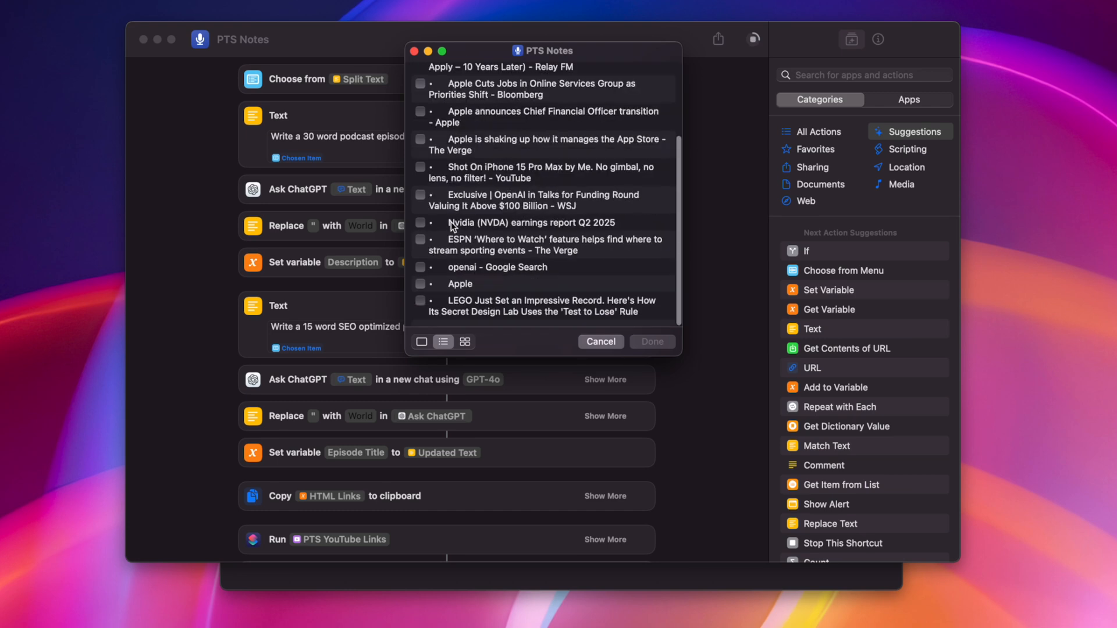
click(420, 194)
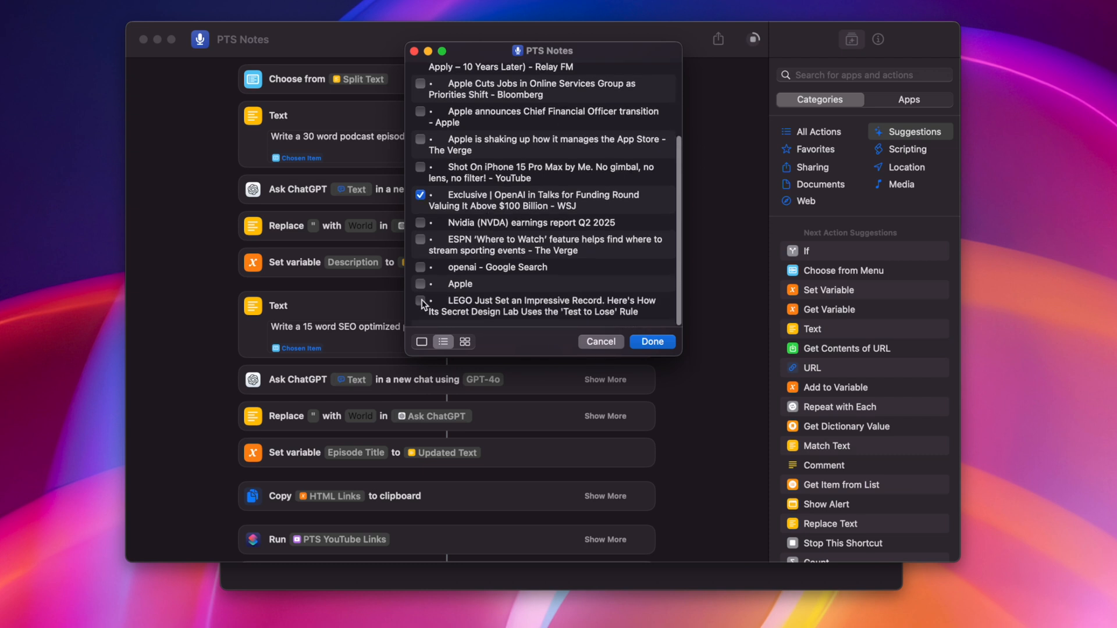
scroll(up, 3)
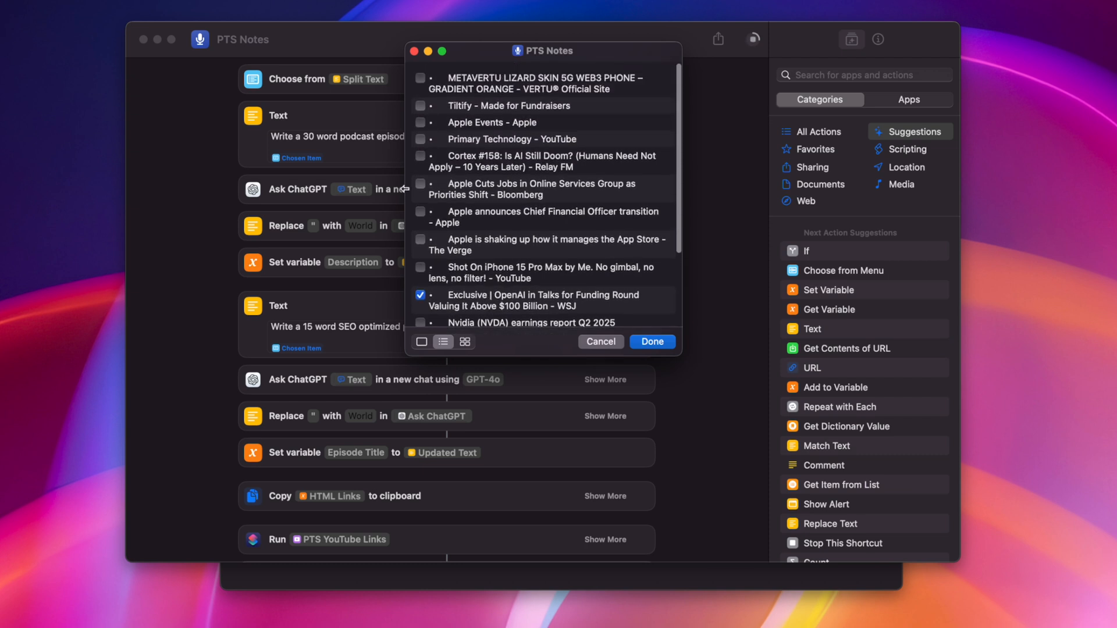
click(421, 188)
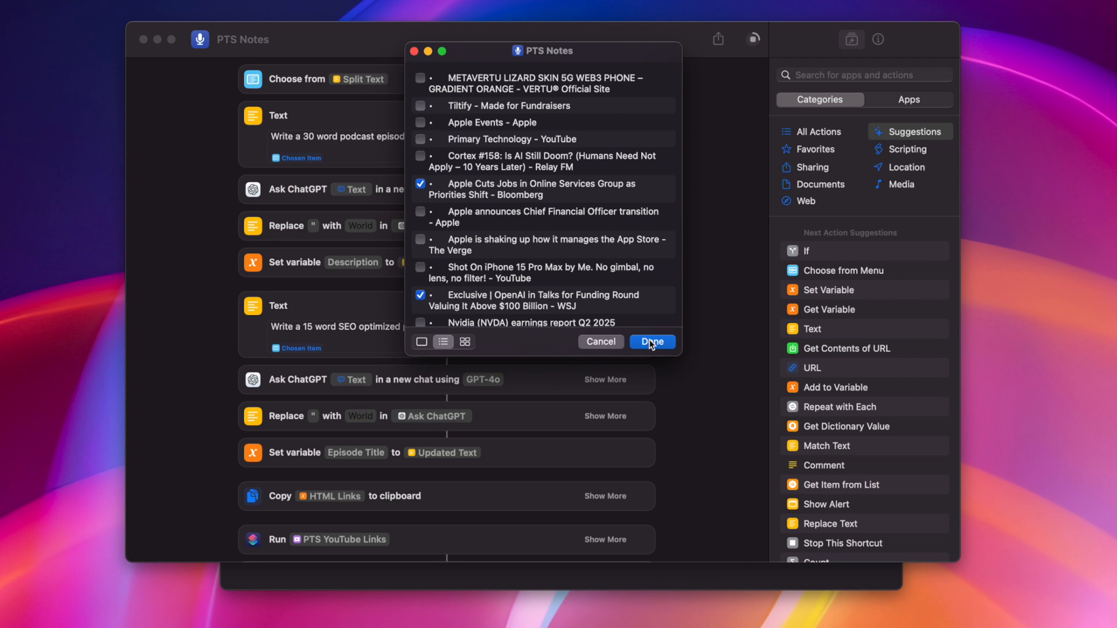
click(650, 341)
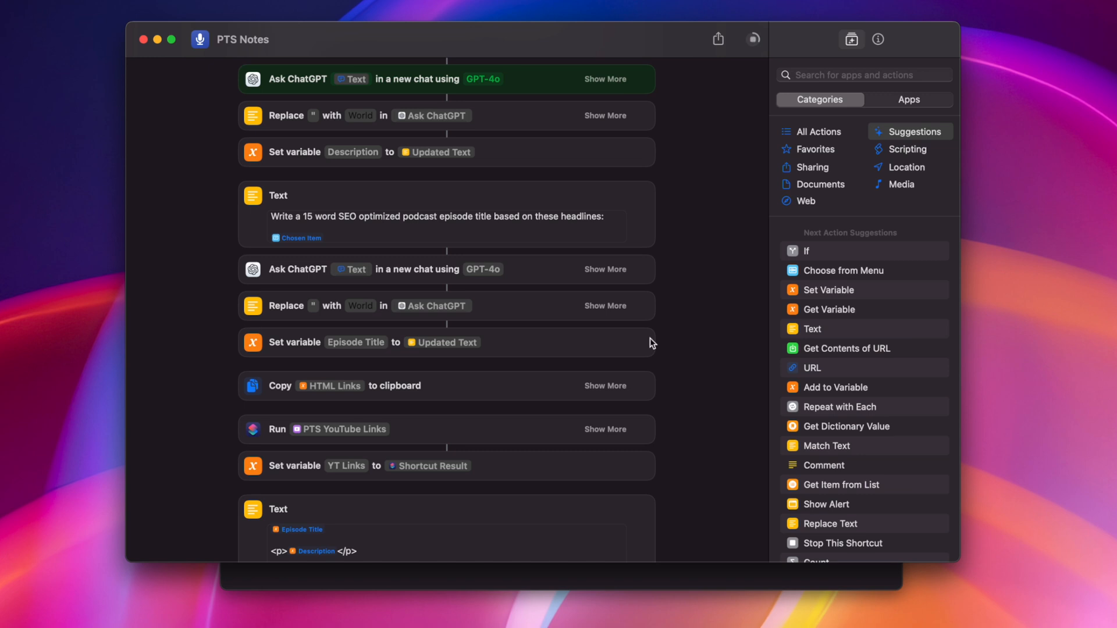
Scroll the running shortcut while ChatGPT generates the PTS Aug 30, 2024 note
scroll(down, 3)
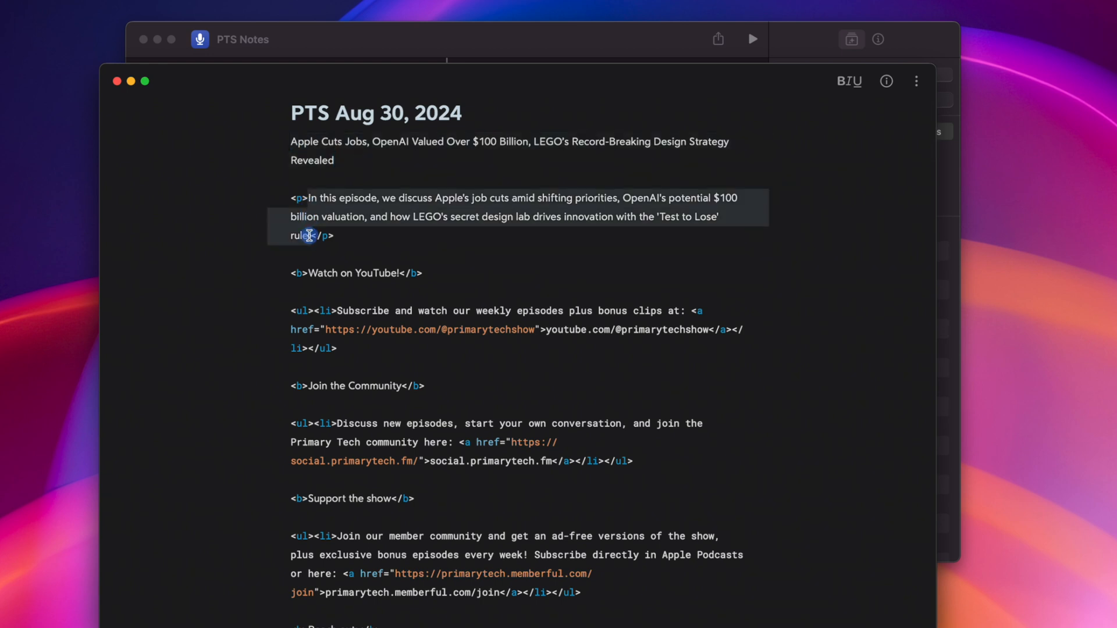
Scroll down the PTS Aug 30, 2024 Bear note through its HTML show notes and plain link list
scroll(down, 3)
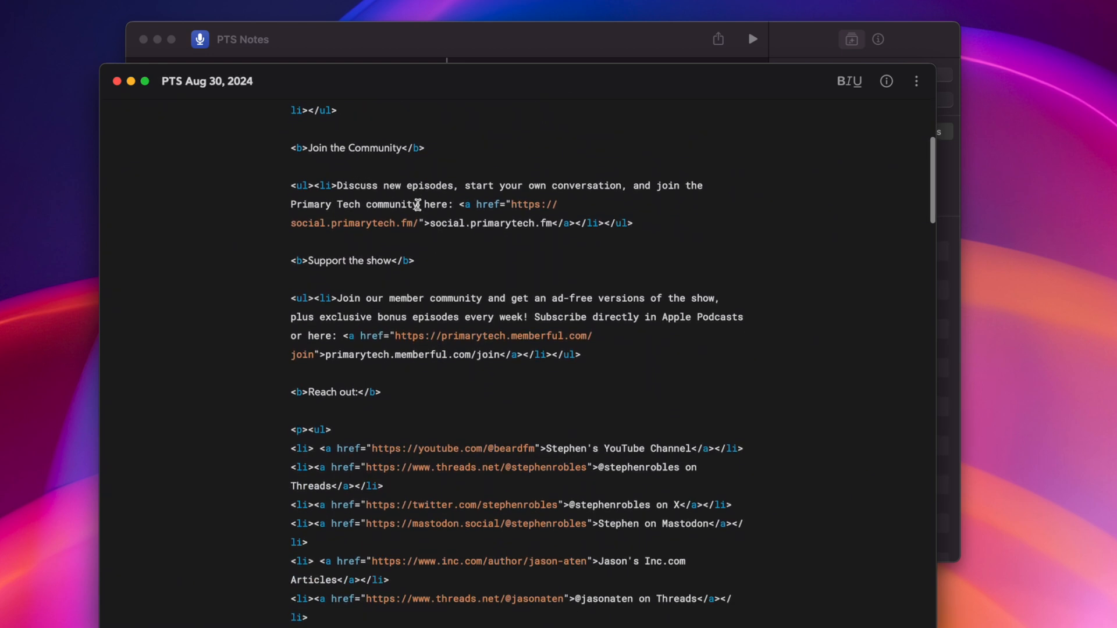
scroll(down, 3)
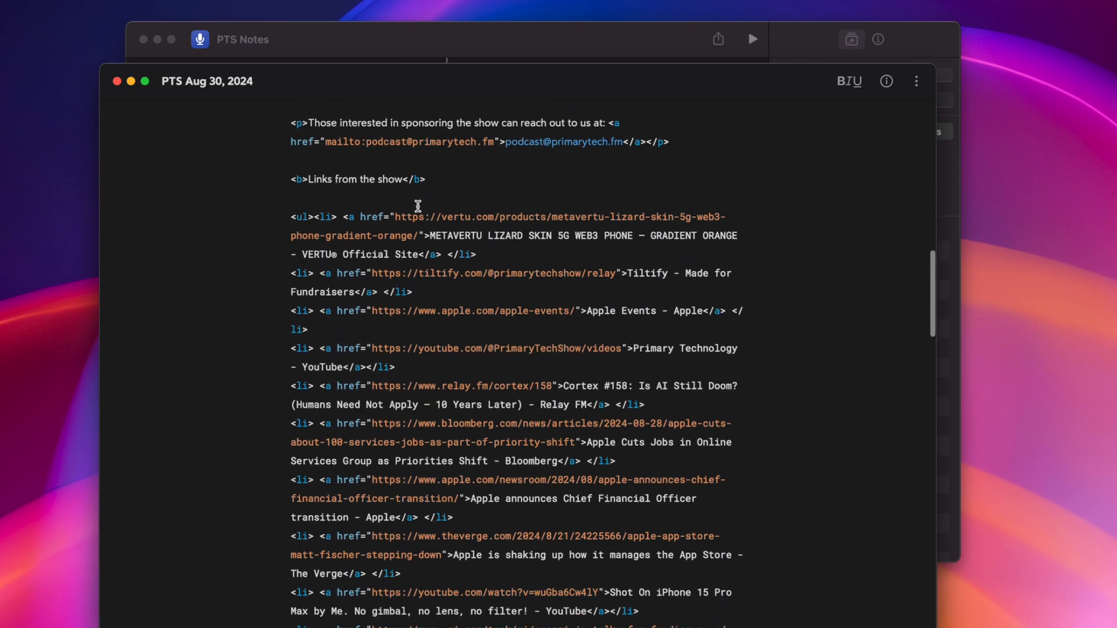
scroll(down, 3)
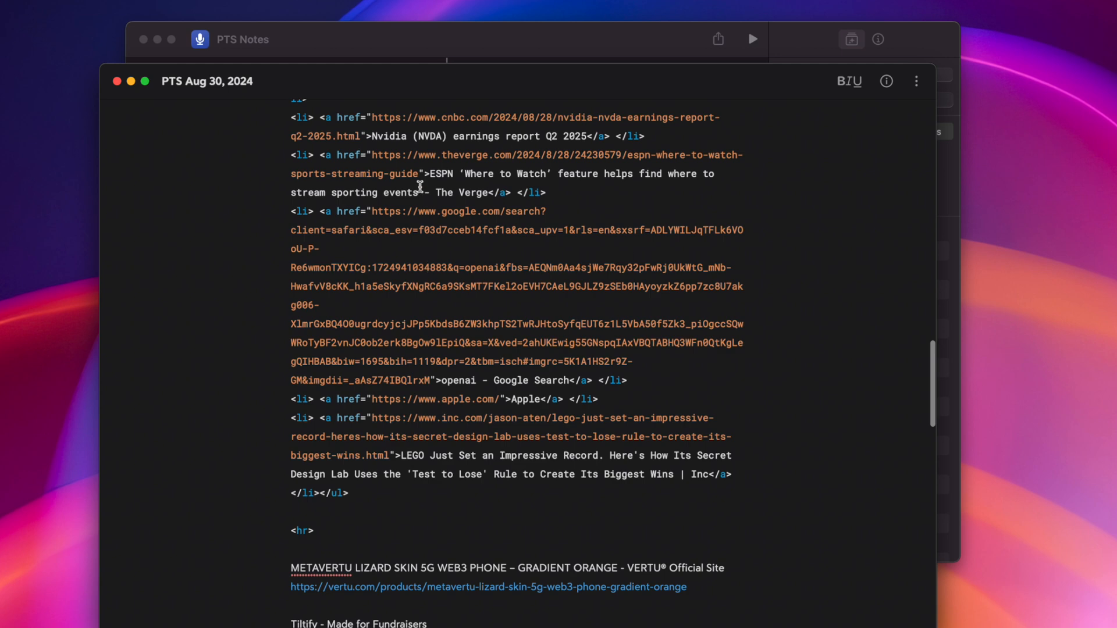
mouse_move(466, 255)
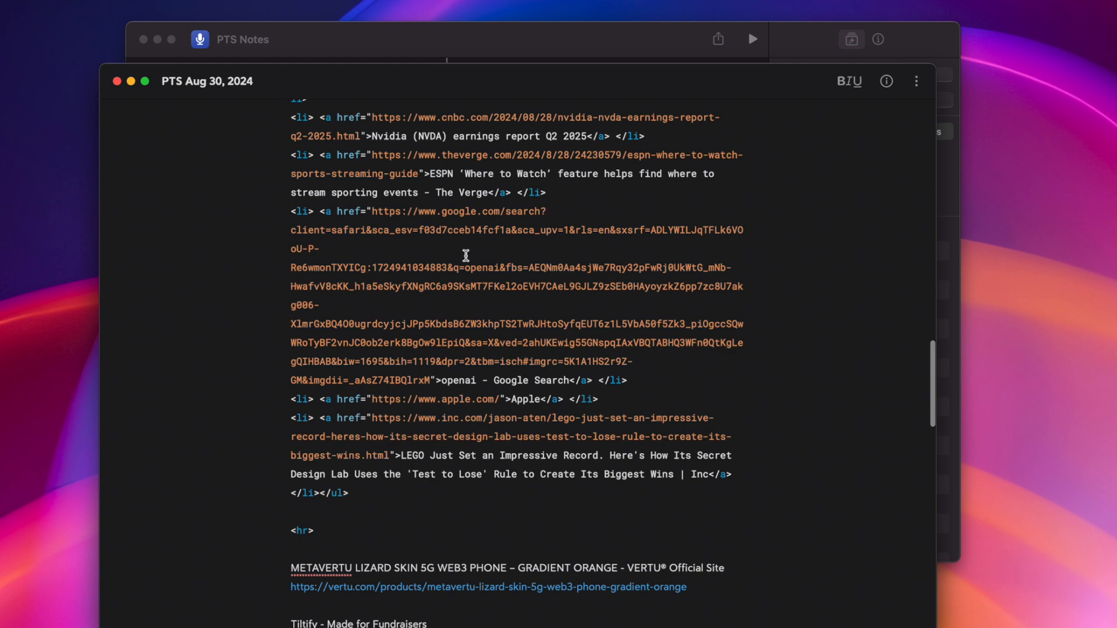
scroll(down, 3)
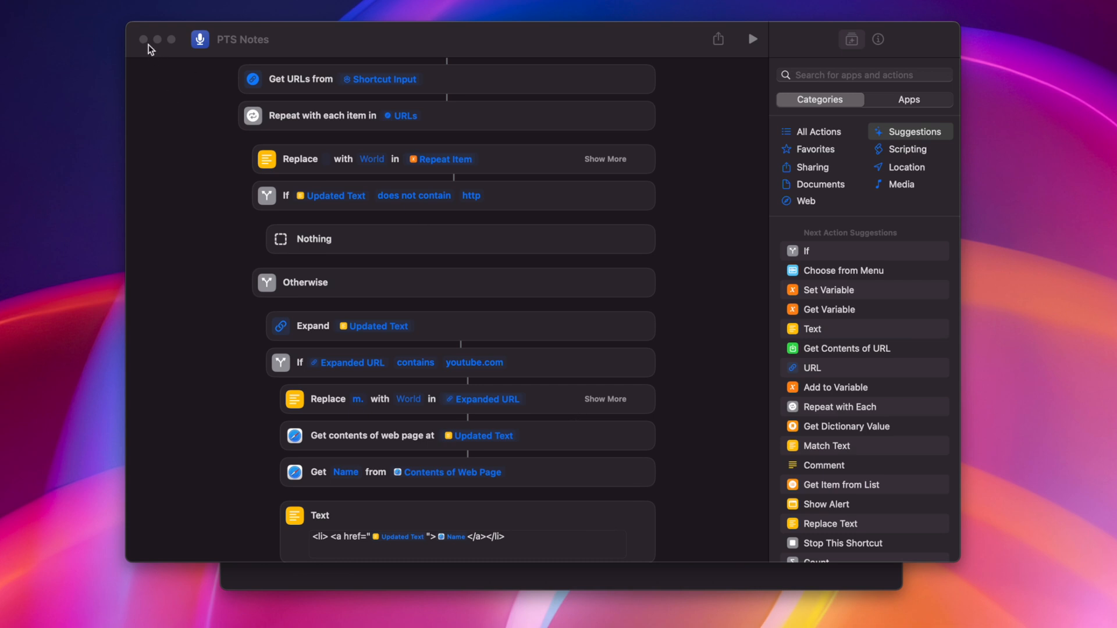
mouse_move(181, 135)
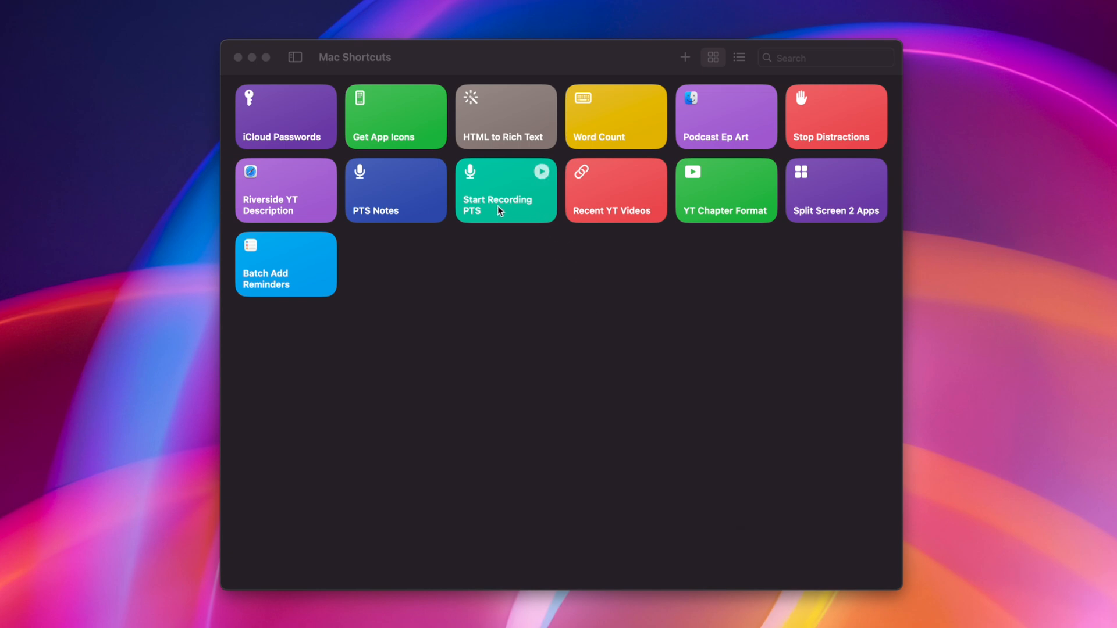
Open the Start Recording PTS shortcut in the editor
double_click(506, 190)
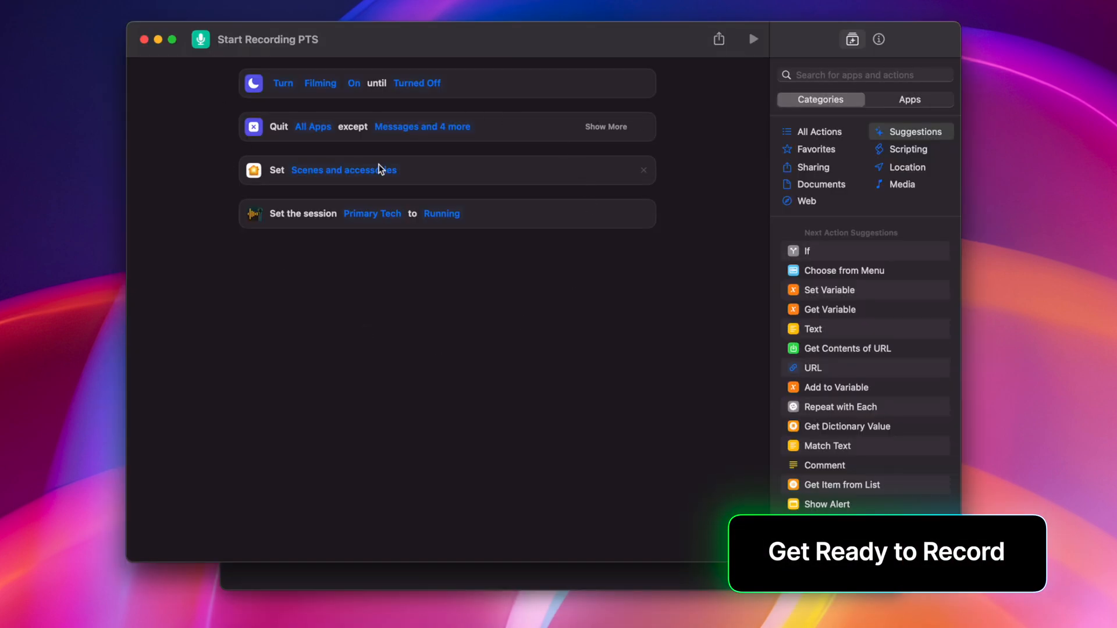
mouse_move(377, 98)
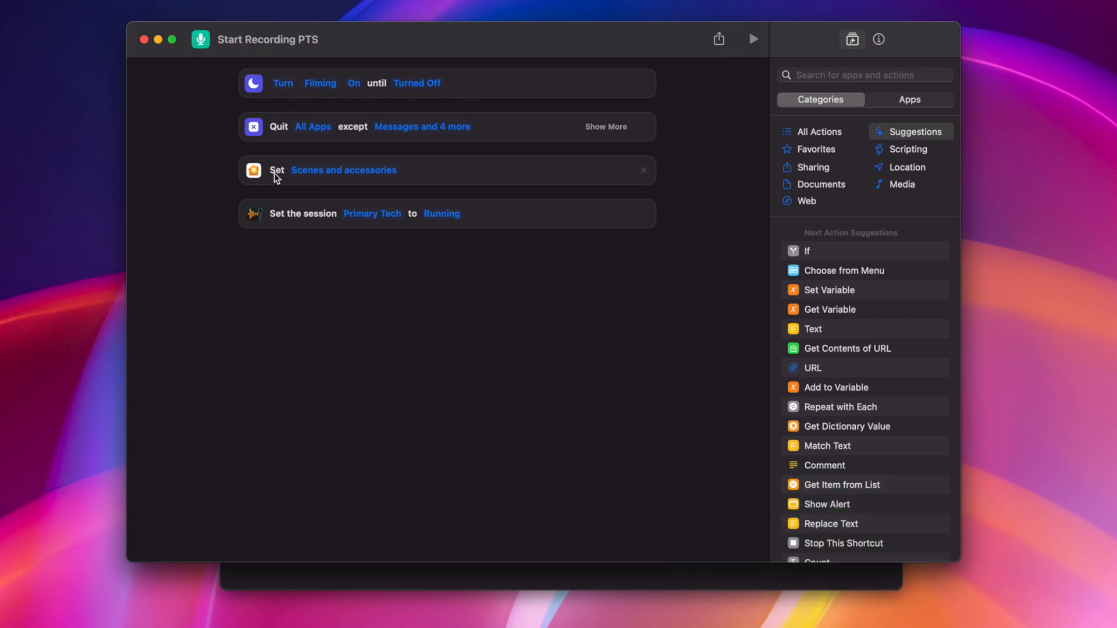
mouse_move(315, 256)
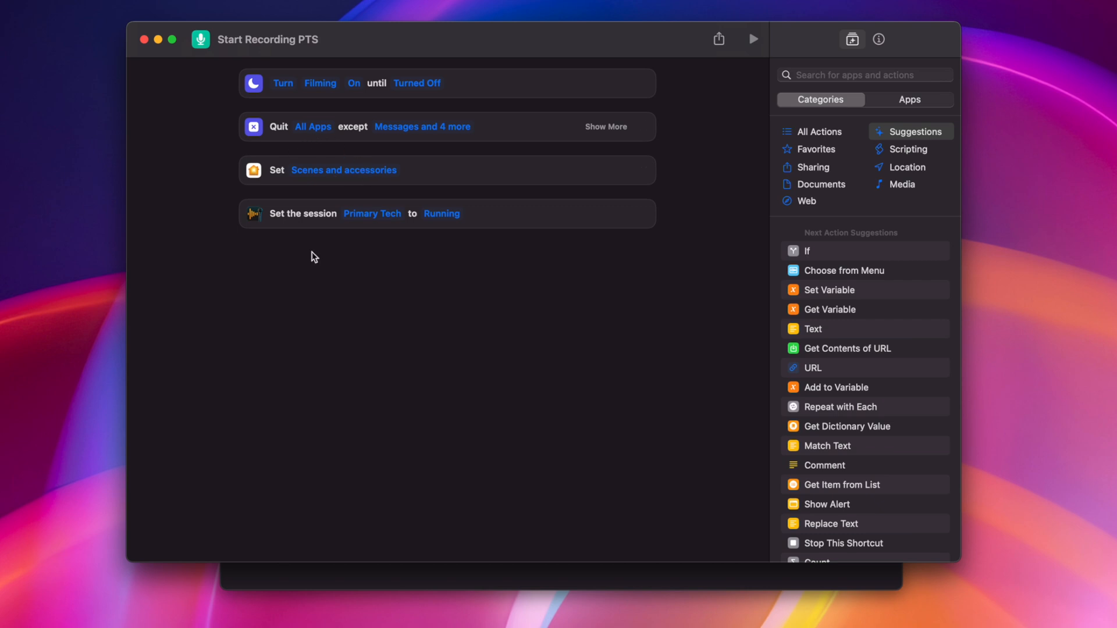
mouse_move(190, 214)
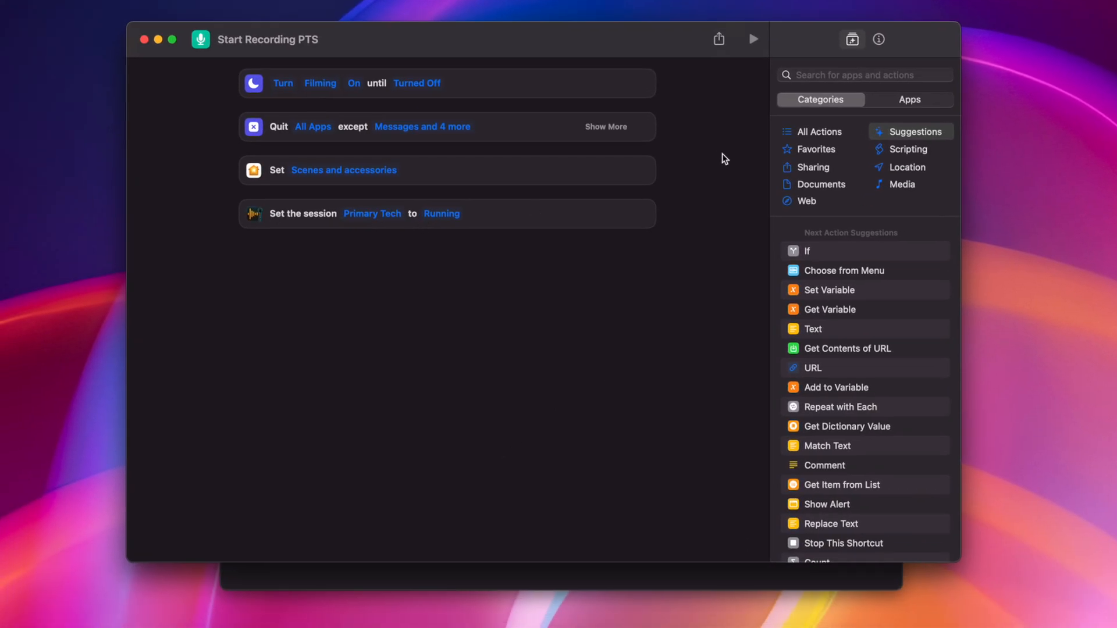
mouse_move(365, 81)
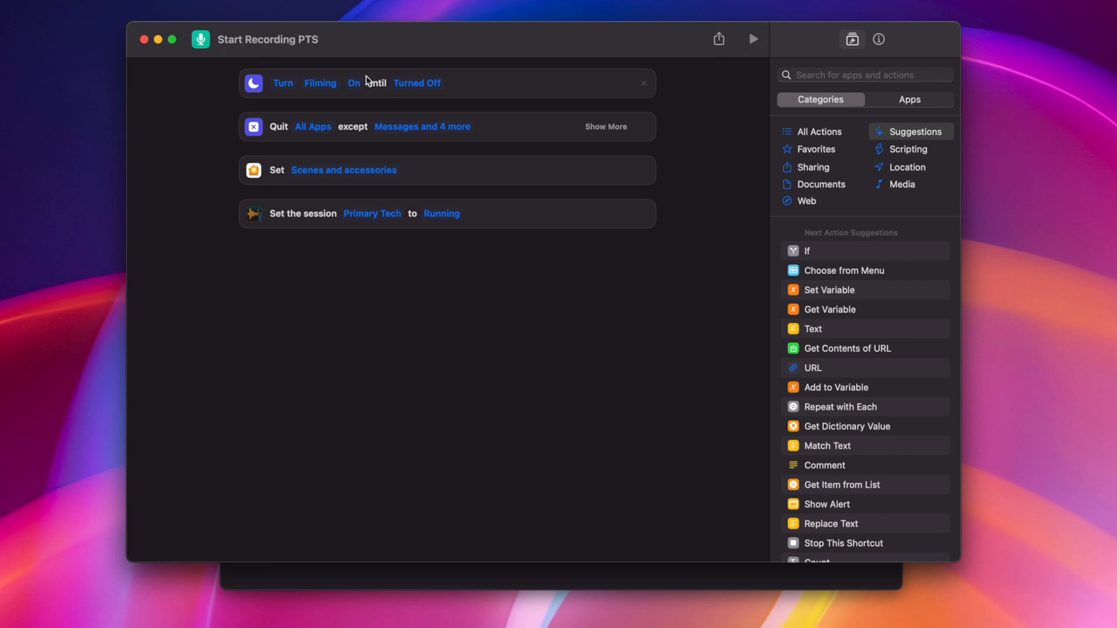
mouse_move(607, 141)
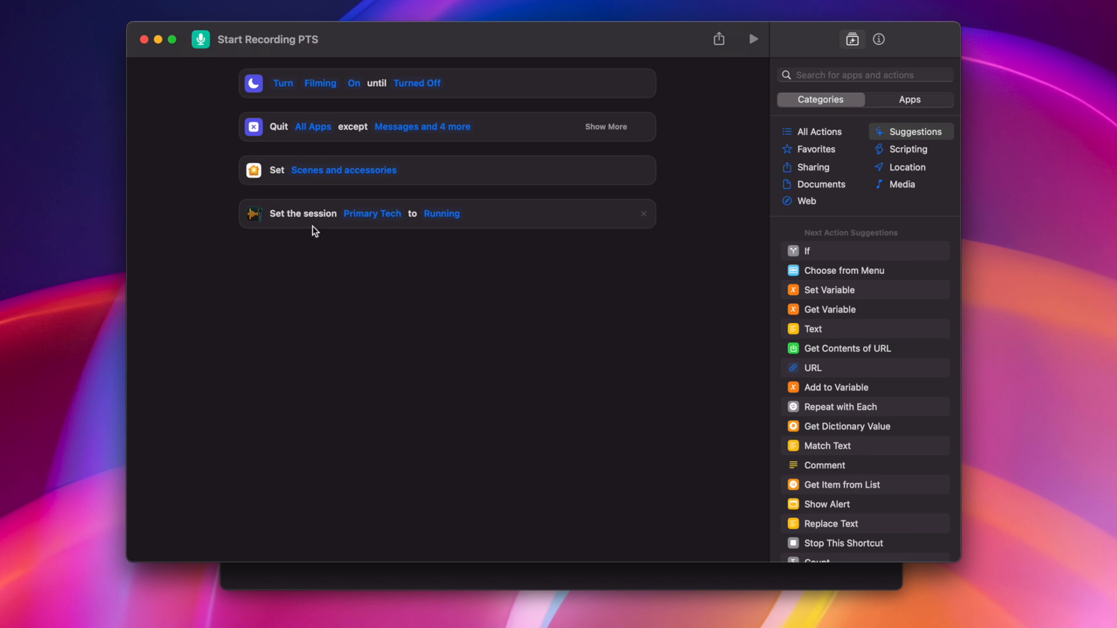
mouse_move(369, 230)
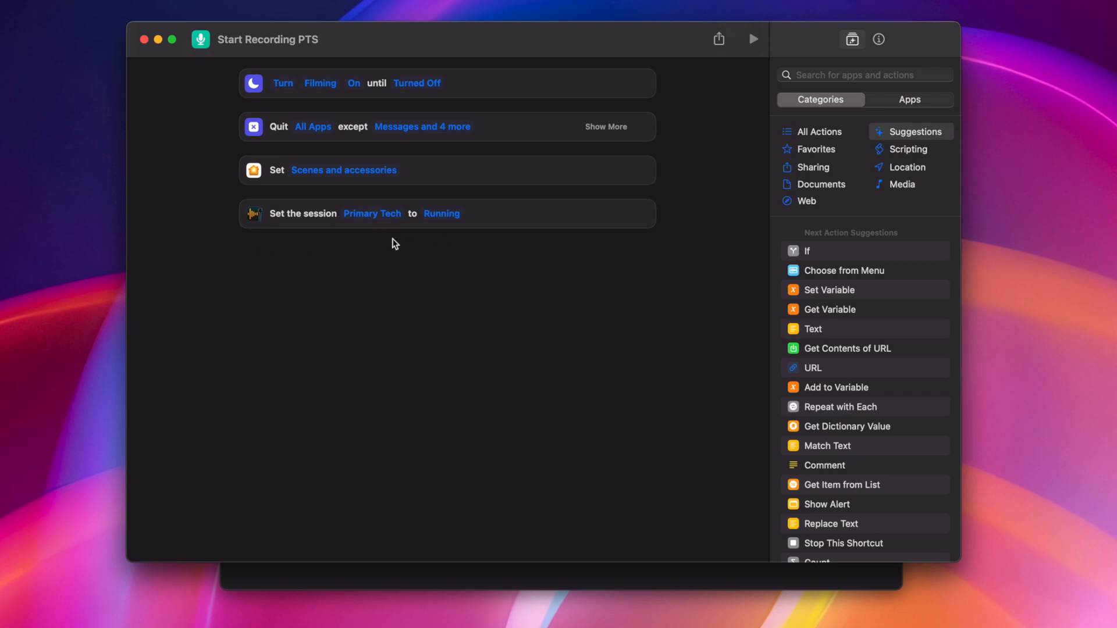
mouse_move(208, 33)
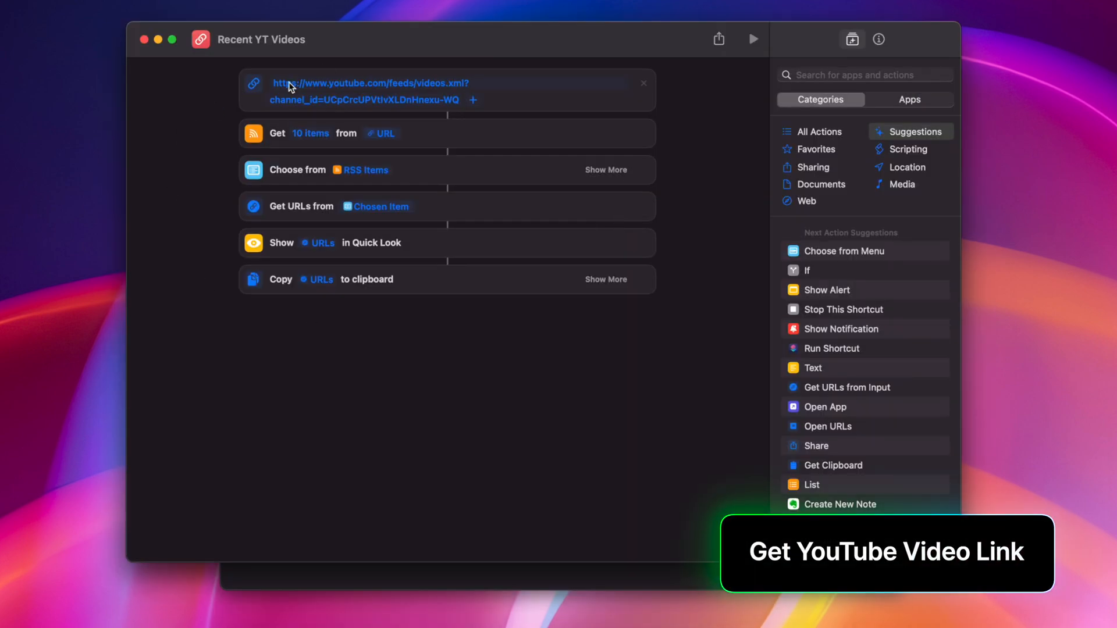
Run Recent YT Videos, pick '10 BIG iPadOS 18 Features You Missed' and dismiss its link preview
click(446, 91)
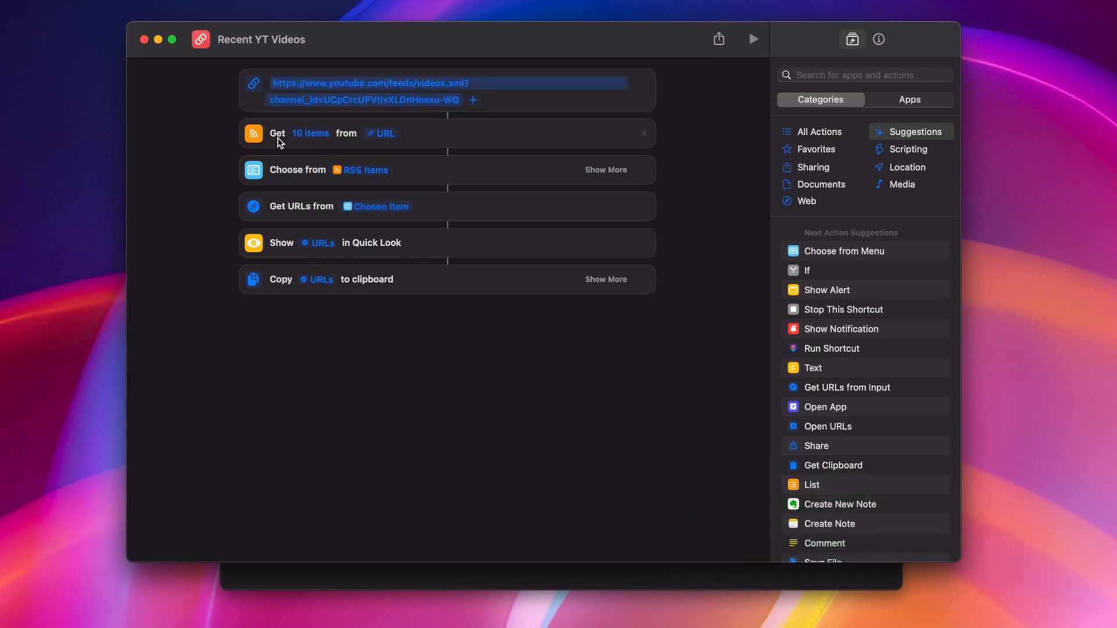
mouse_move(386, 149)
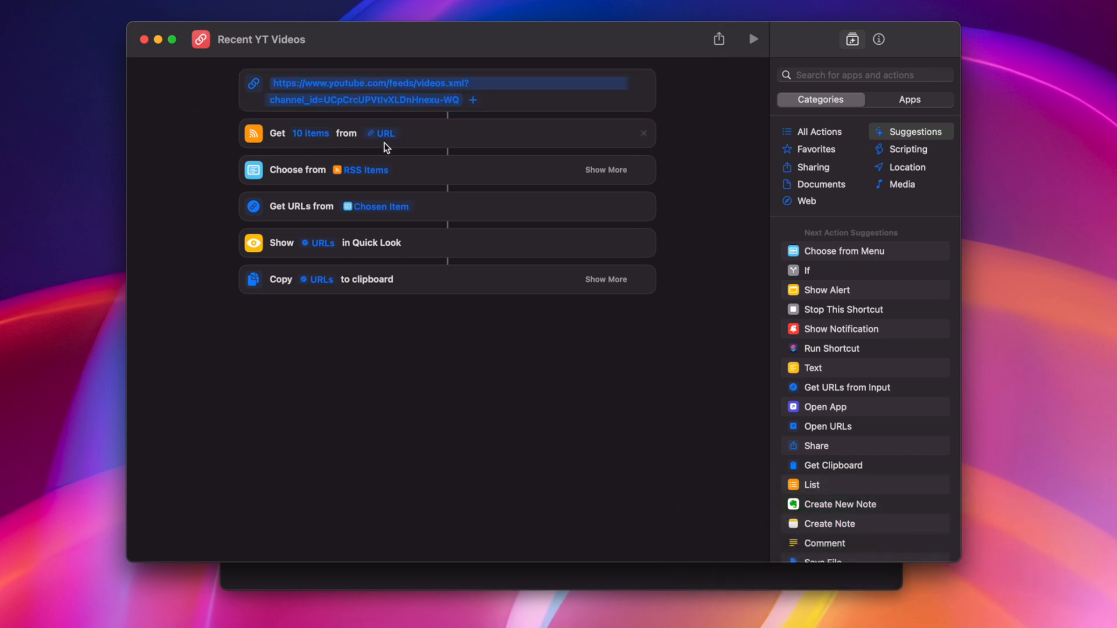
mouse_move(396, 179)
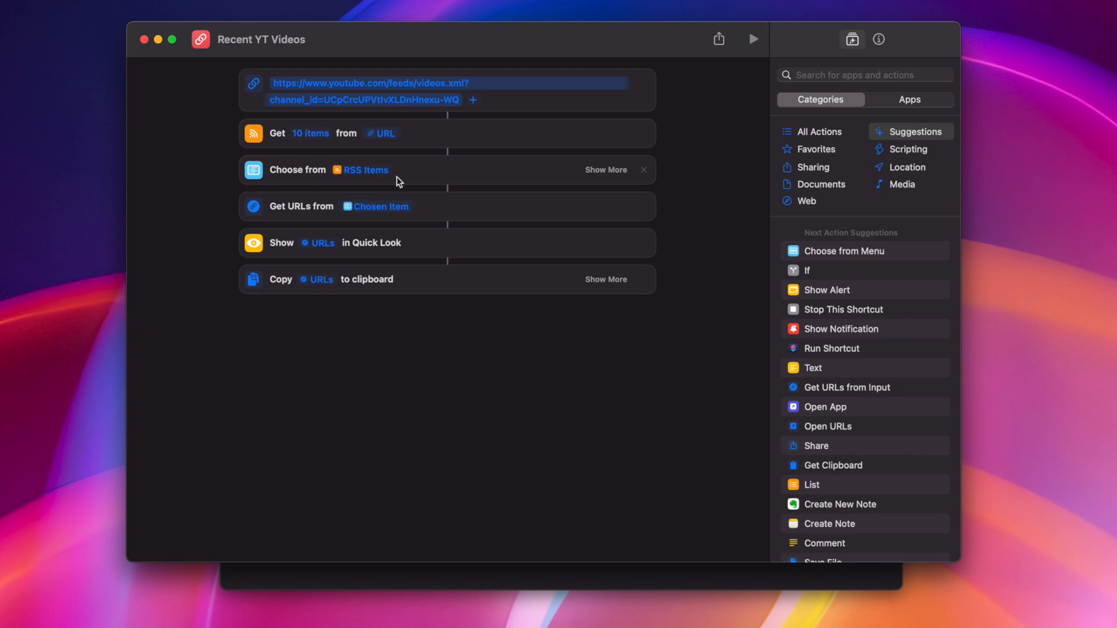
mouse_move(398, 229)
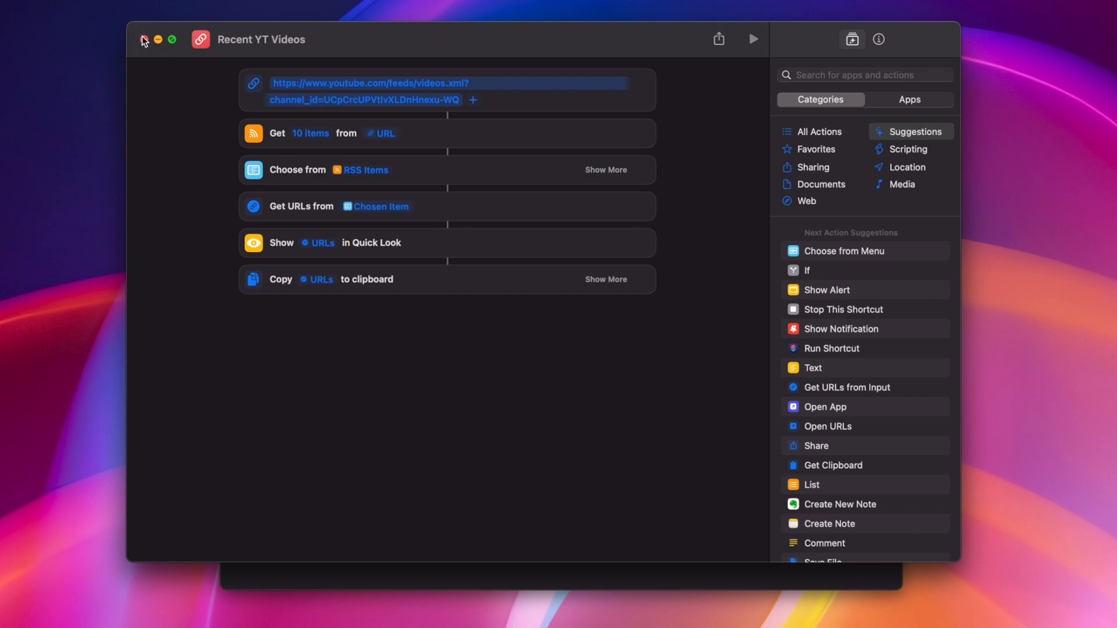
click(143, 40)
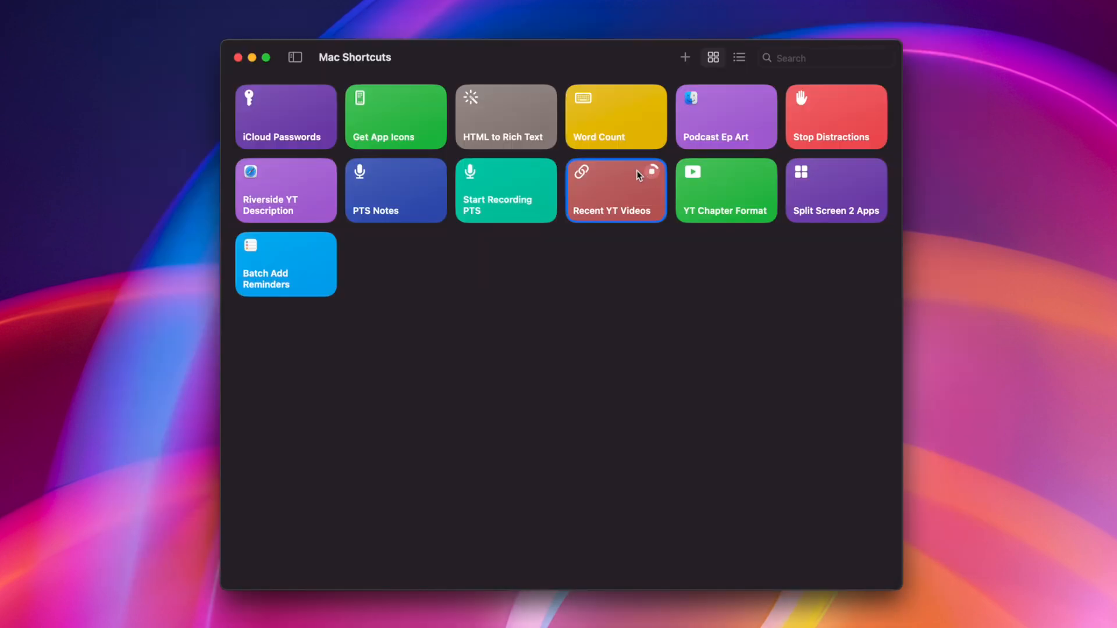
click(614, 190)
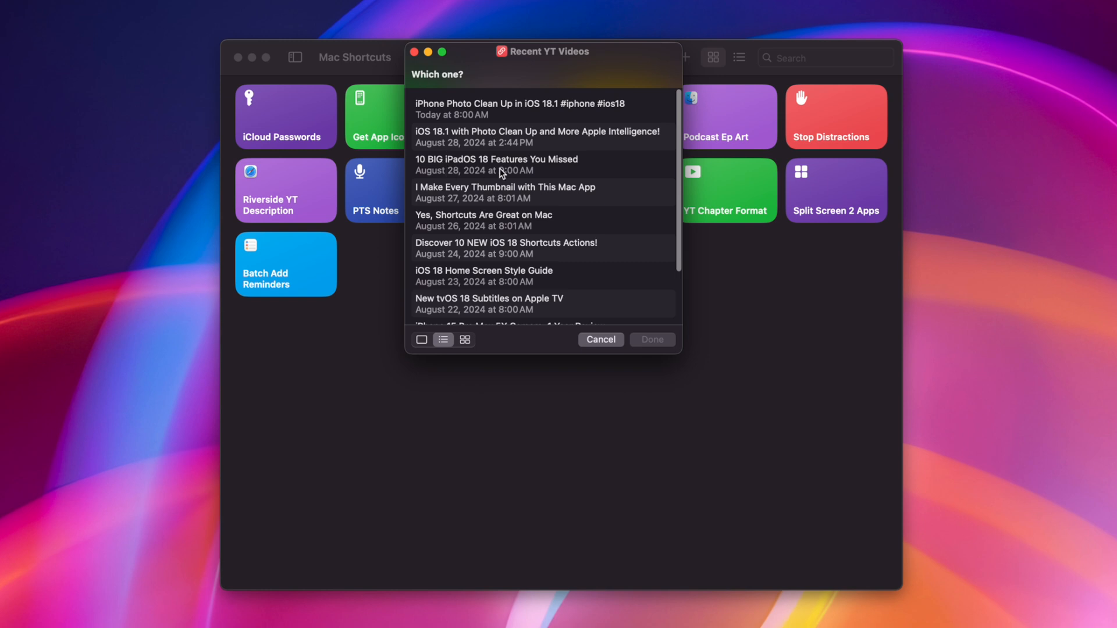
click(496, 164)
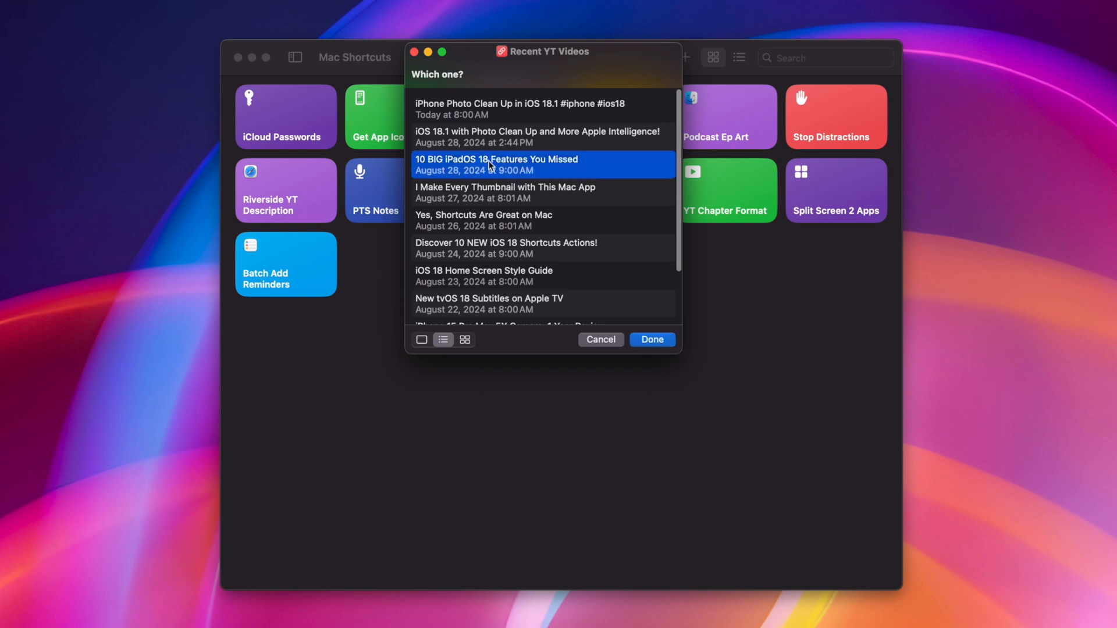
click(650, 340)
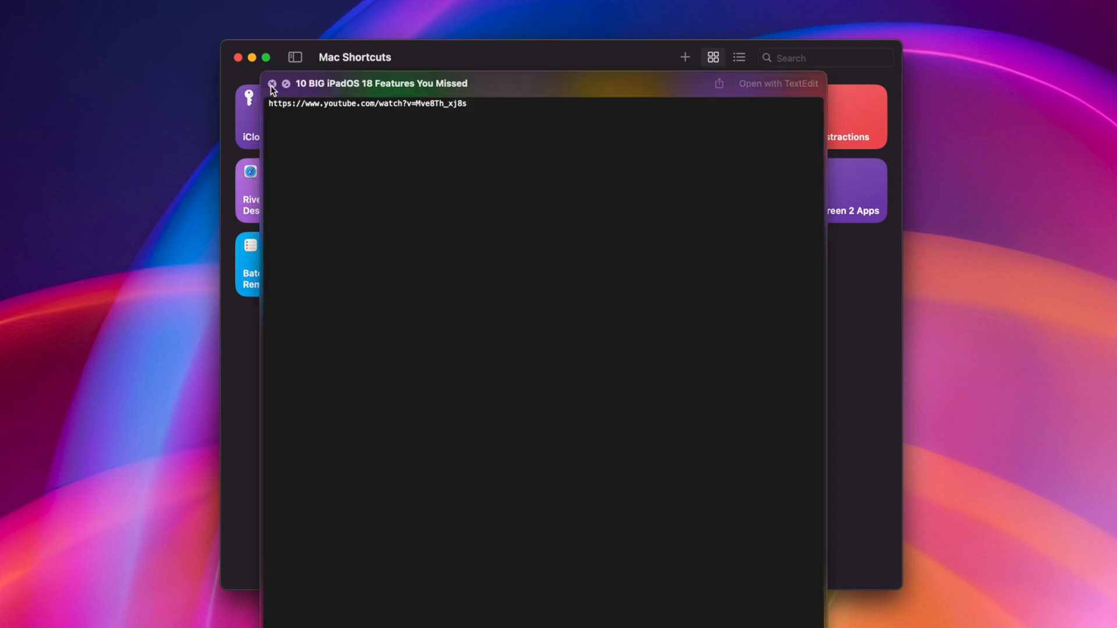
click(272, 84)
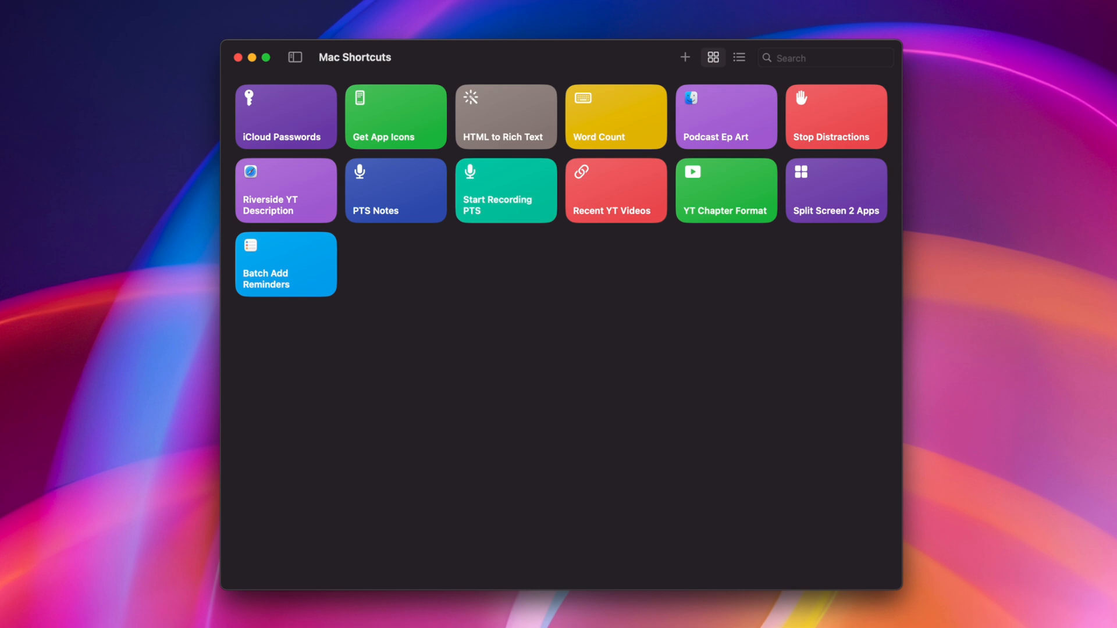
mouse_move(756, 350)
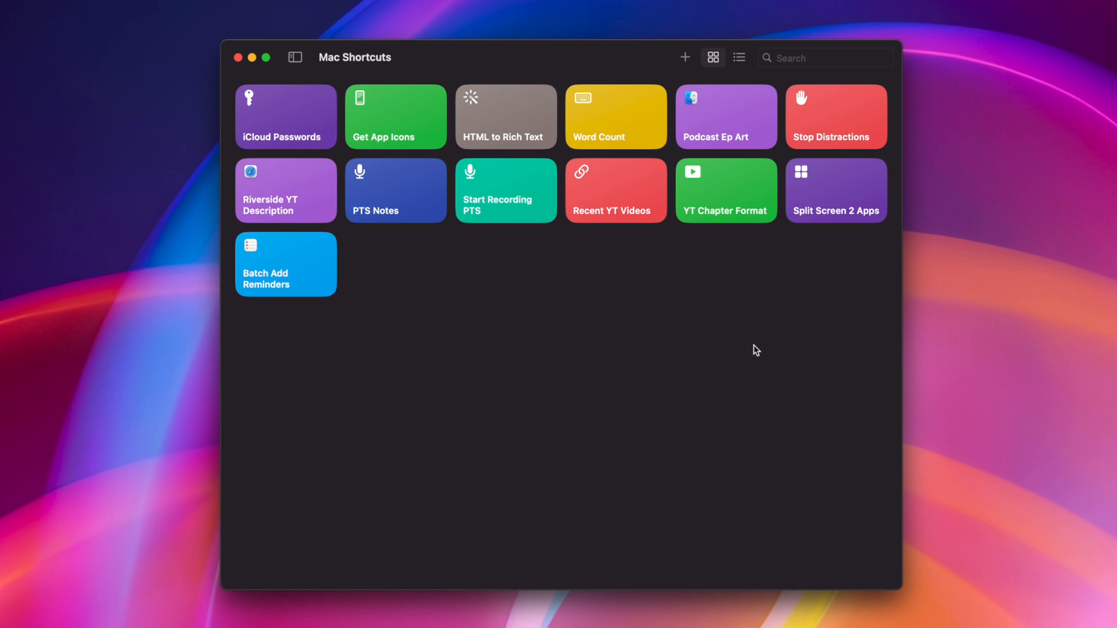
View the YT Chapter Format shortcut's clipboard-replace steps, then return to the library
double_click(725, 189)
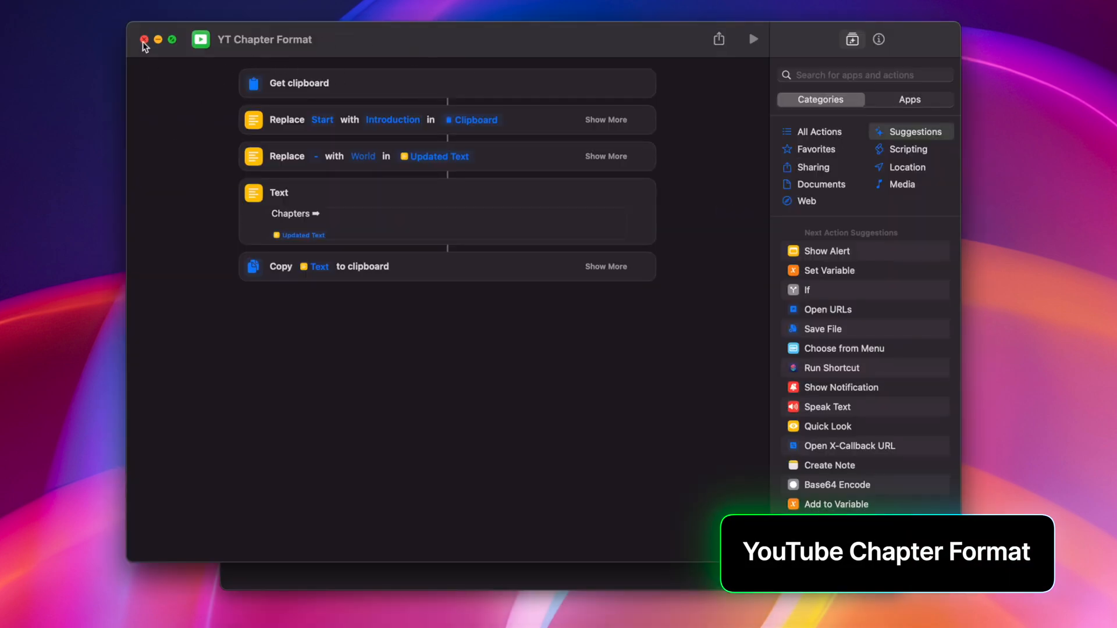
click(143, 39)
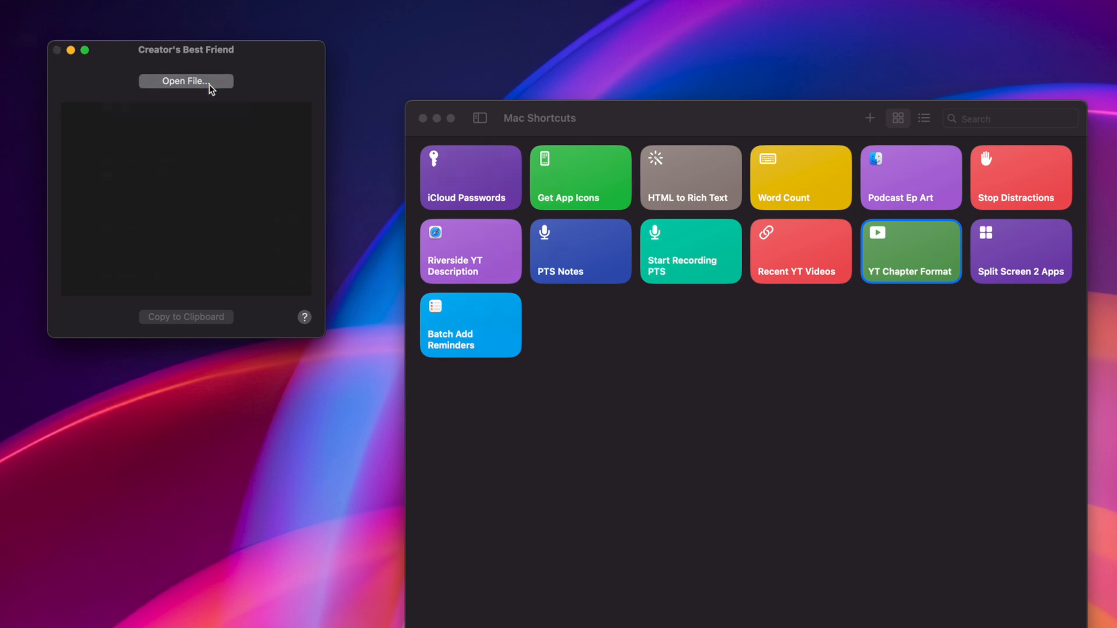
Load a chapter marker file and select its timestamped chapter list starting 00:00 Start
click(185, 80)
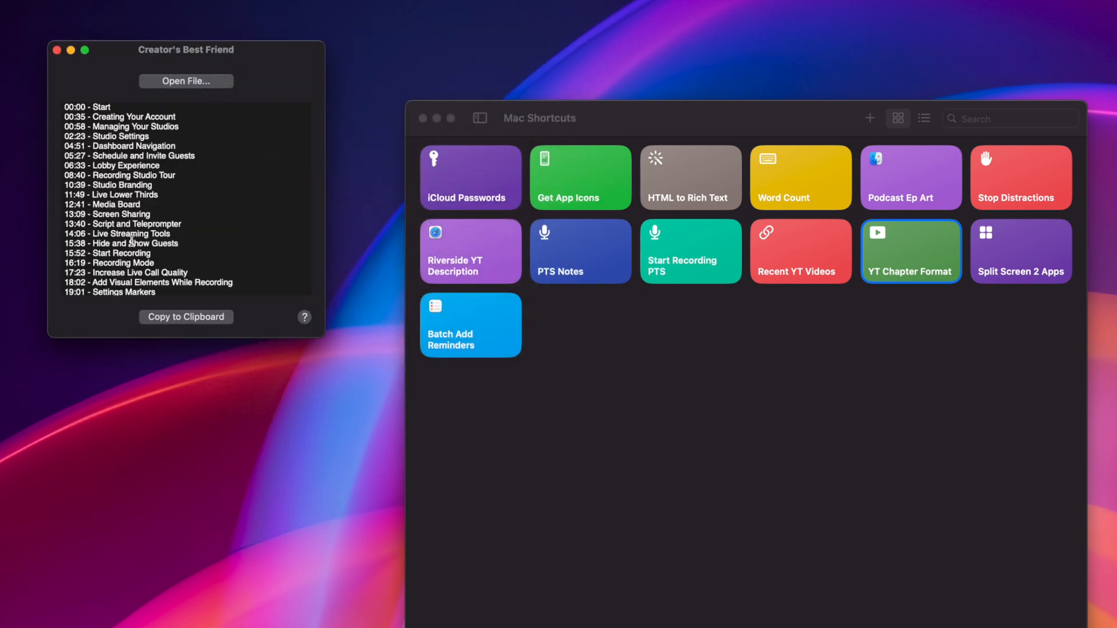
scroll(down, 3)
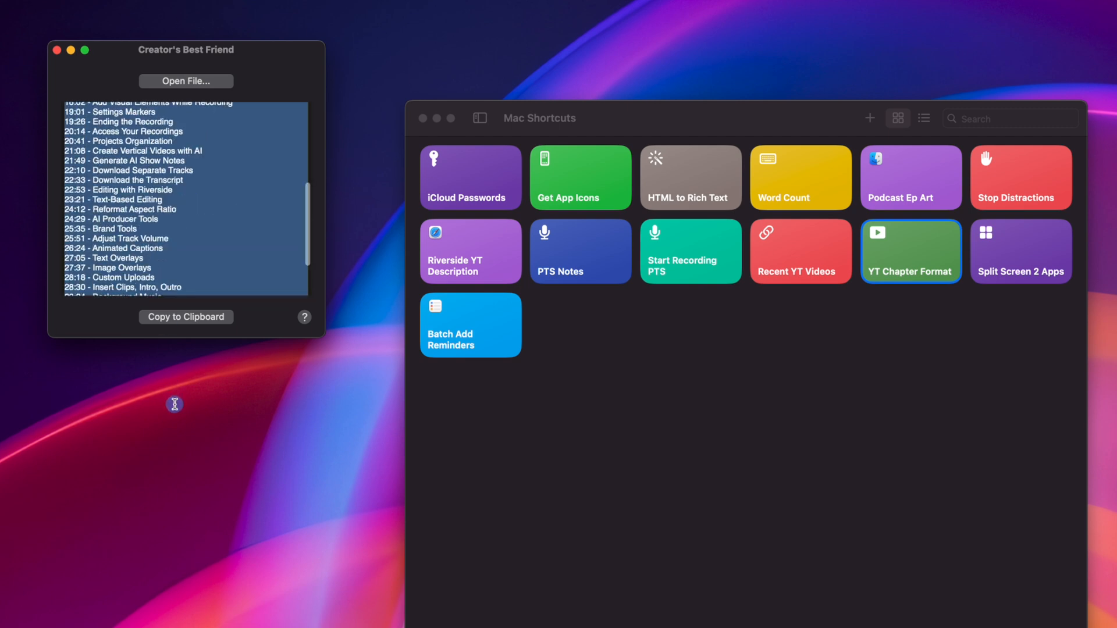
scroll(down, 3)
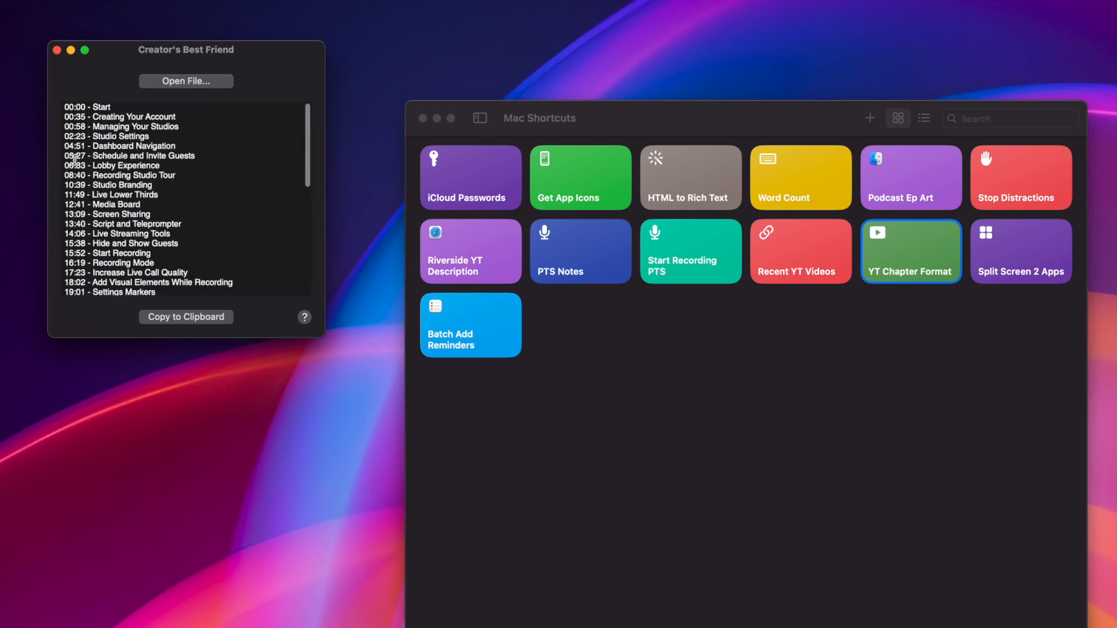
click(185, 317)
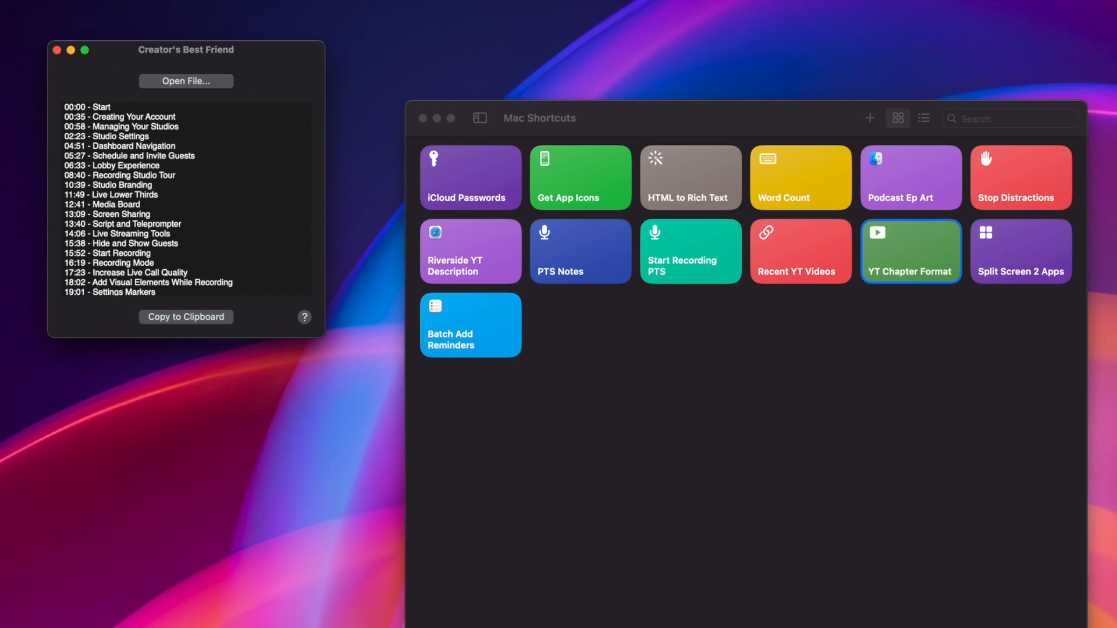
Run YT Chapter Format from the menu bar and review the reformatted list starting 00:00 Introduction
click(954, 4)
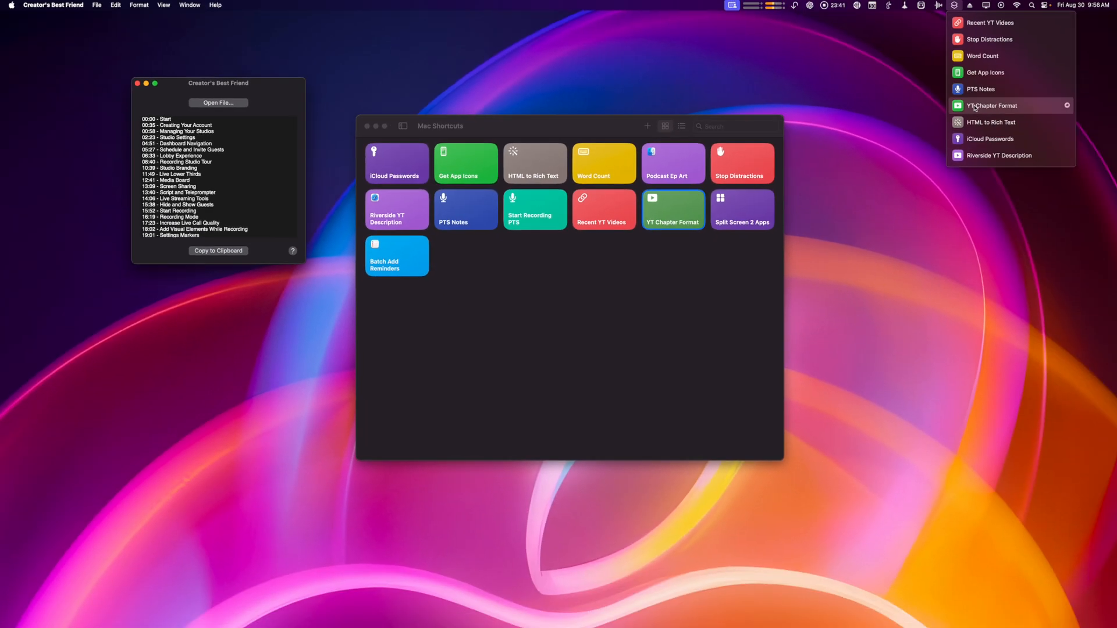
click(994, 106)
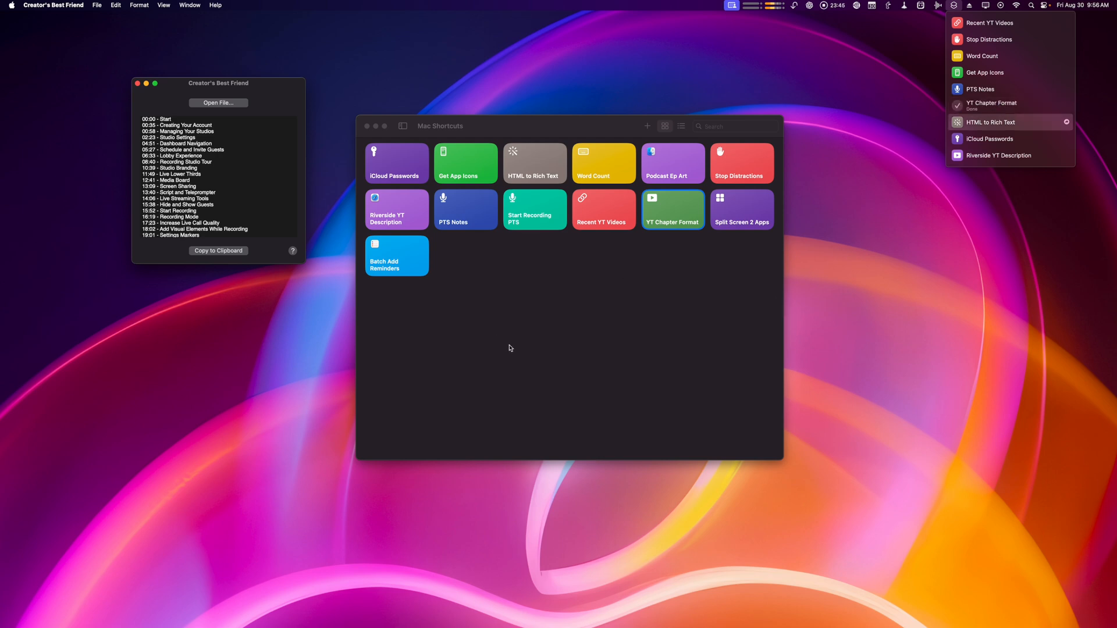
click(466, 209)
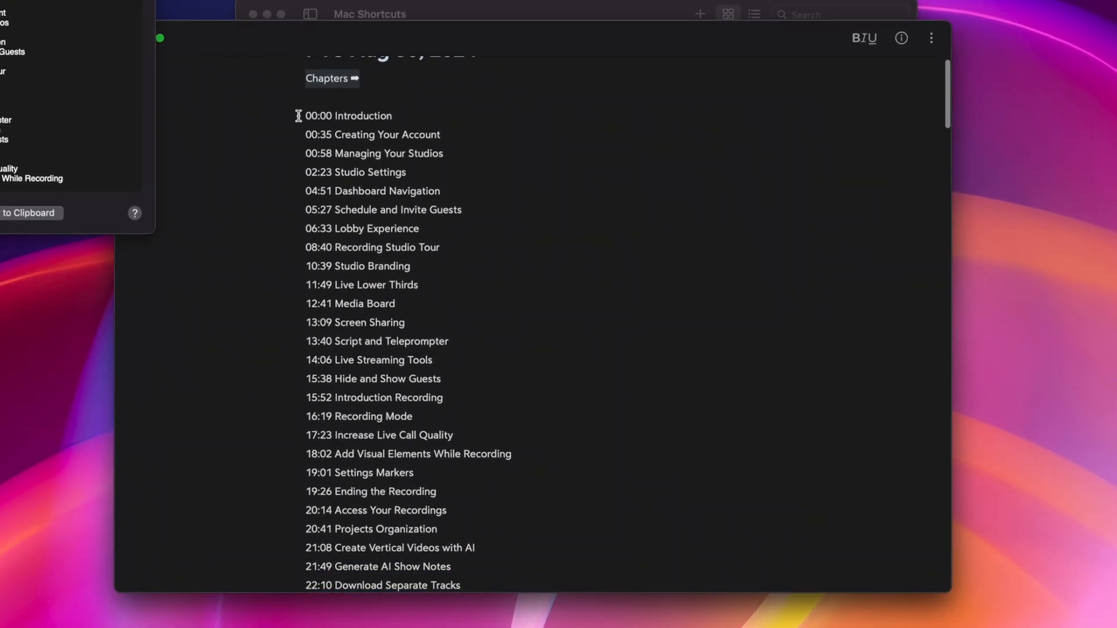
scroll(down, 3)
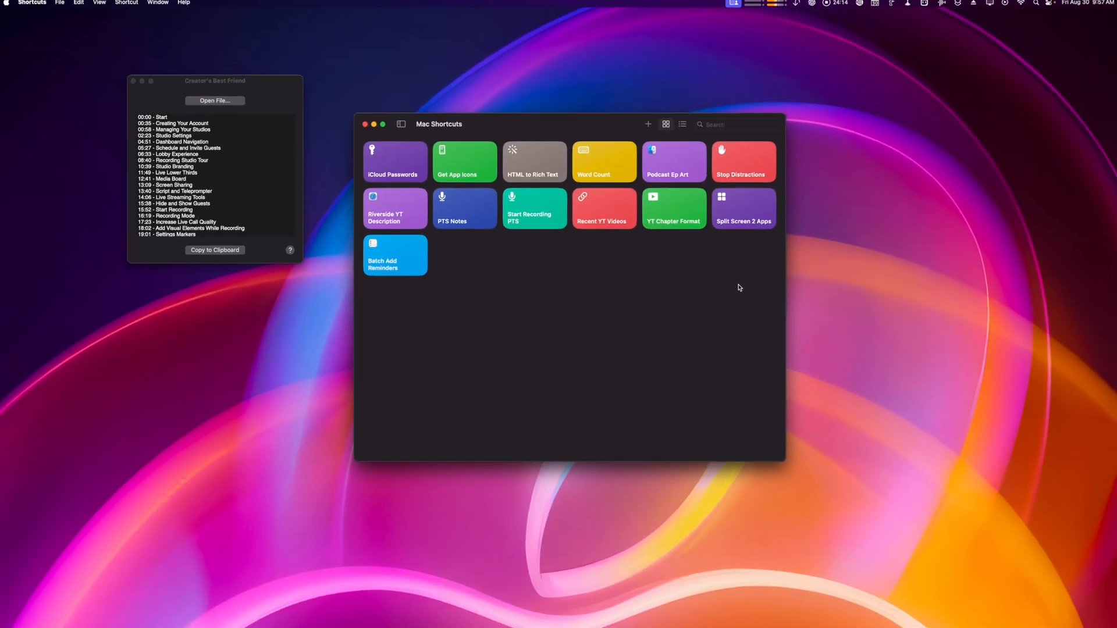
Open Split Screen 2 Apps and keep Notion and Safari at a ½ + ½ ratio
click(742, 210)
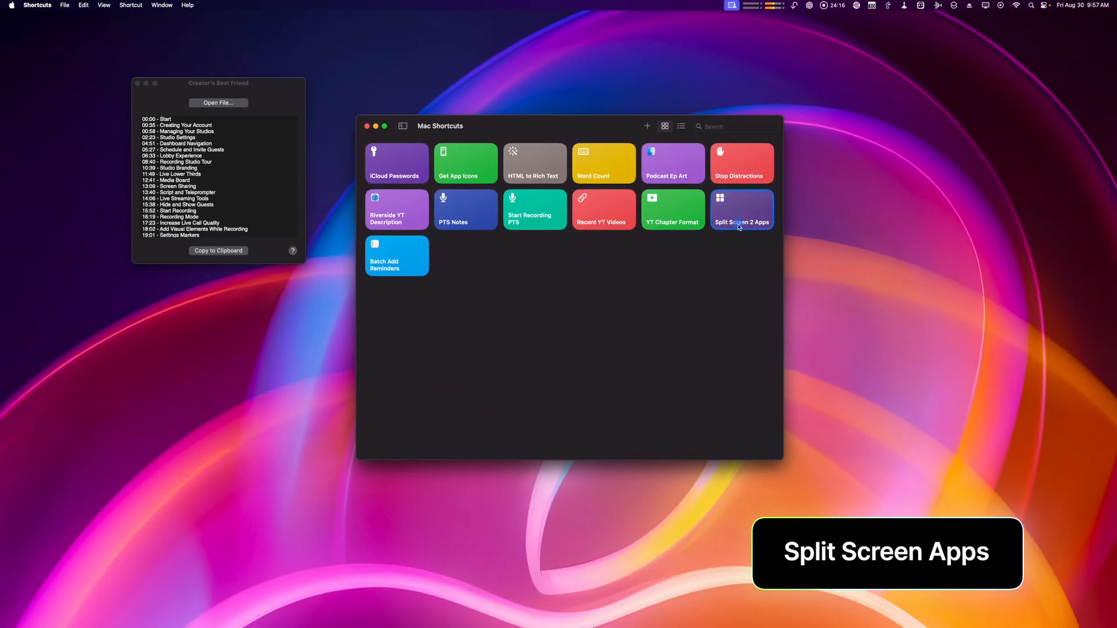
double_click(741, 209)
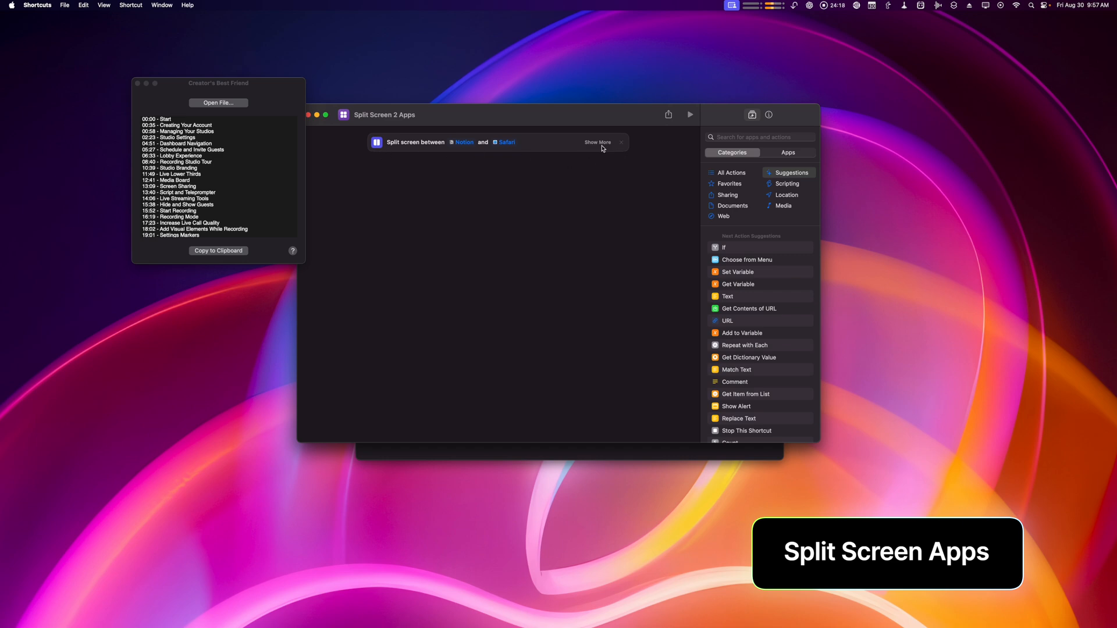
click(598, 142)
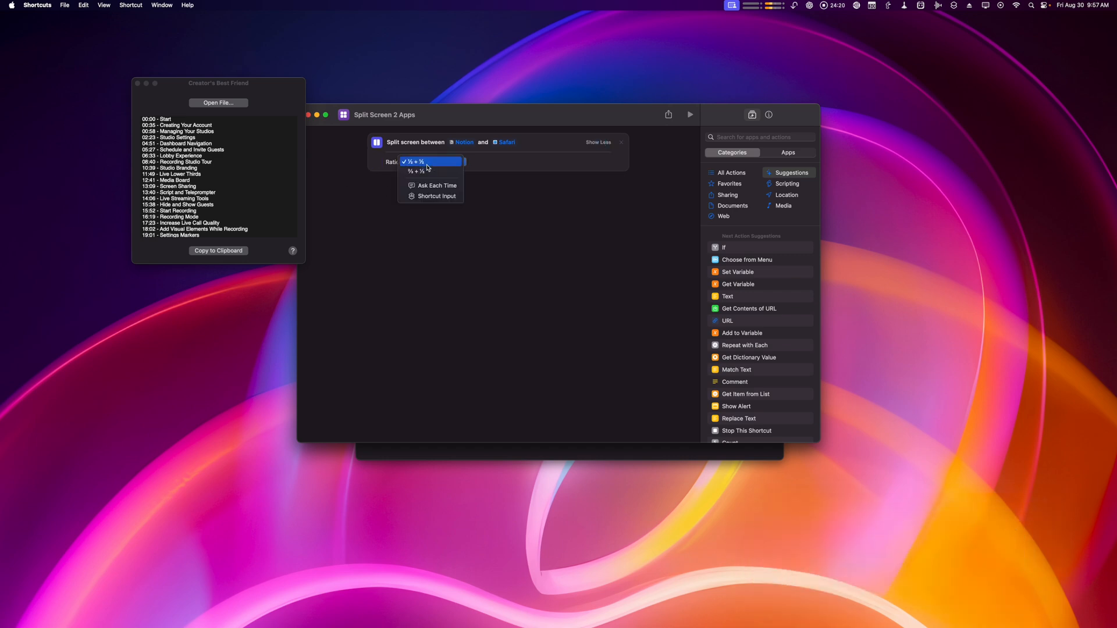
click(413, 162)
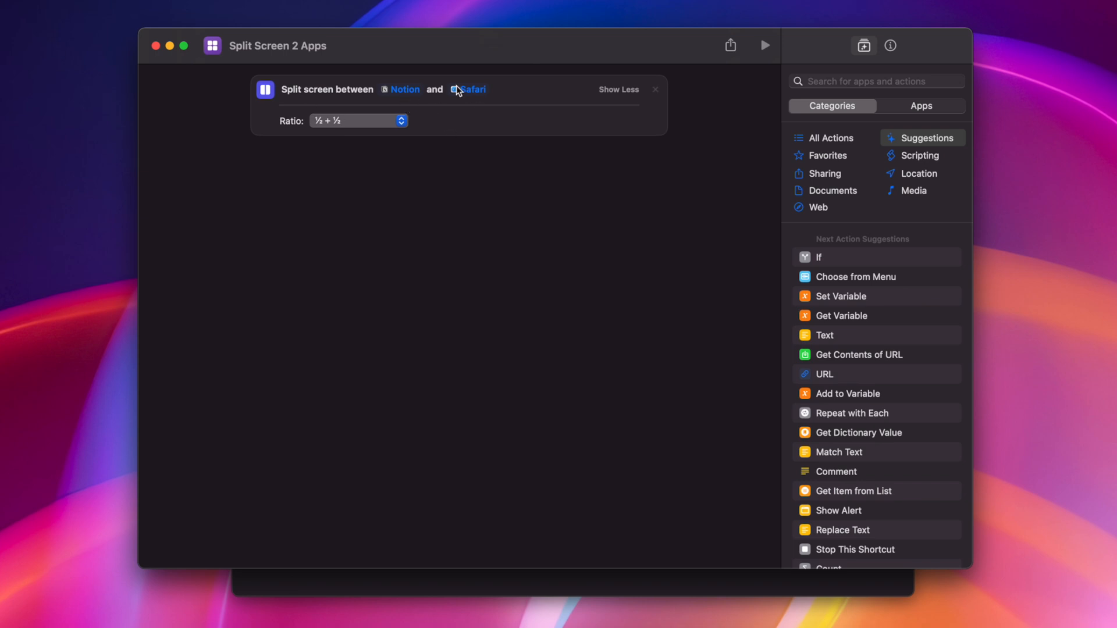
mouse_move(391, 132)
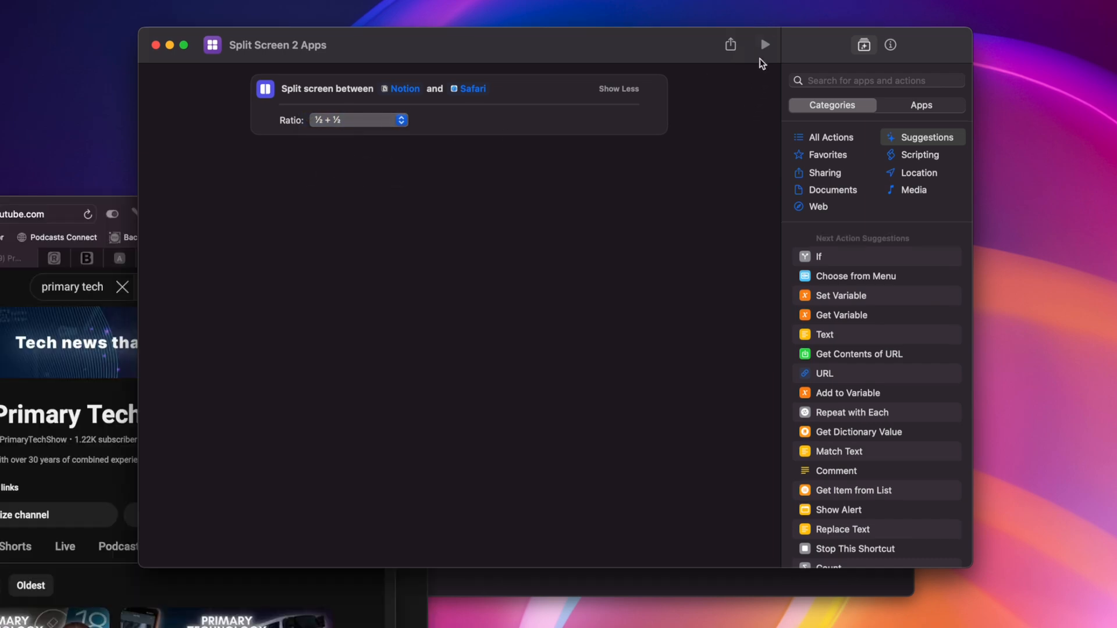
Run the shortcut so Notion and Safari tile side by side
click(765, 44)
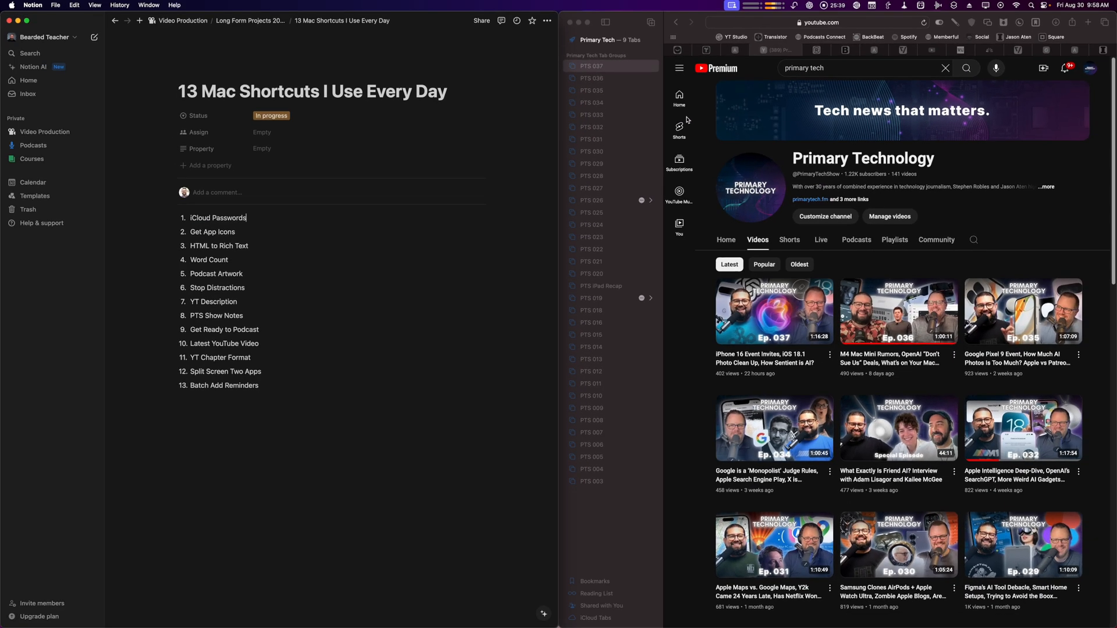
mouse_move(673, 288)
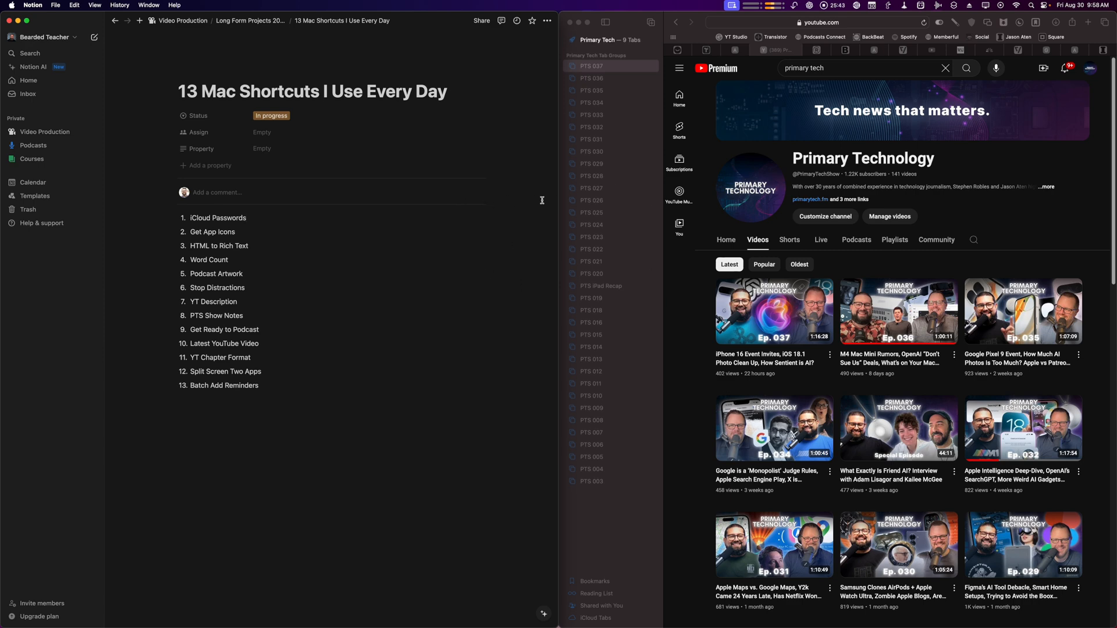
click(41, 20)
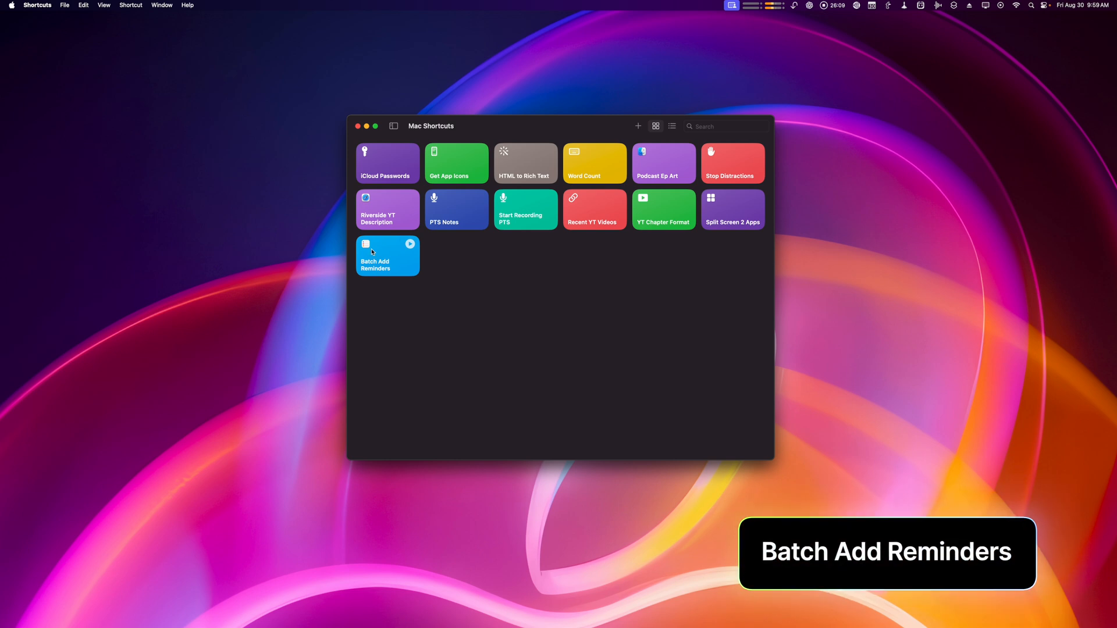
double_click(386, 256)
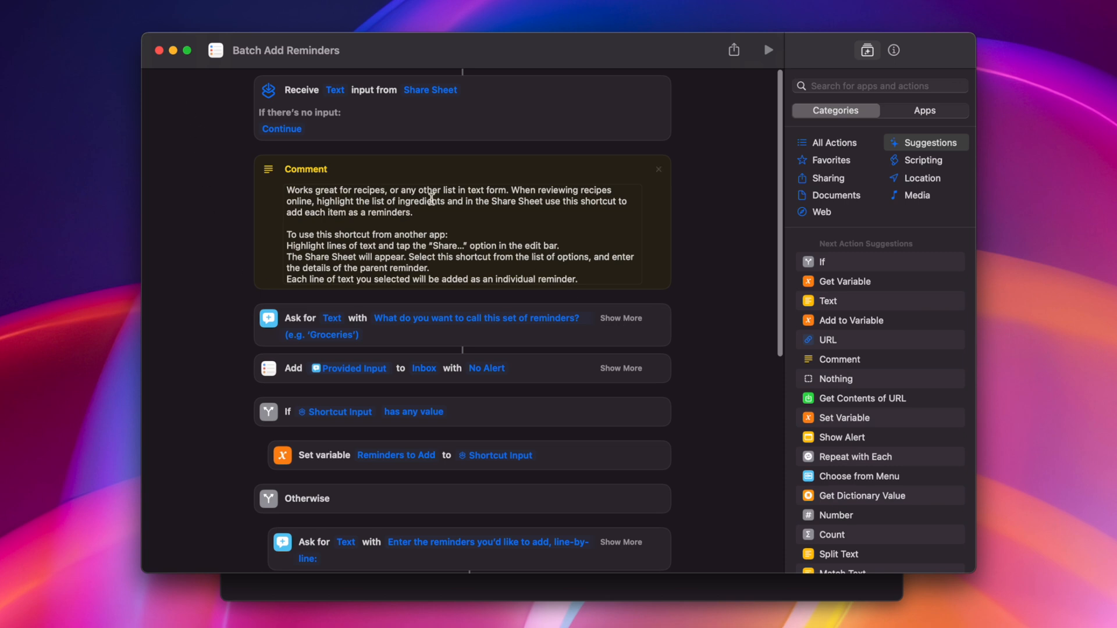
scroll(down, 3)
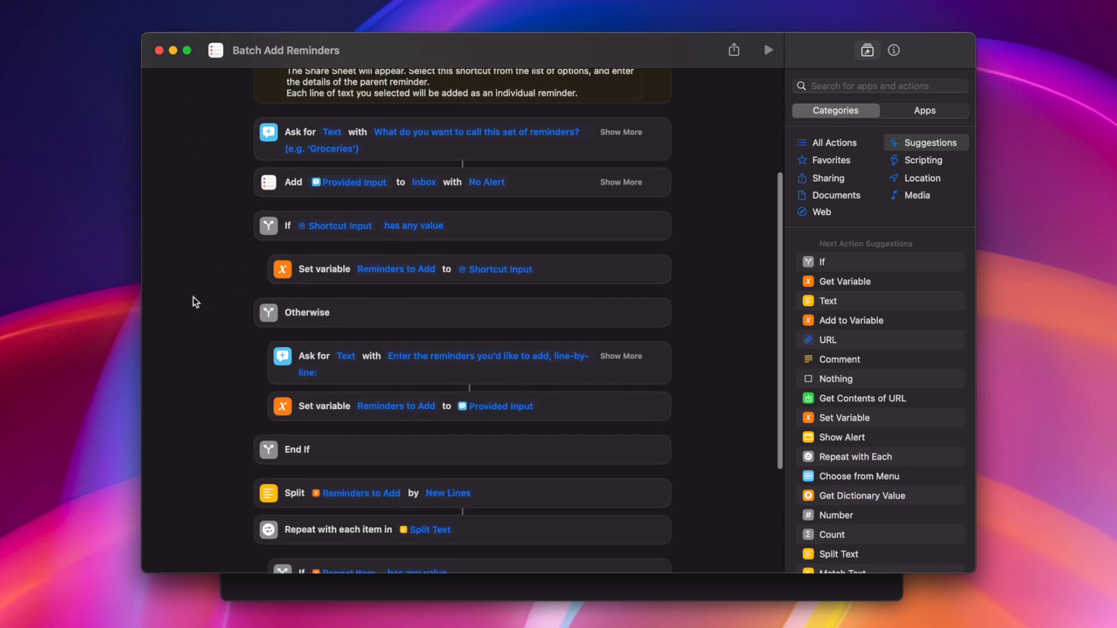
scroll(down, 3)
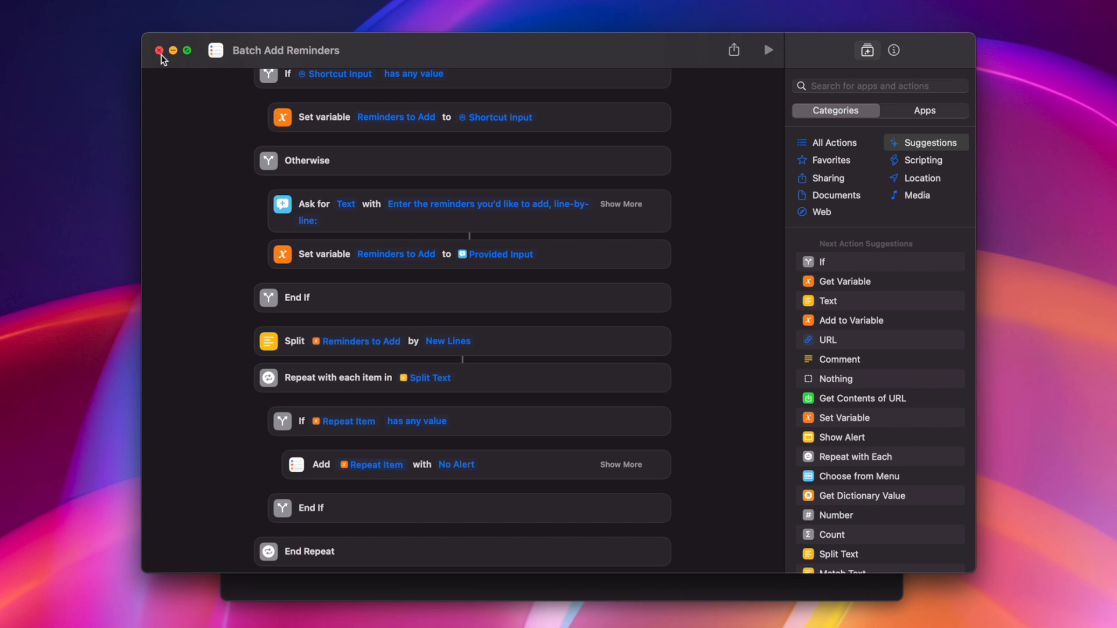
click(159, 50)
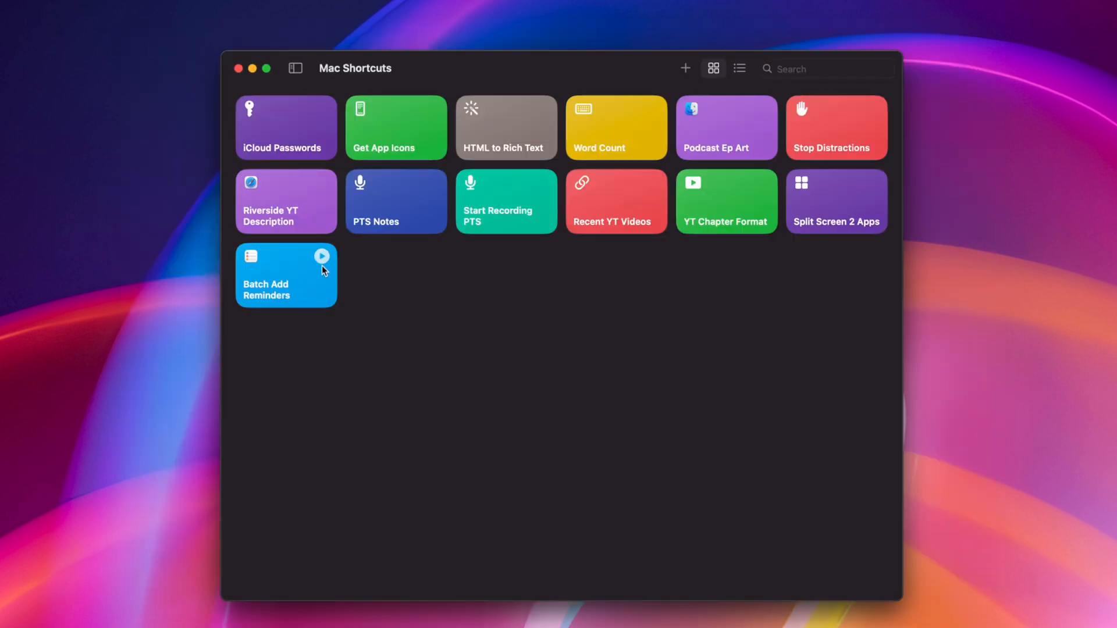
Run Batch Add Reminders with set name Video Project and tasks starting 'Write bullet points'
click(322, 256)
text(Video Project)
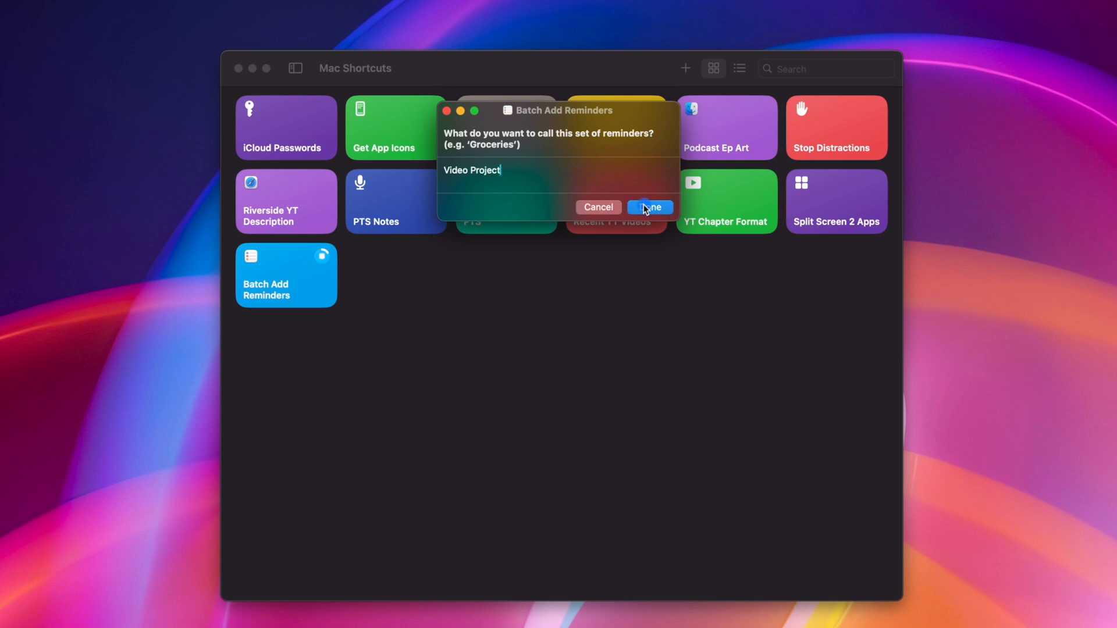
click(648, 207)
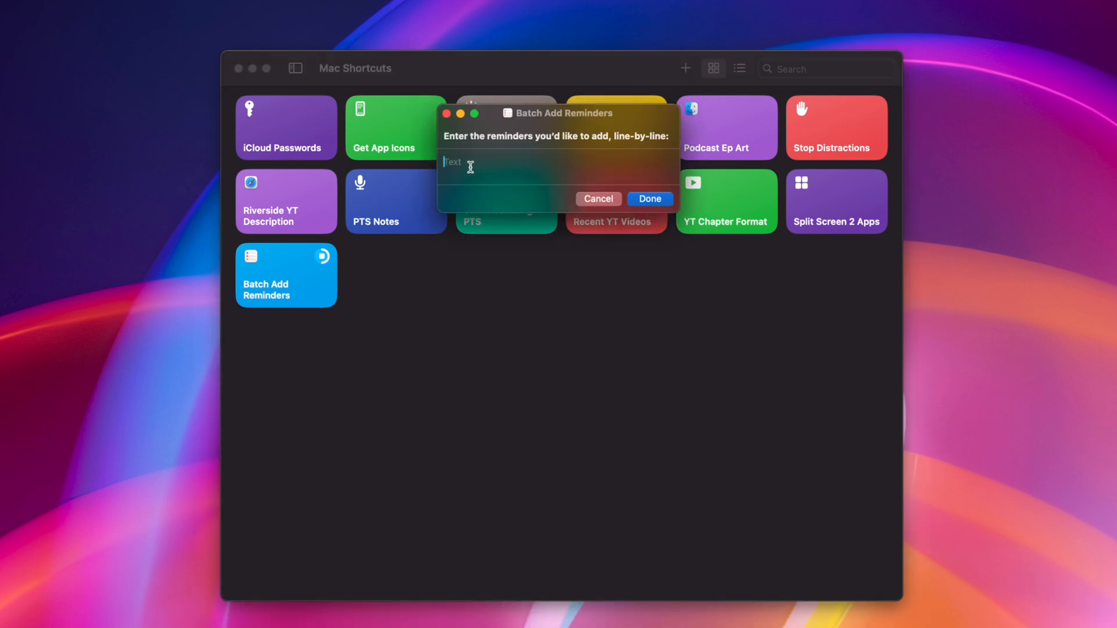
text(Write bullet points)
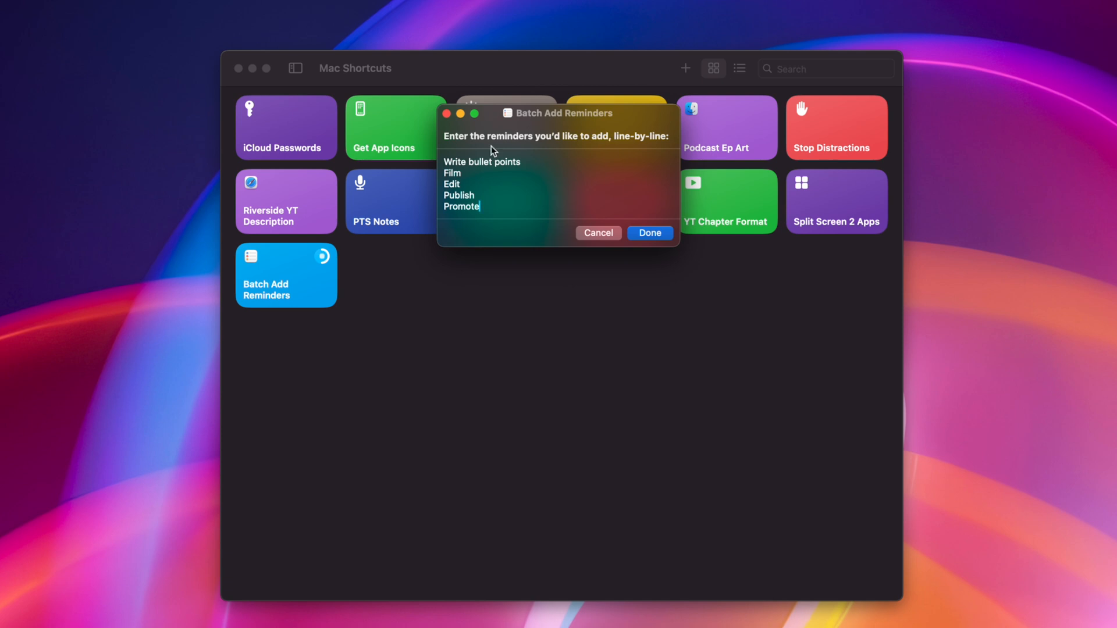
click(648, 233)
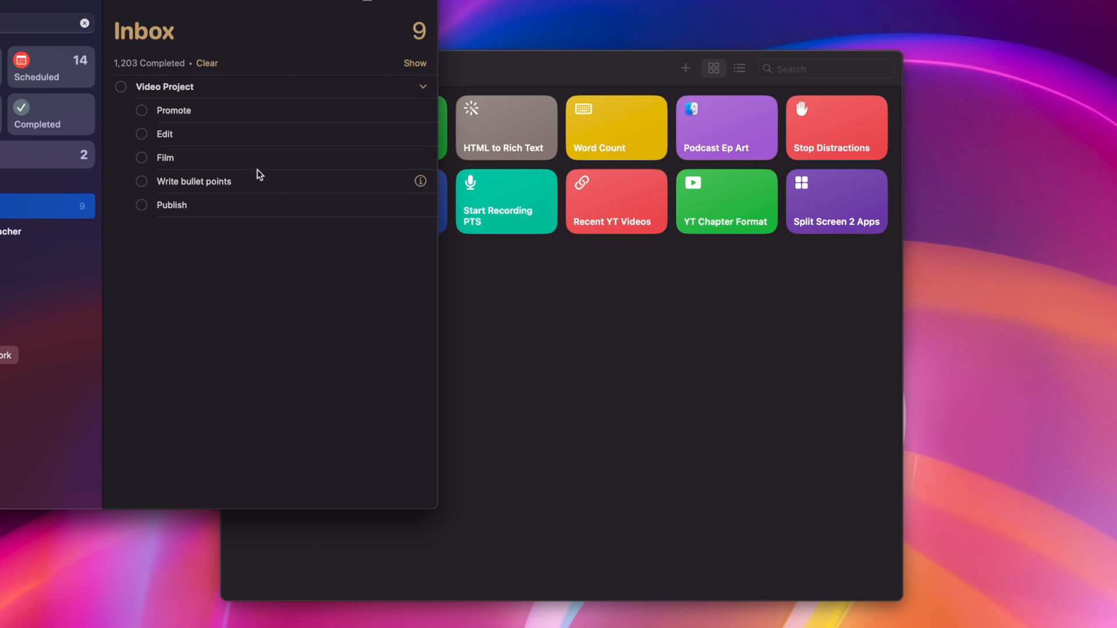
mouse_move(3, 217)
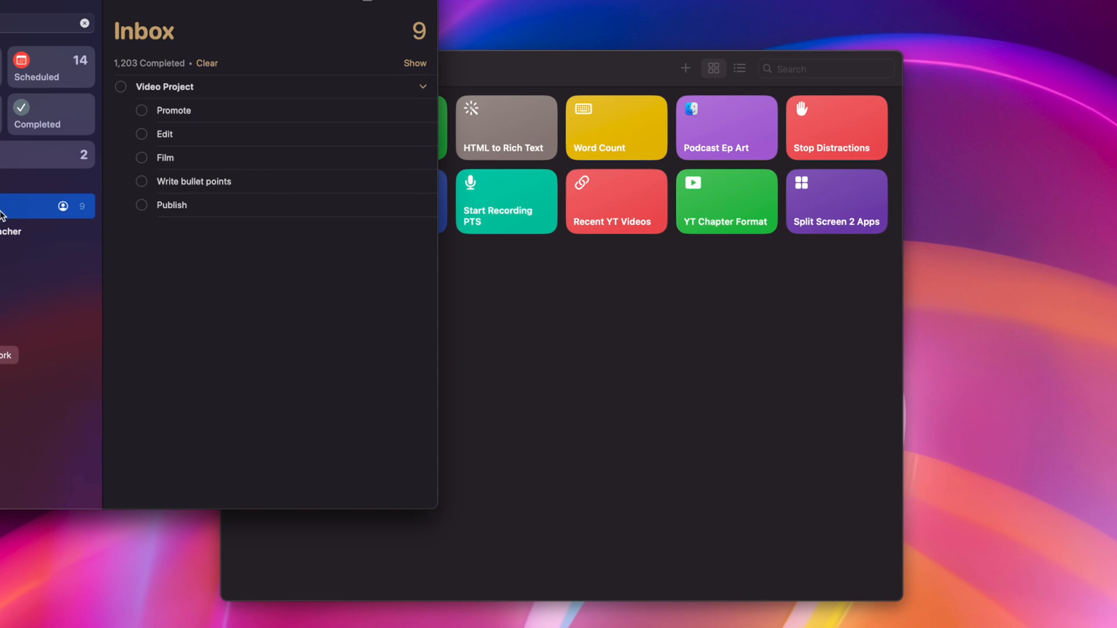
mouse_move(276, 90)
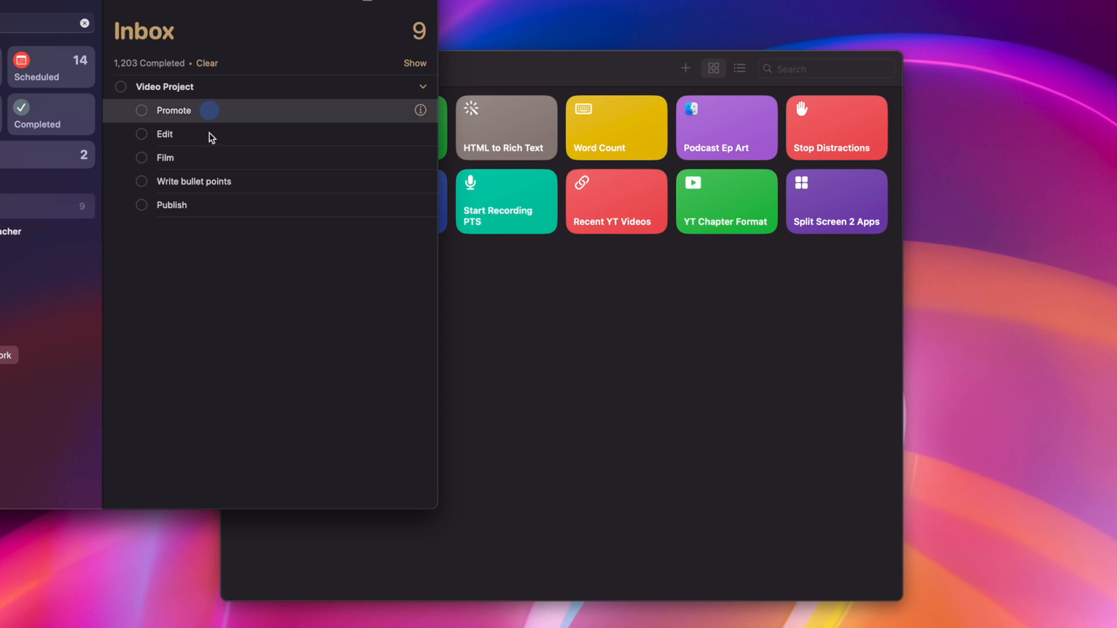
Expand the Write bullet points reminder to show its notes, tags and date fields
click(204, 181)
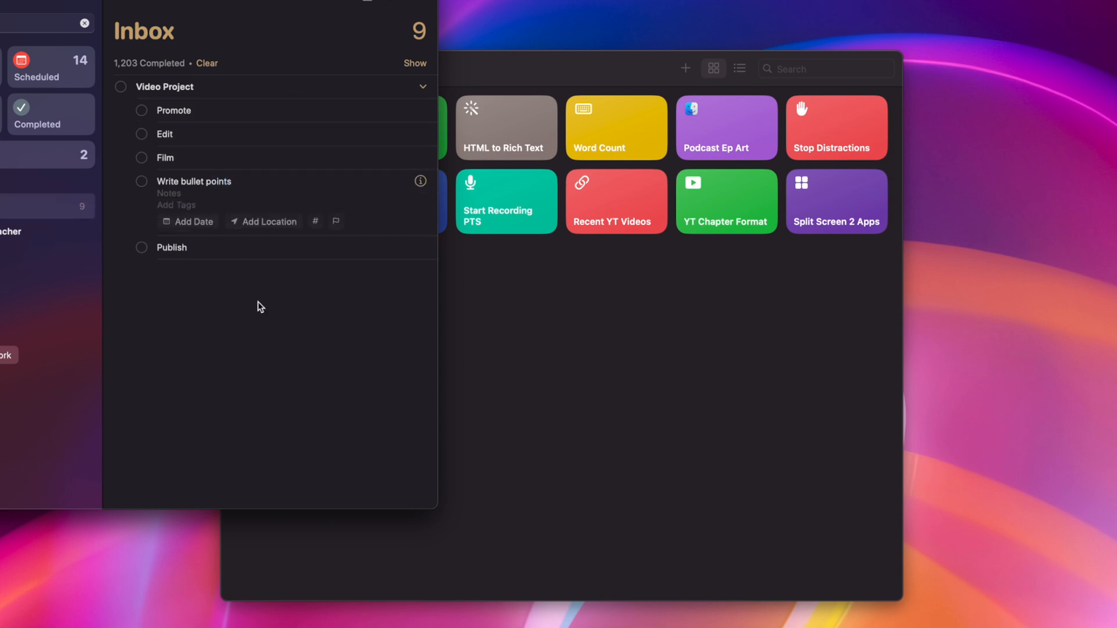